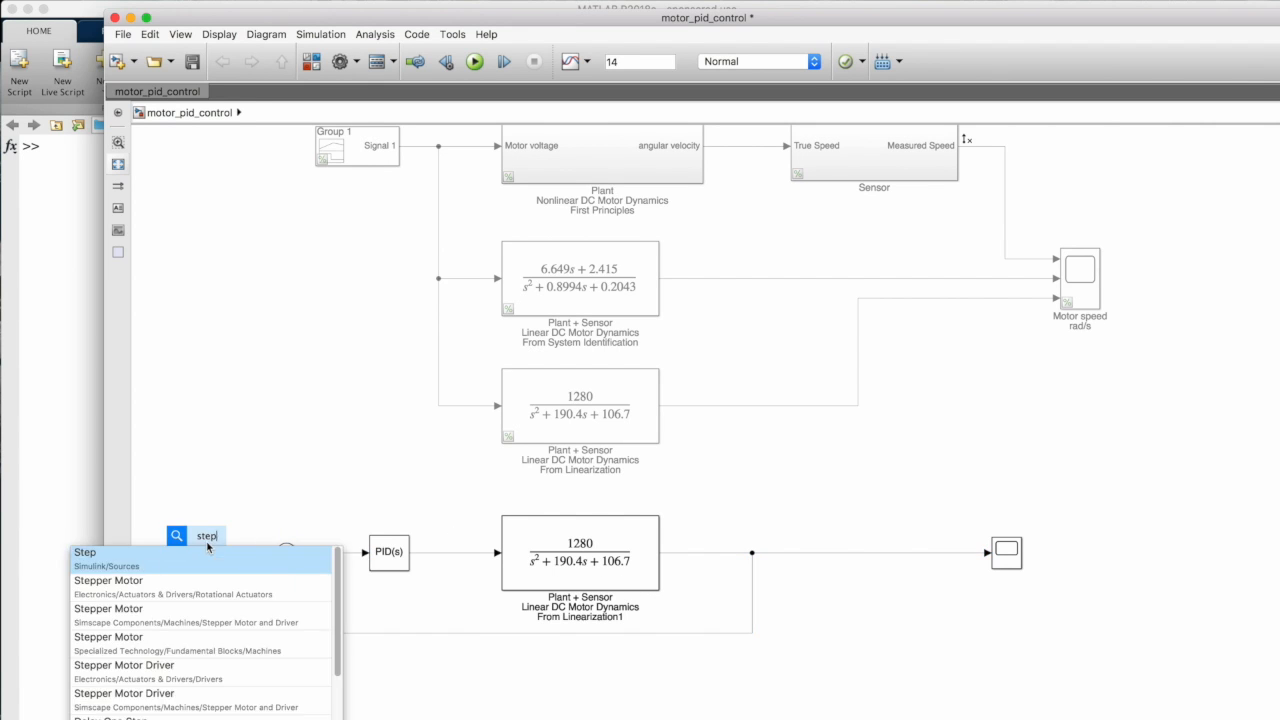
Add a Step input to the feedback loop and check the Scope's speed response settling near 100
double_click(84, 552)
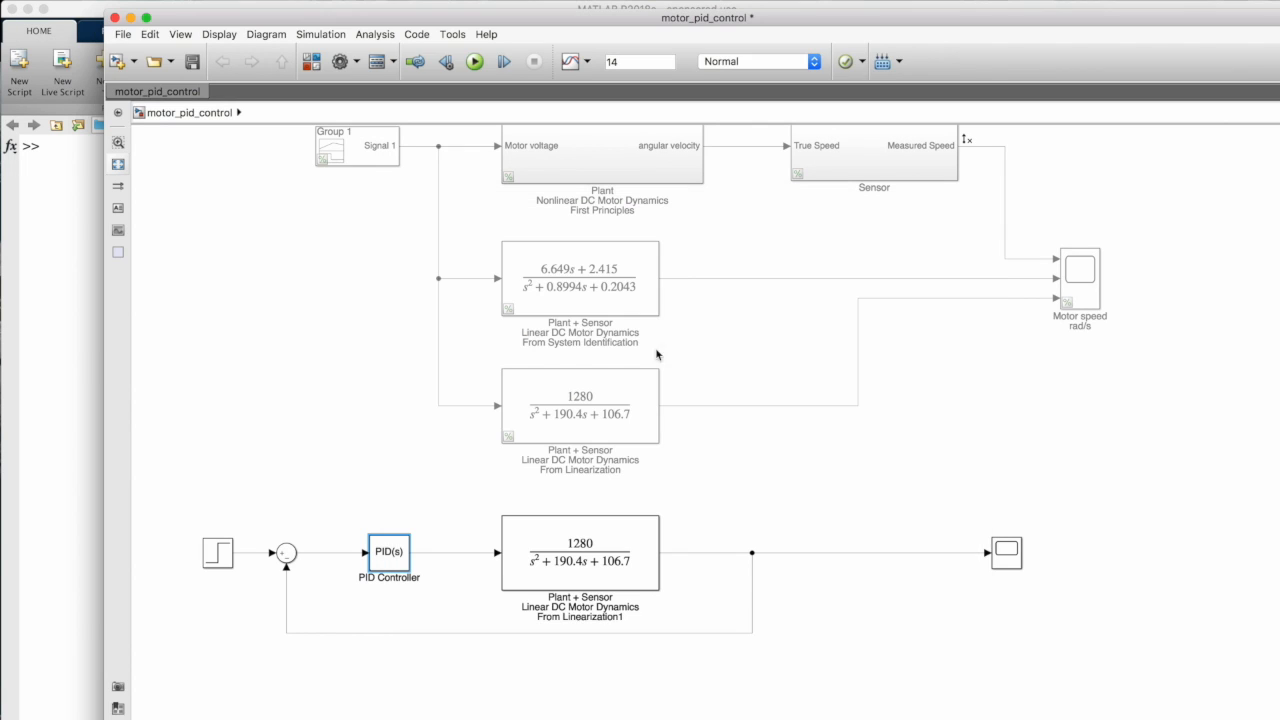
double_click(1006, 552)
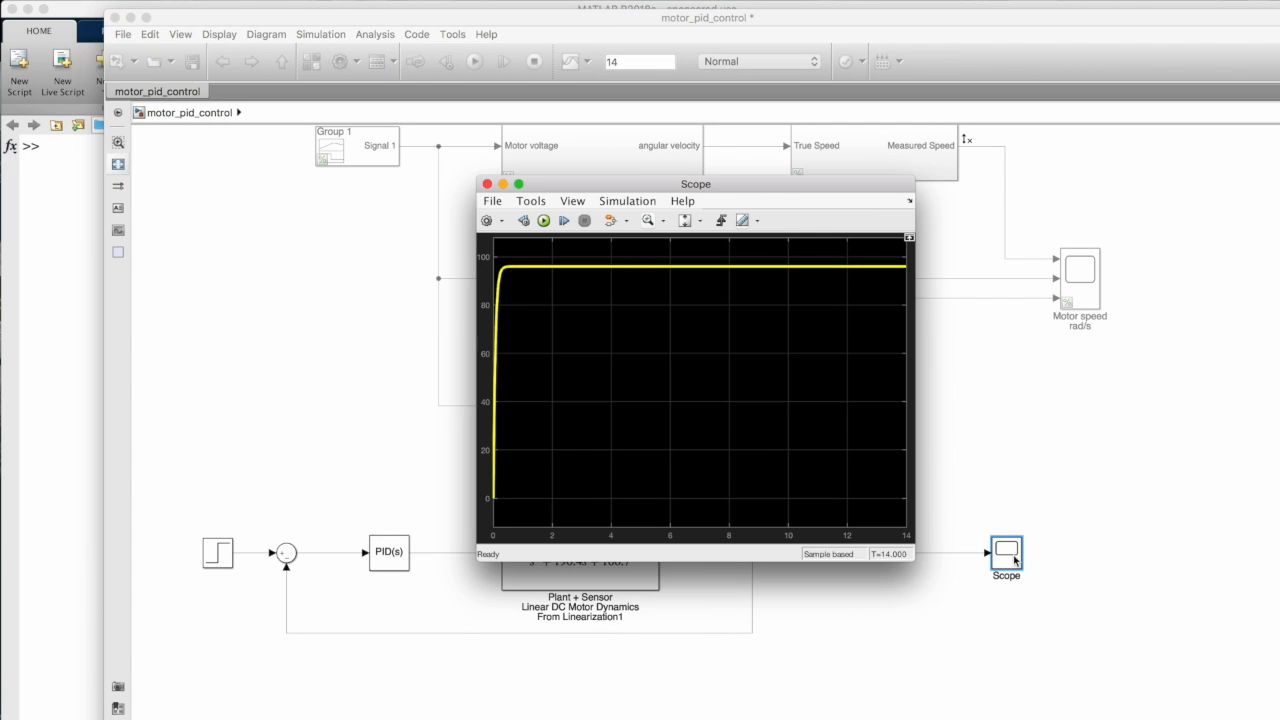
double_click(388, 551)
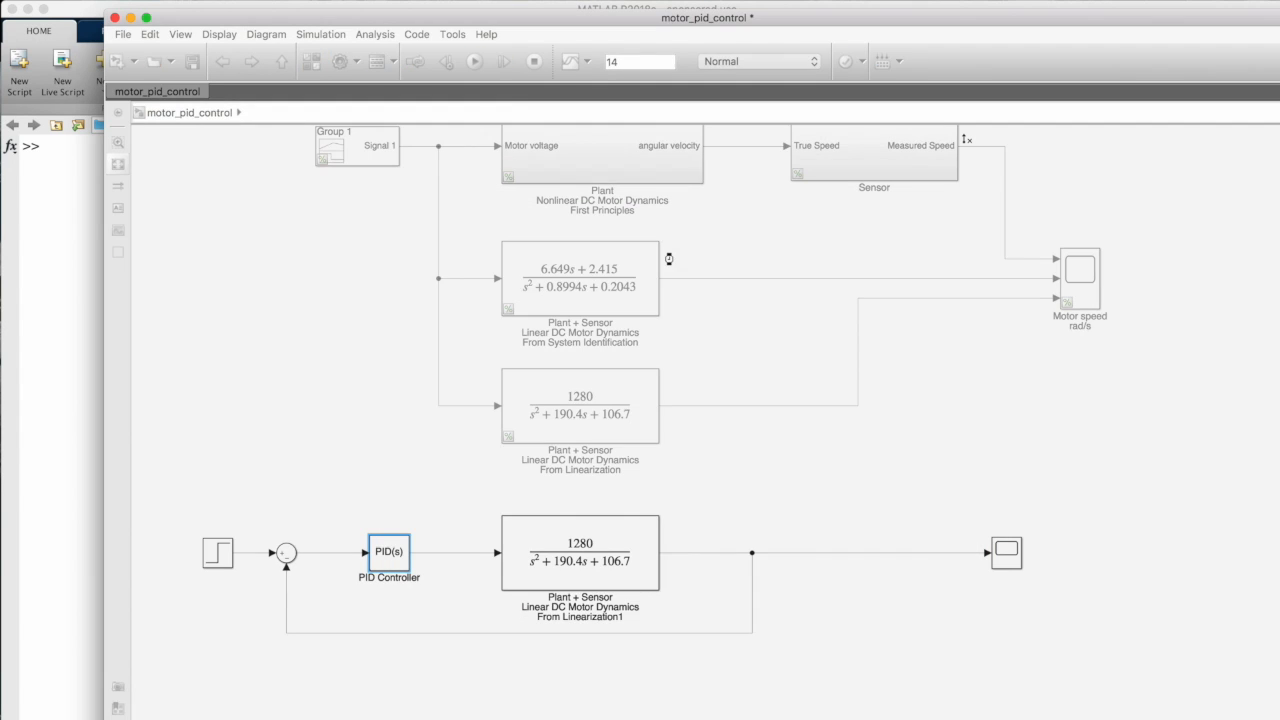
double_click(1006, 552)
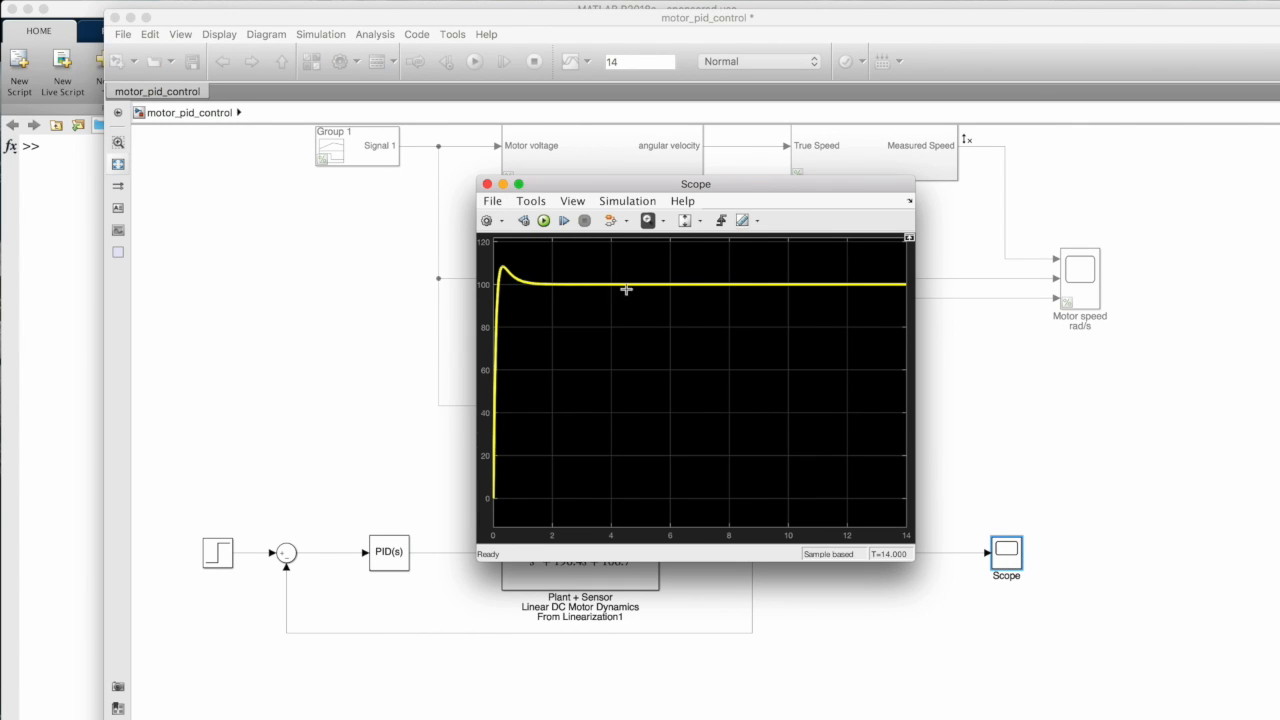
mouse_move(743, 293)
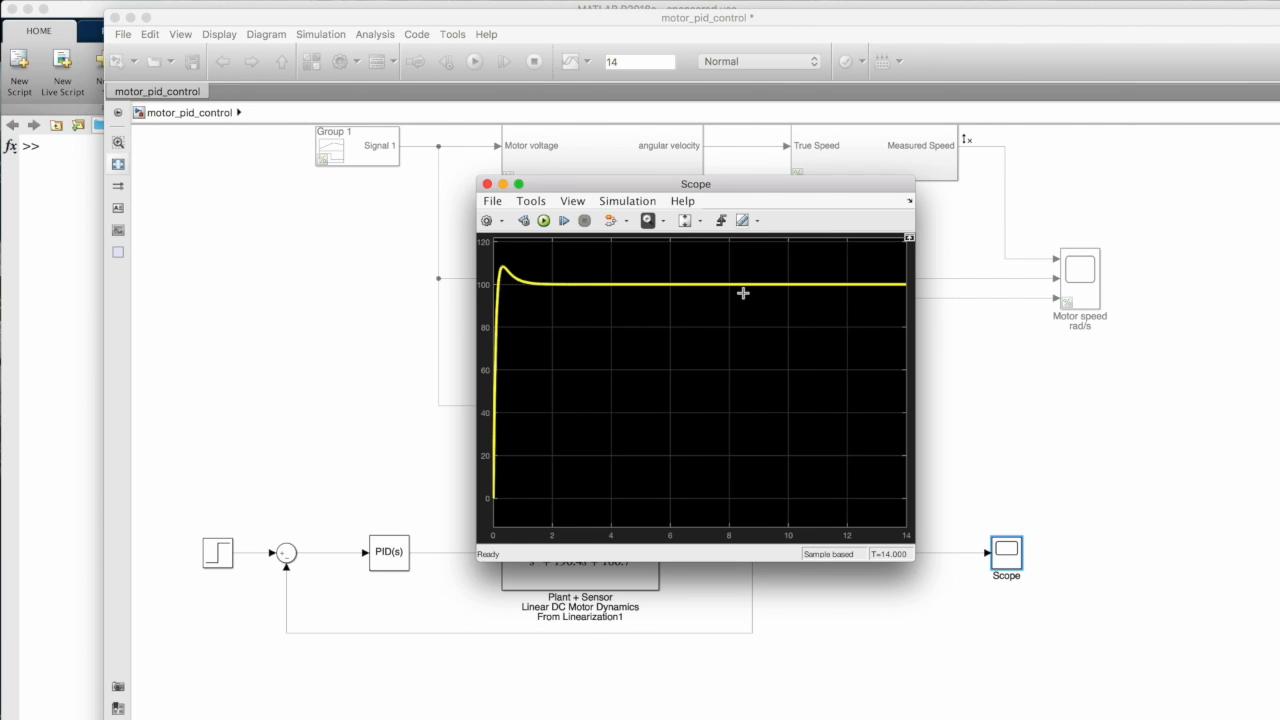
left_click(488, 184)
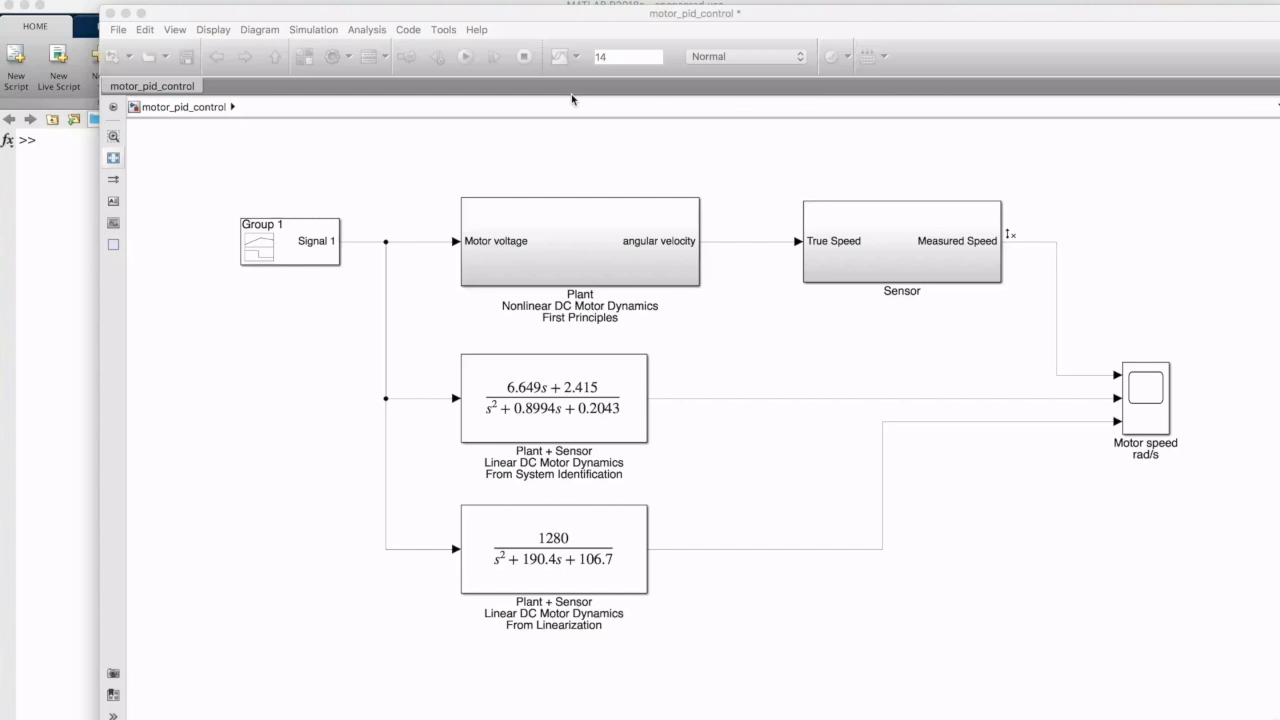
mouse_move(460, 182)
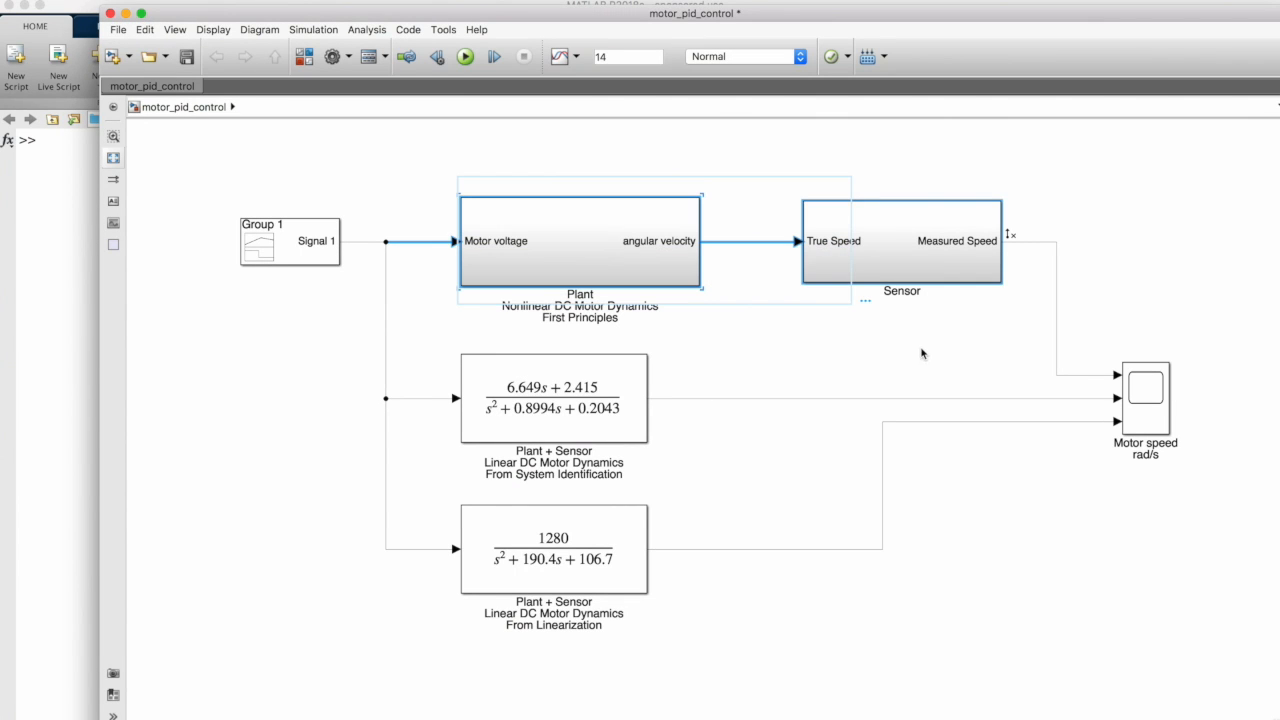
left_click(553, 397)
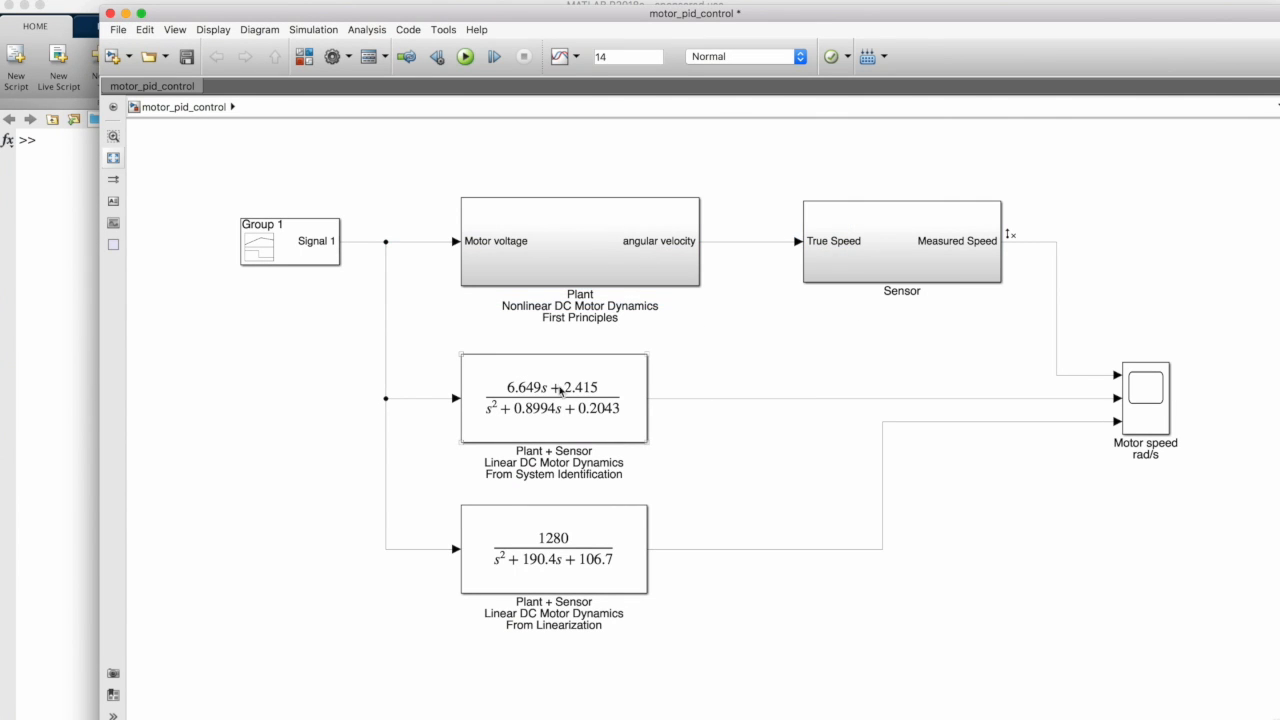
left_click(553, 398)
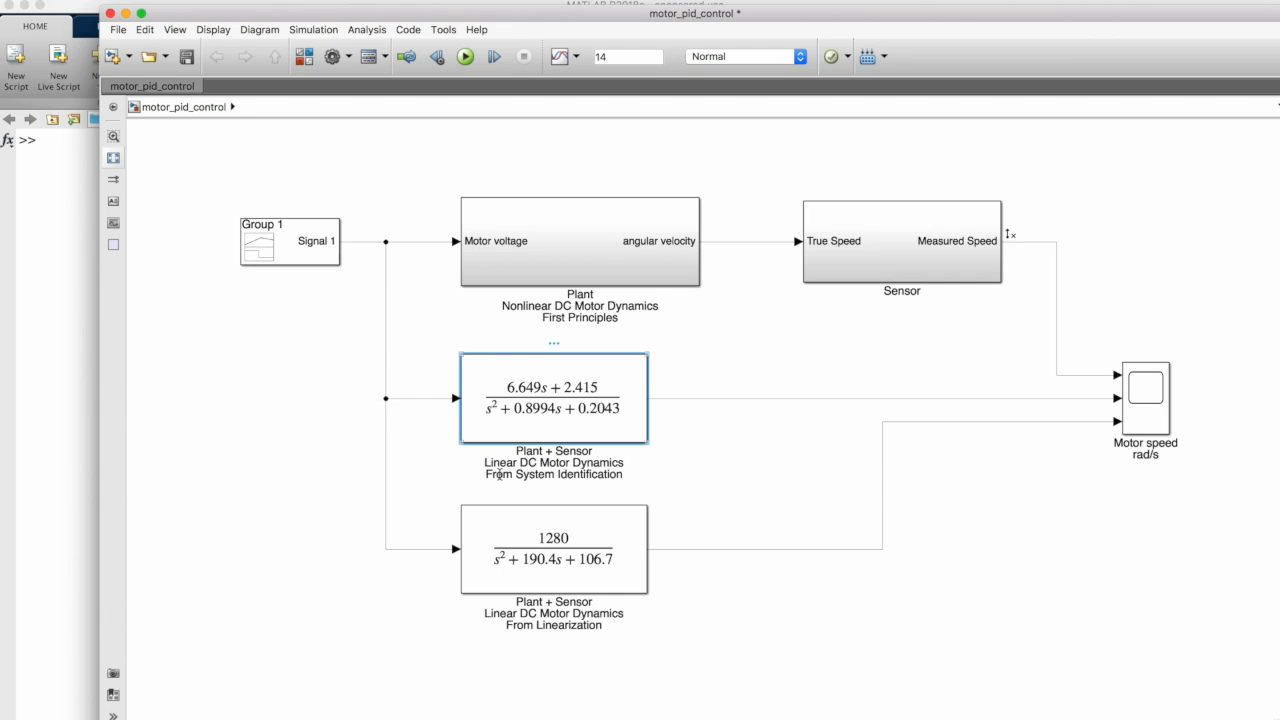
double_click(504, 474)
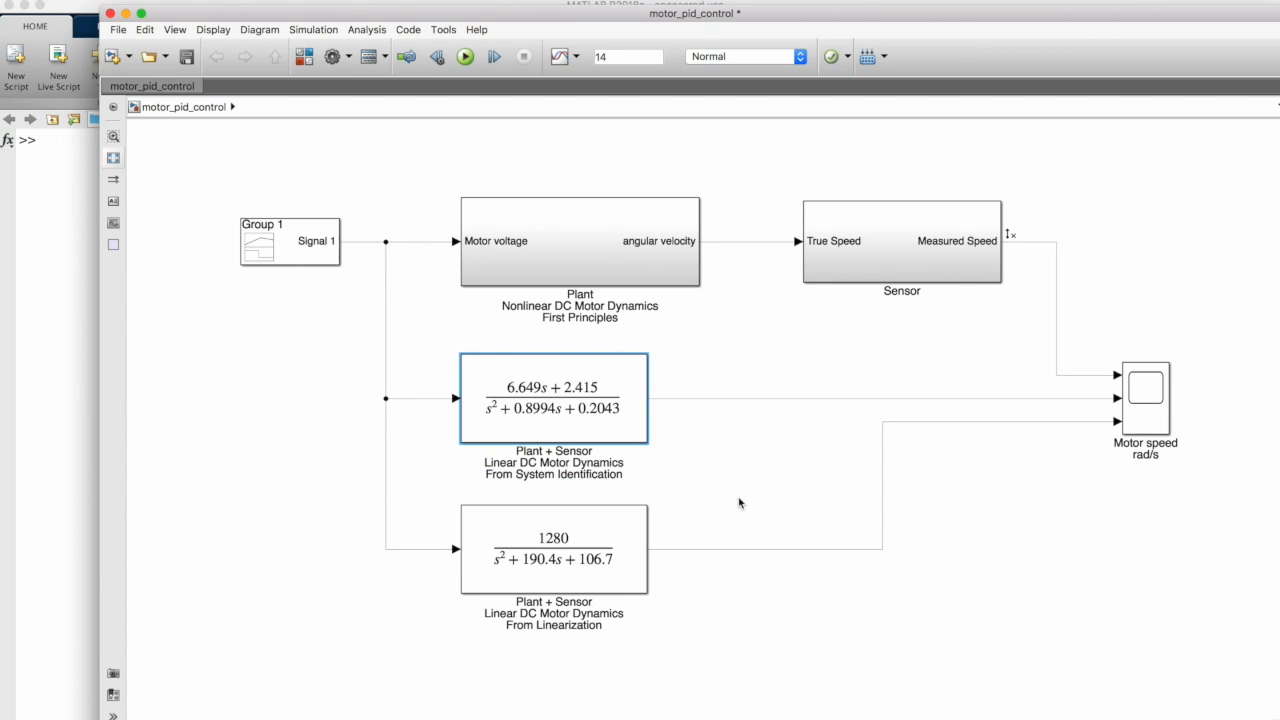
left_click(553, 548)
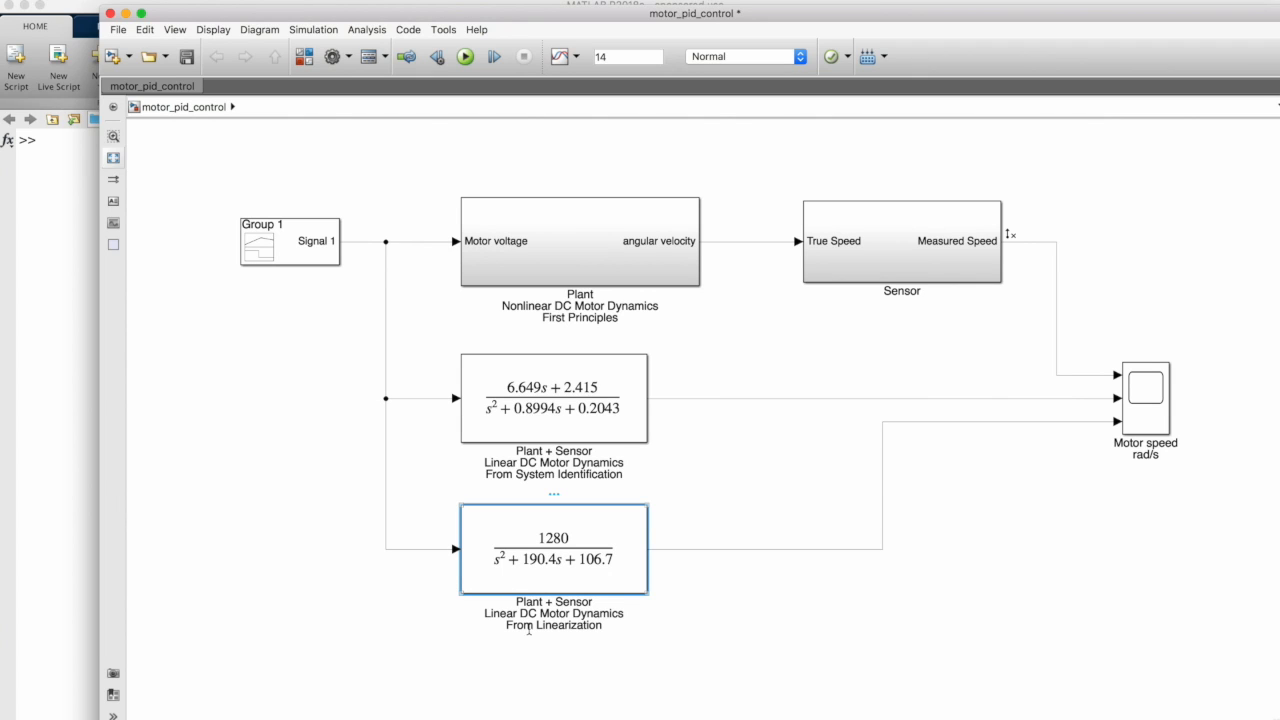
double_click(553, 625)
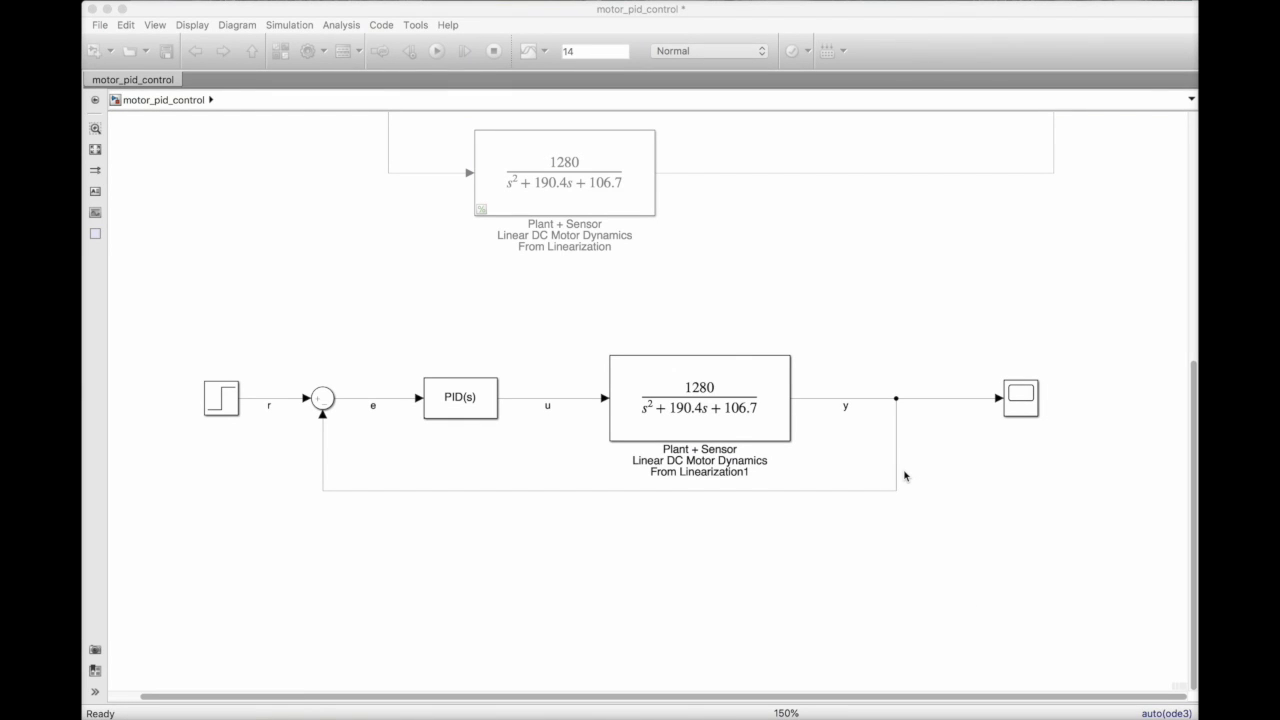
mouse_move(693, 135)
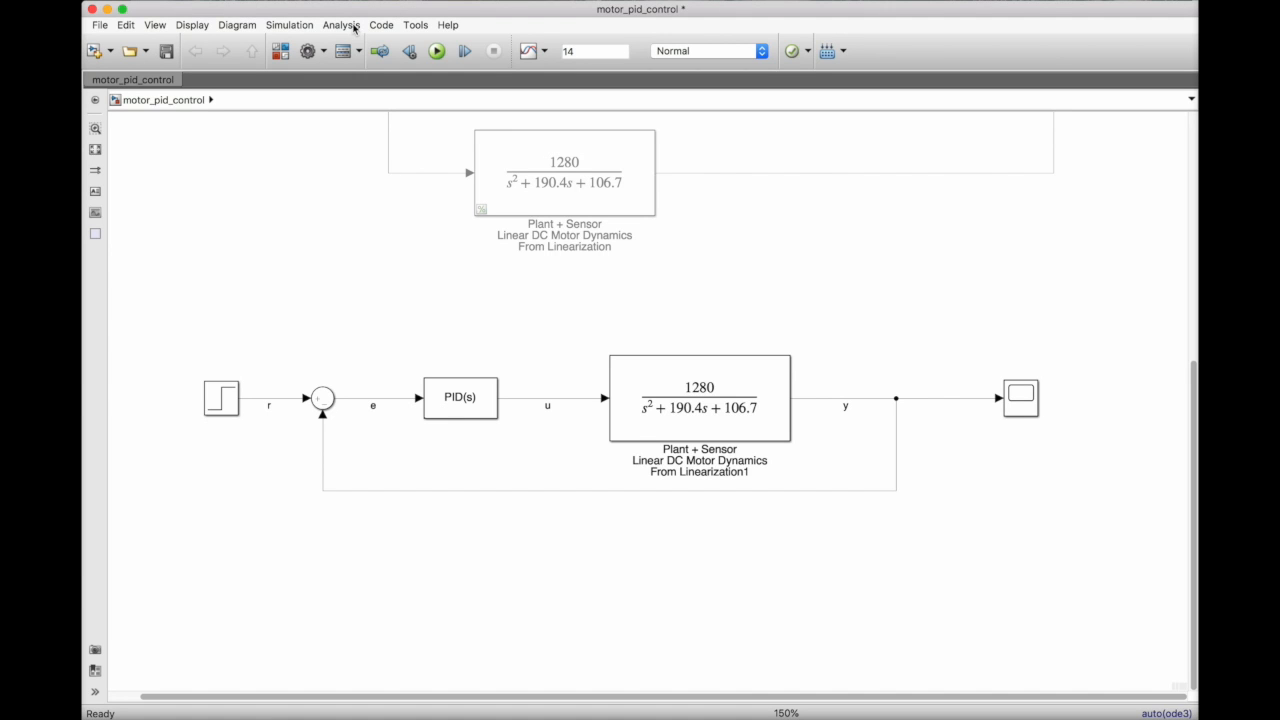
Launch Control System Designer with r and y analysis signals and plot the PID root locus
left_click(341, 24)
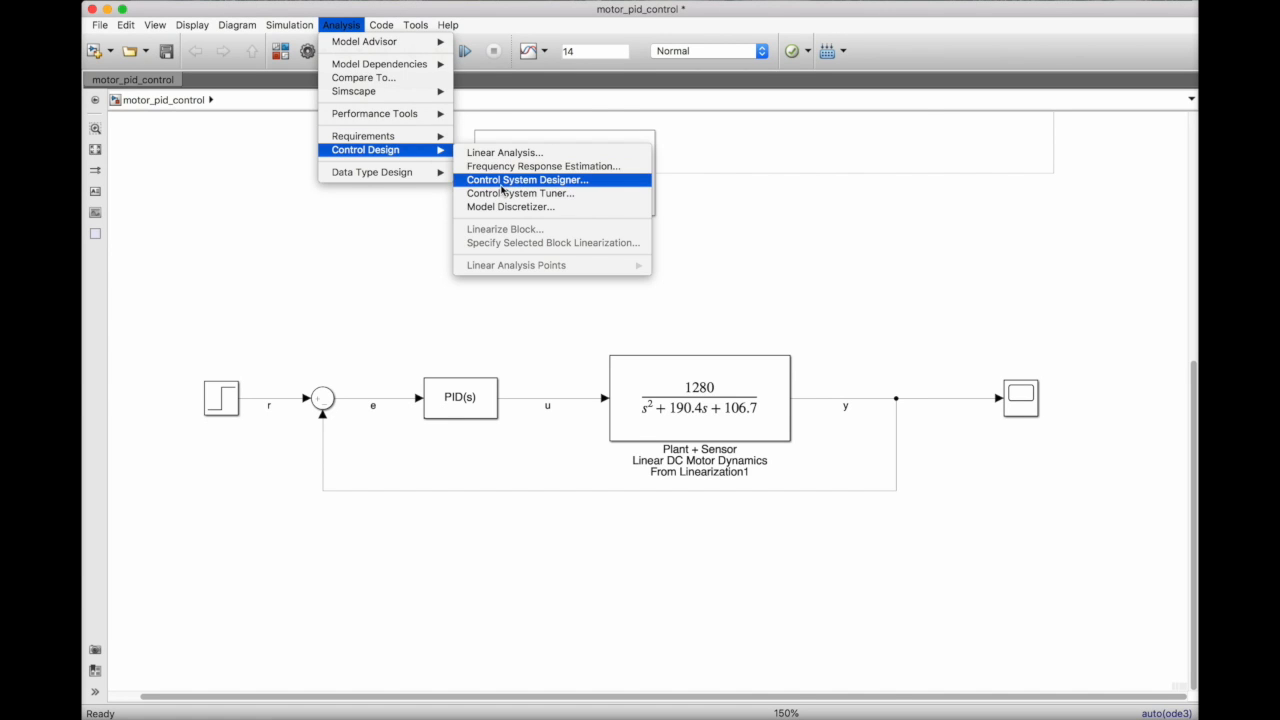
left_click(526, 179)
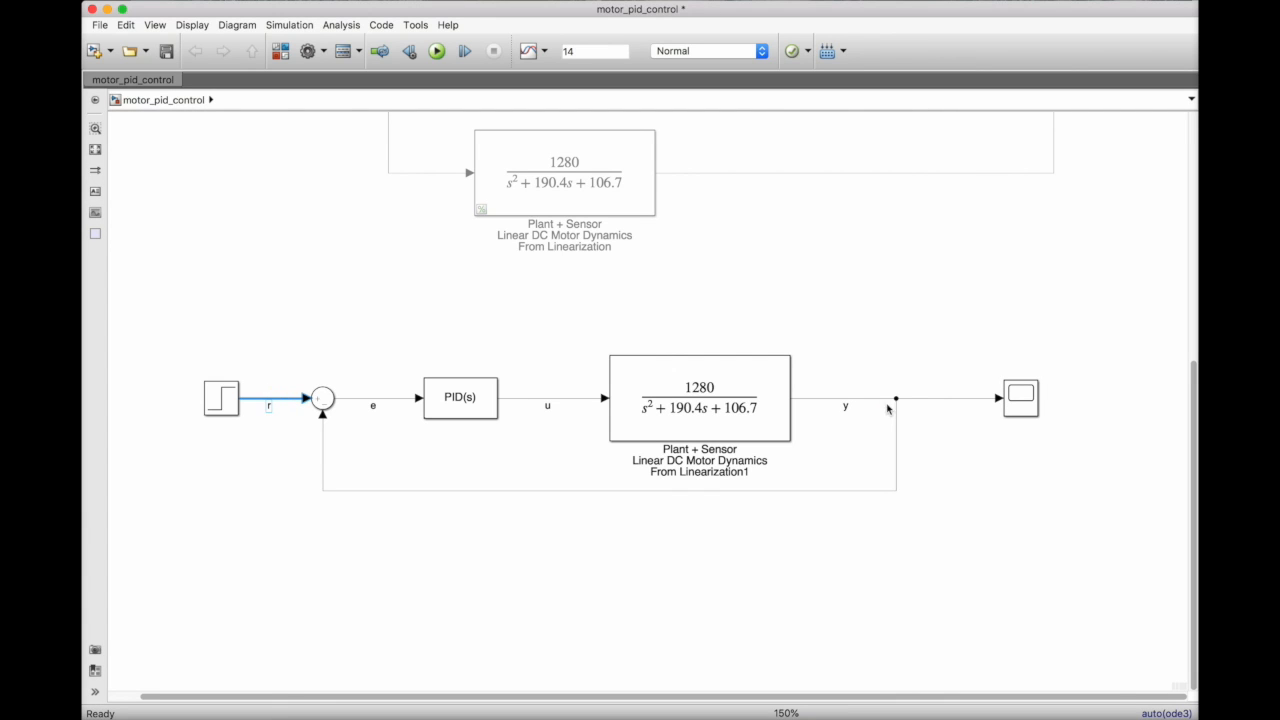
left_click(845, 407)
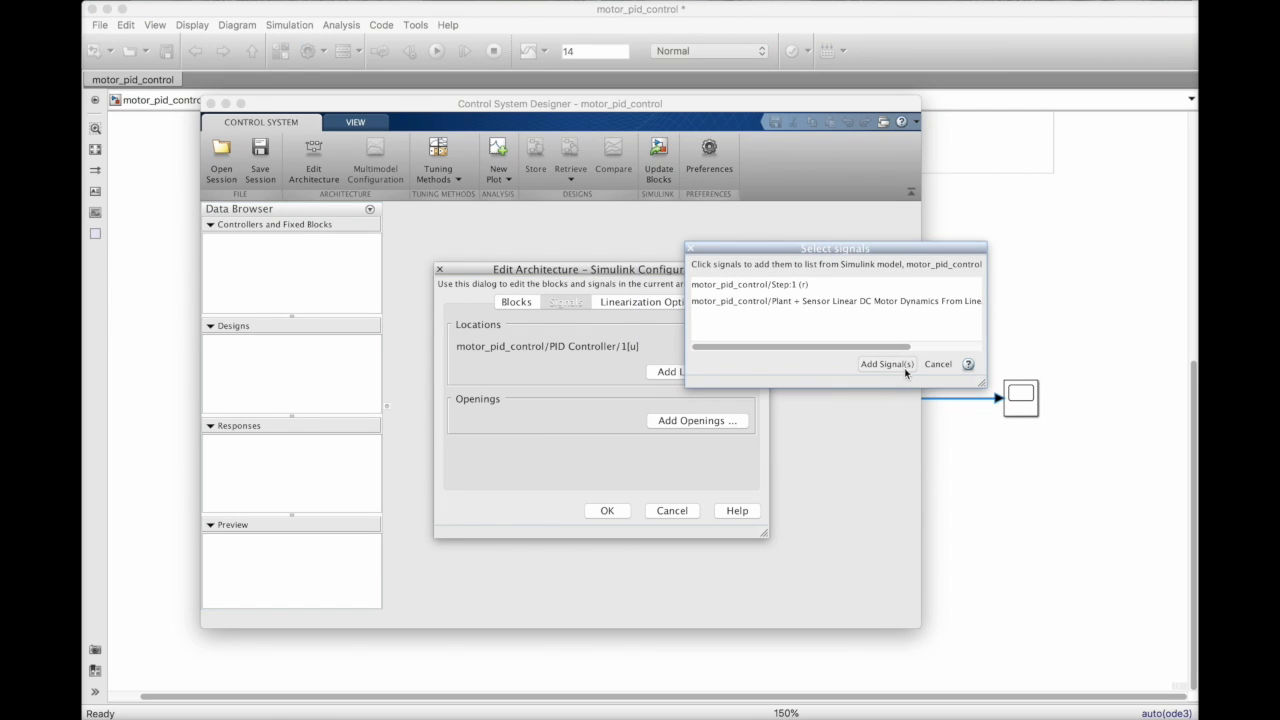
left_click(607, 510)
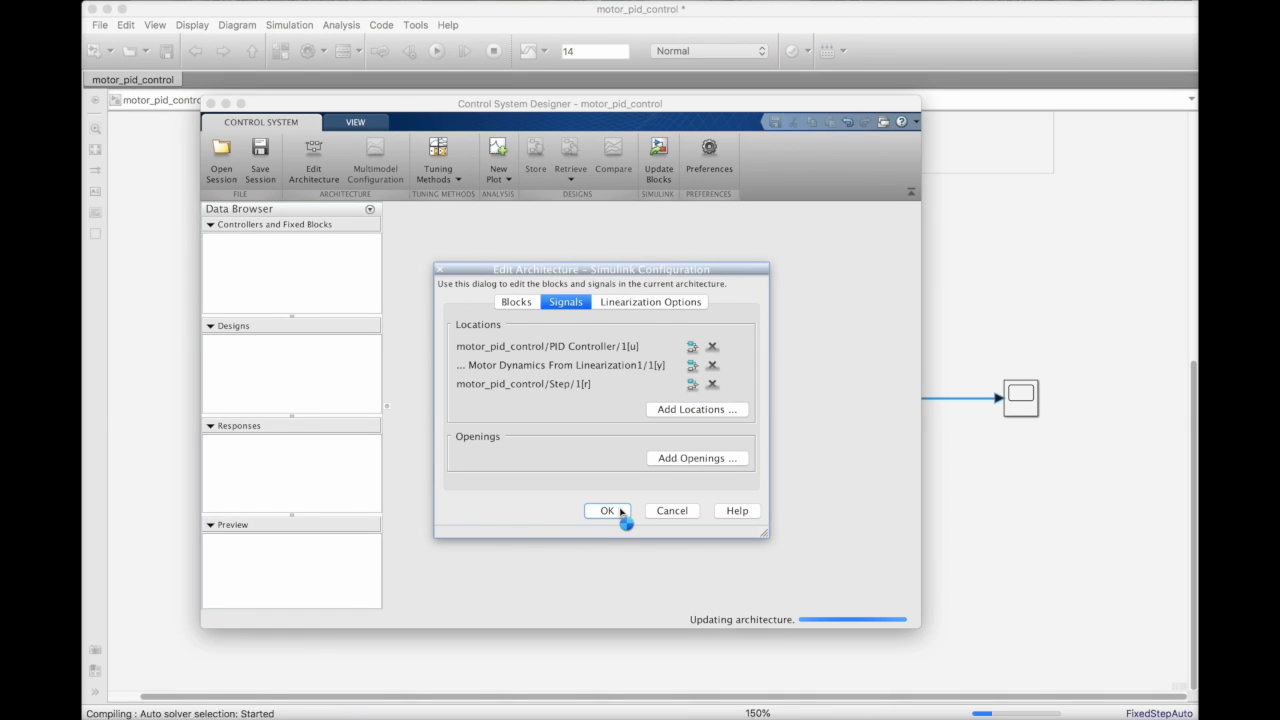
left_click(607, 510)
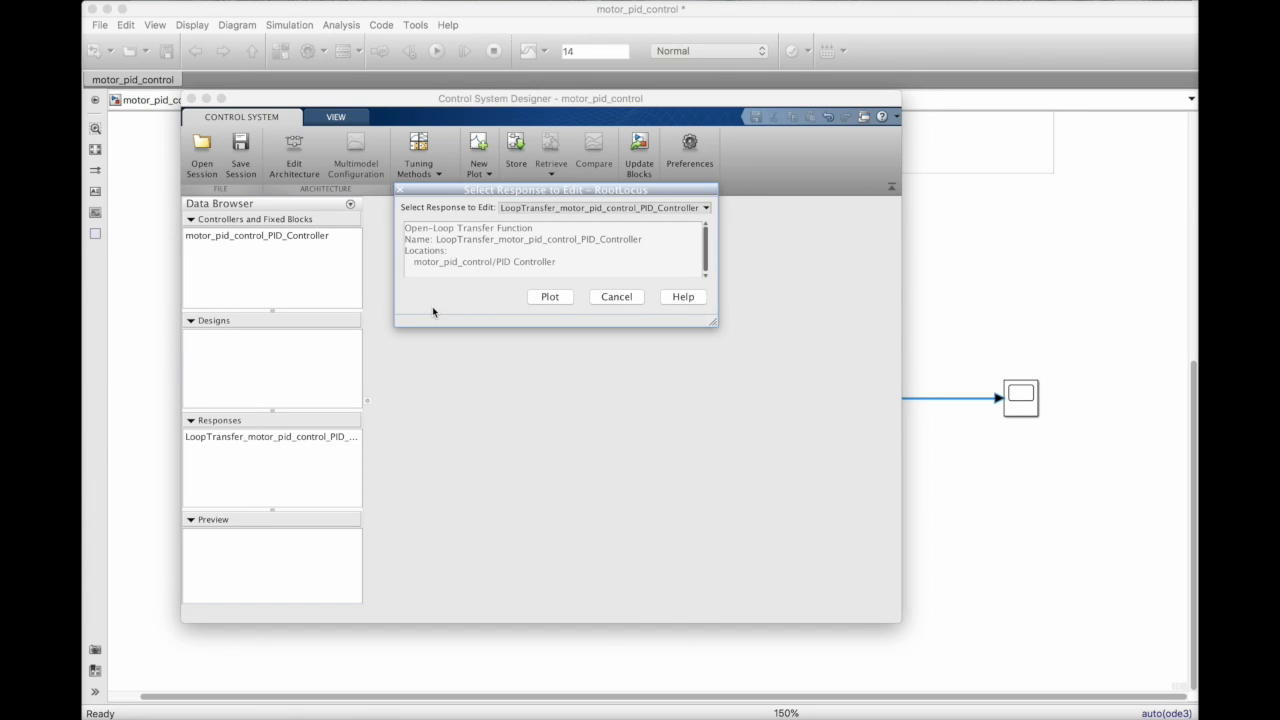
left_click(549, 296)
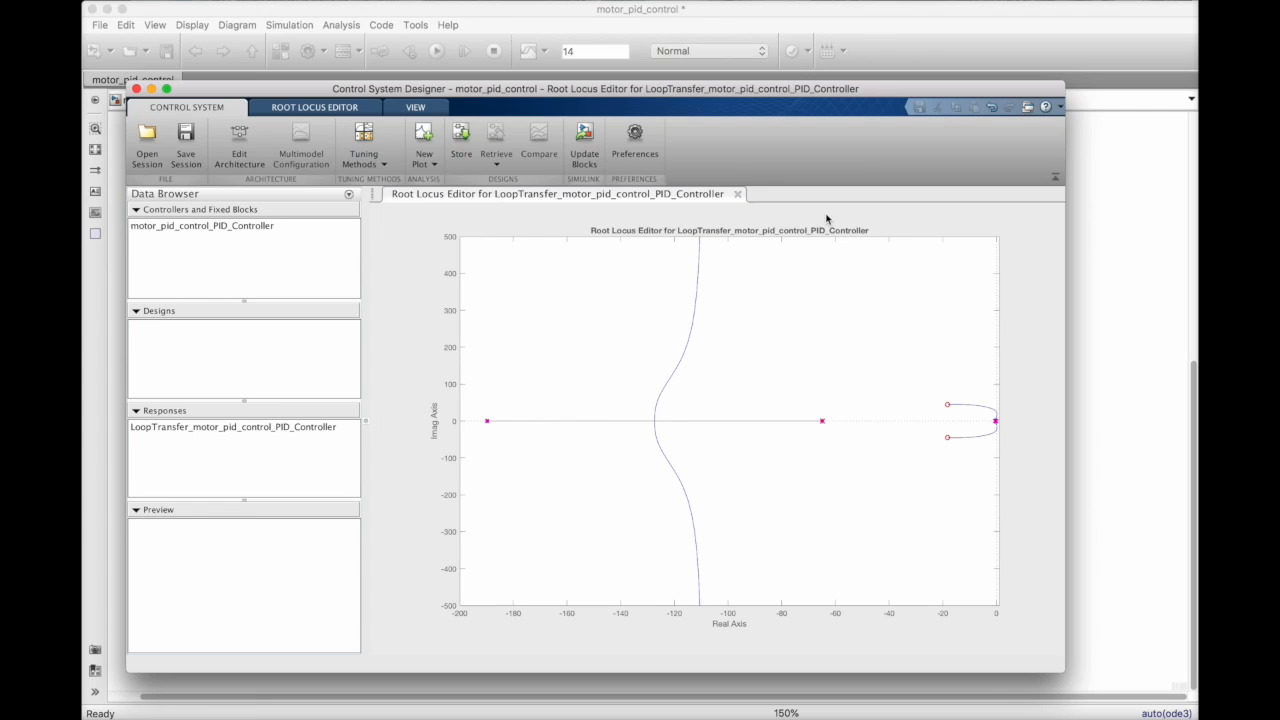
mouse_move(801, 440)
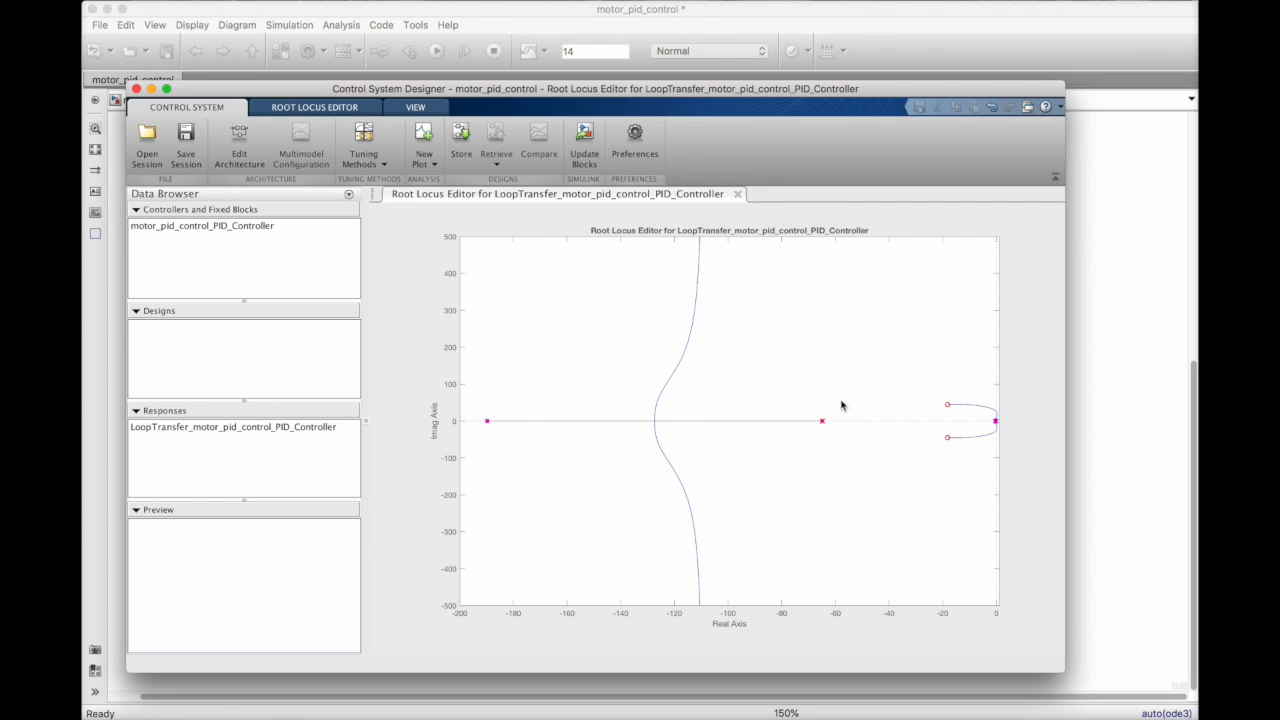
mouse_move(792, 630)
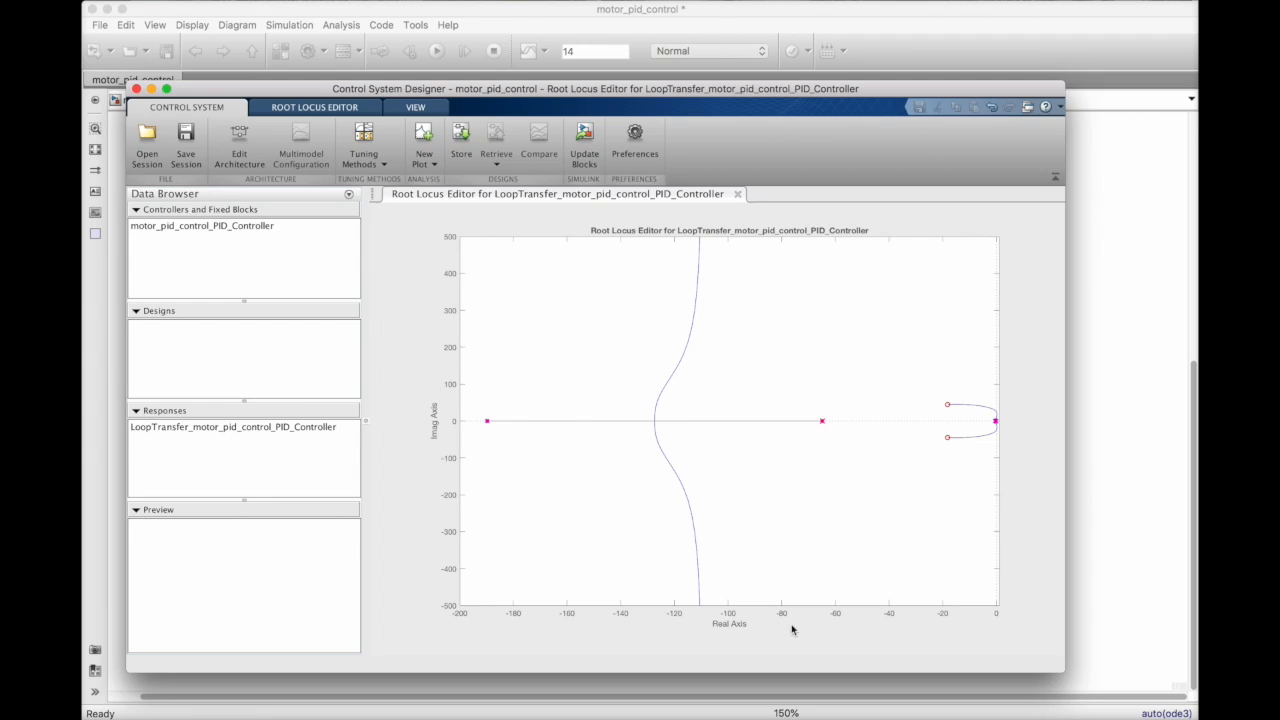
mouse_move(755, 298)
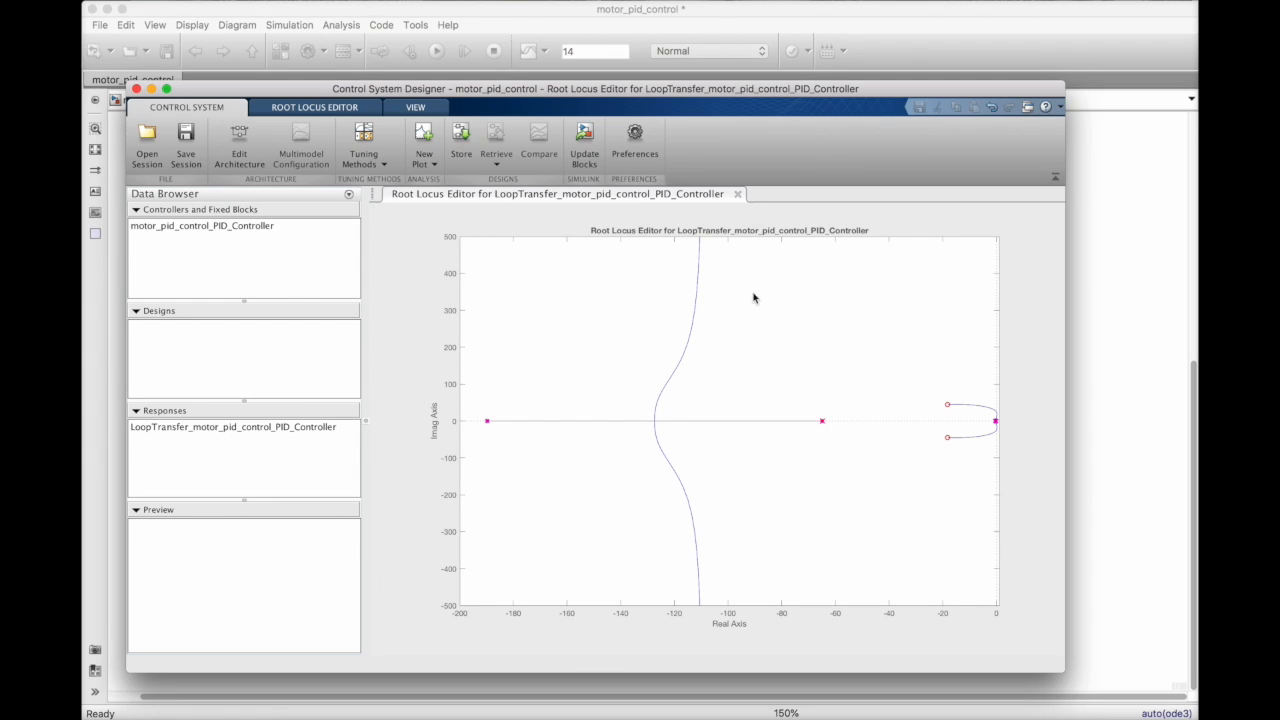
Drag the complex PID zeros toward the origin and start a new step plot with input r
left_click(314, 107)
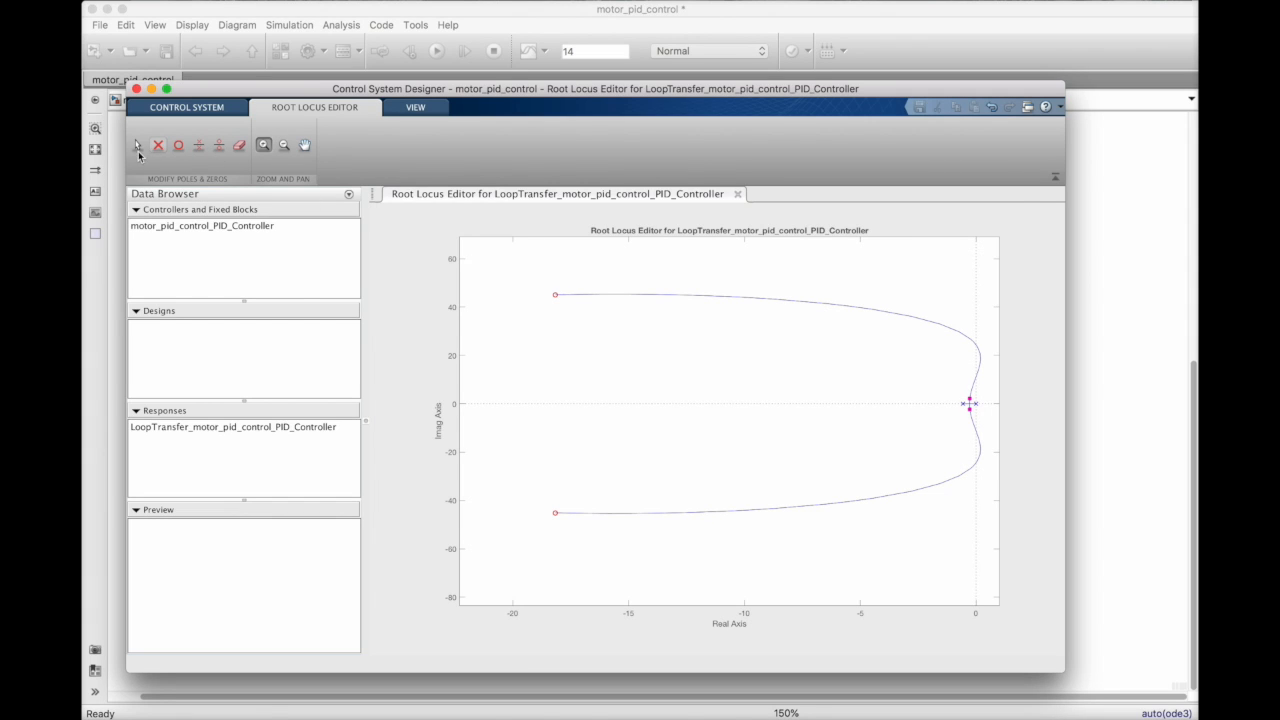
left_click_drag(556, 294, 760, 341)
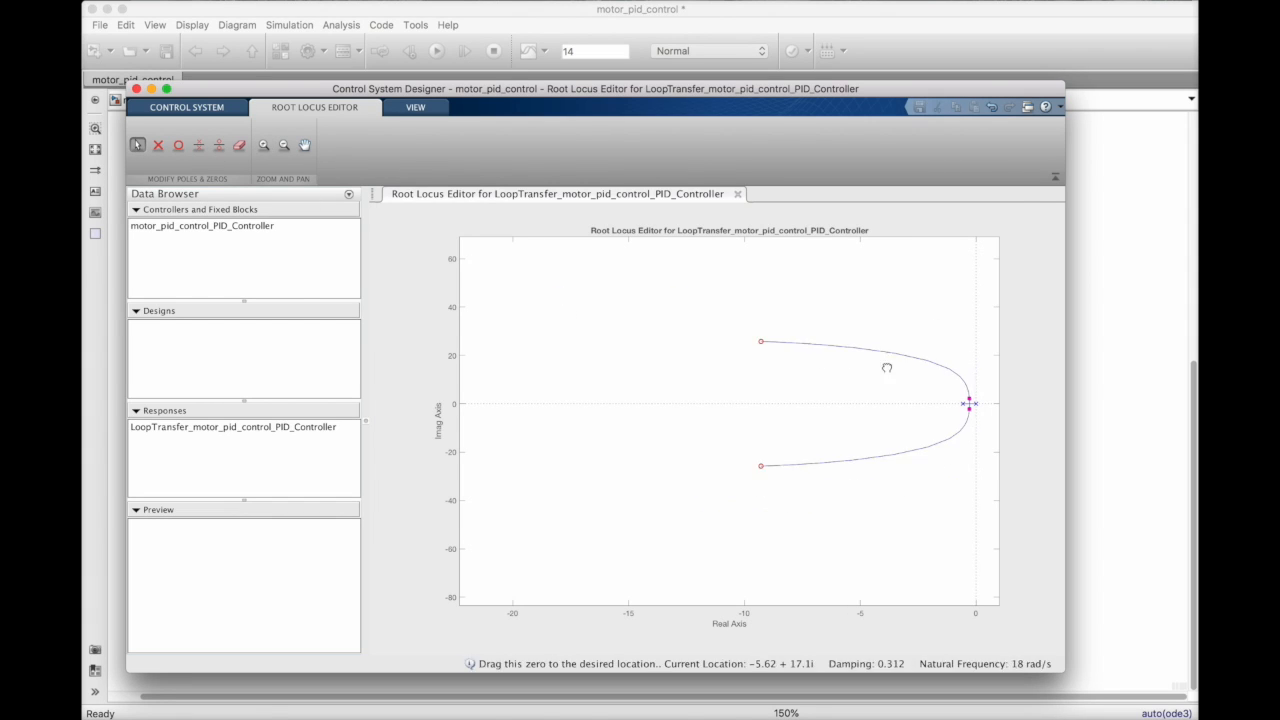
left_click_drag(761, 341, 935, 375)
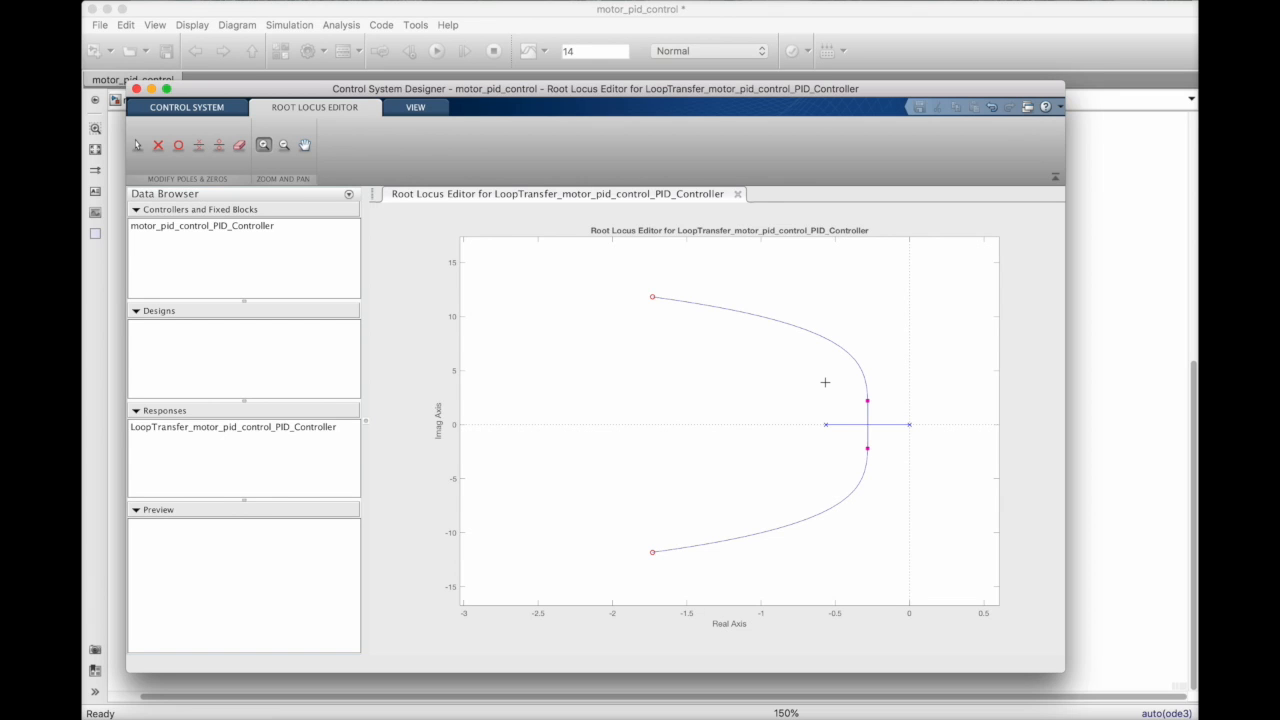
left_click(187, 107)
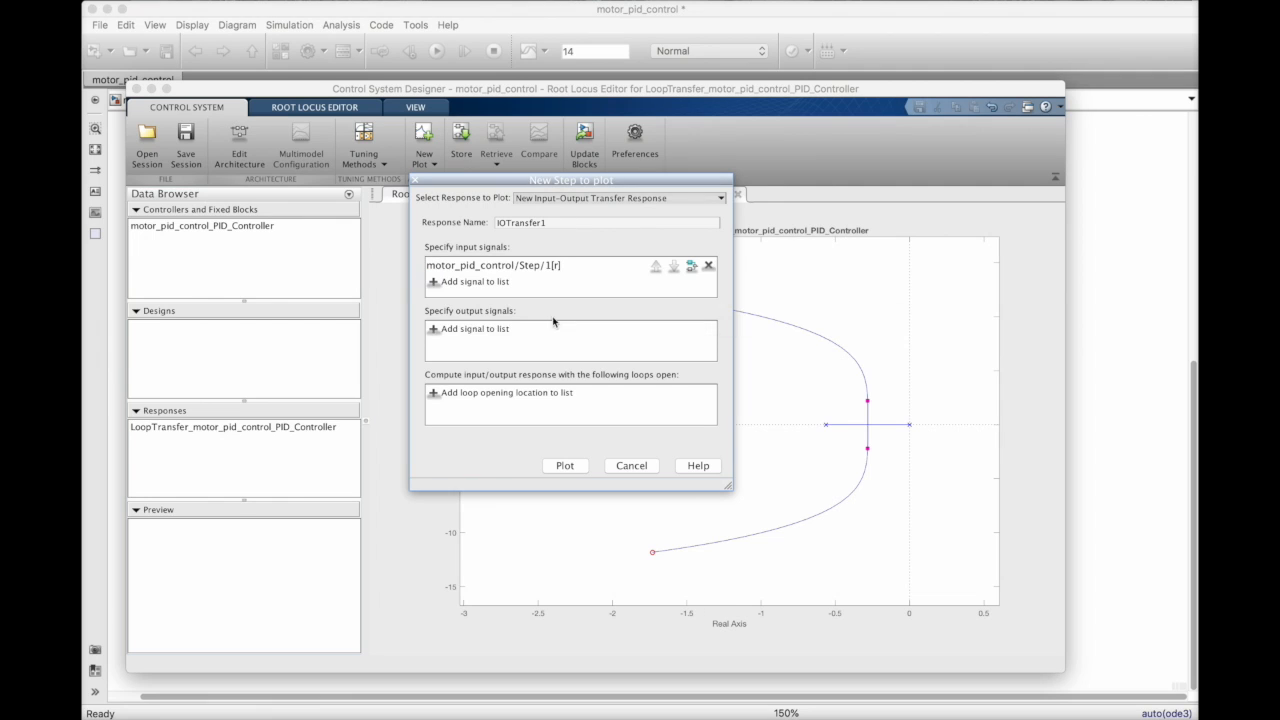
Plot the r-to-y step response and nudge the zeros to reduce overshoot
left_click(565, 465)
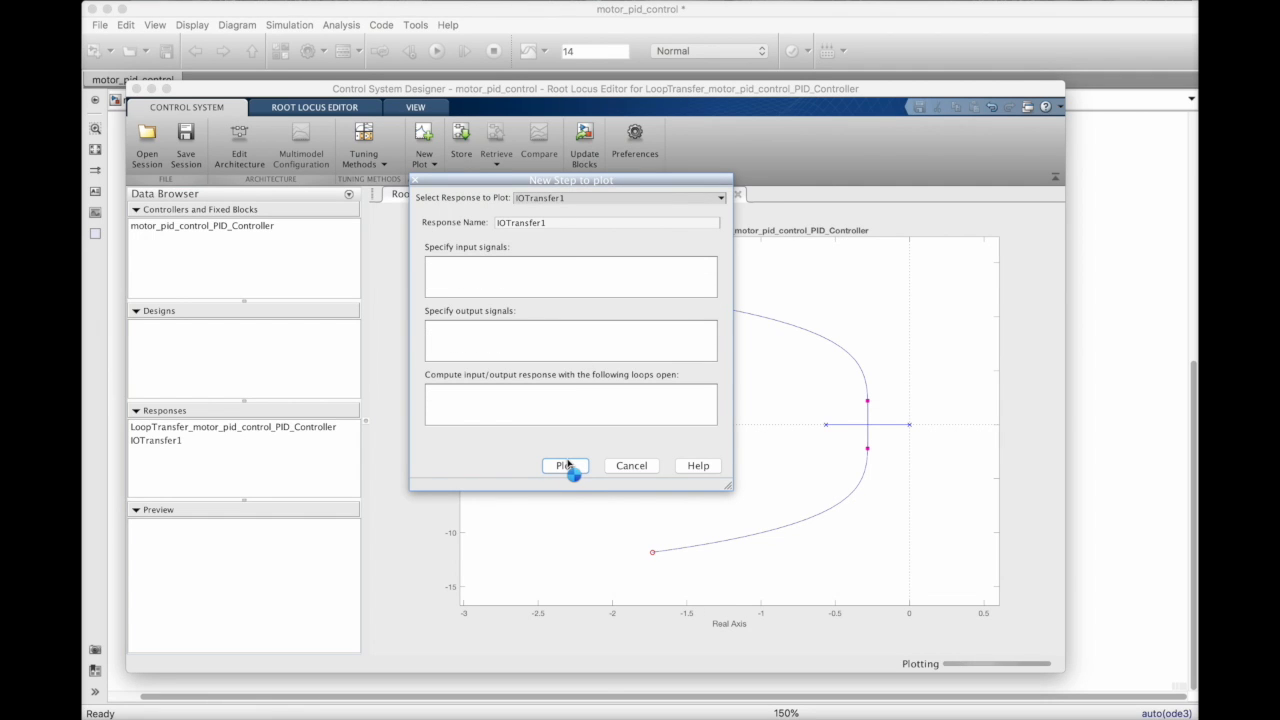
left_click(565, 465)
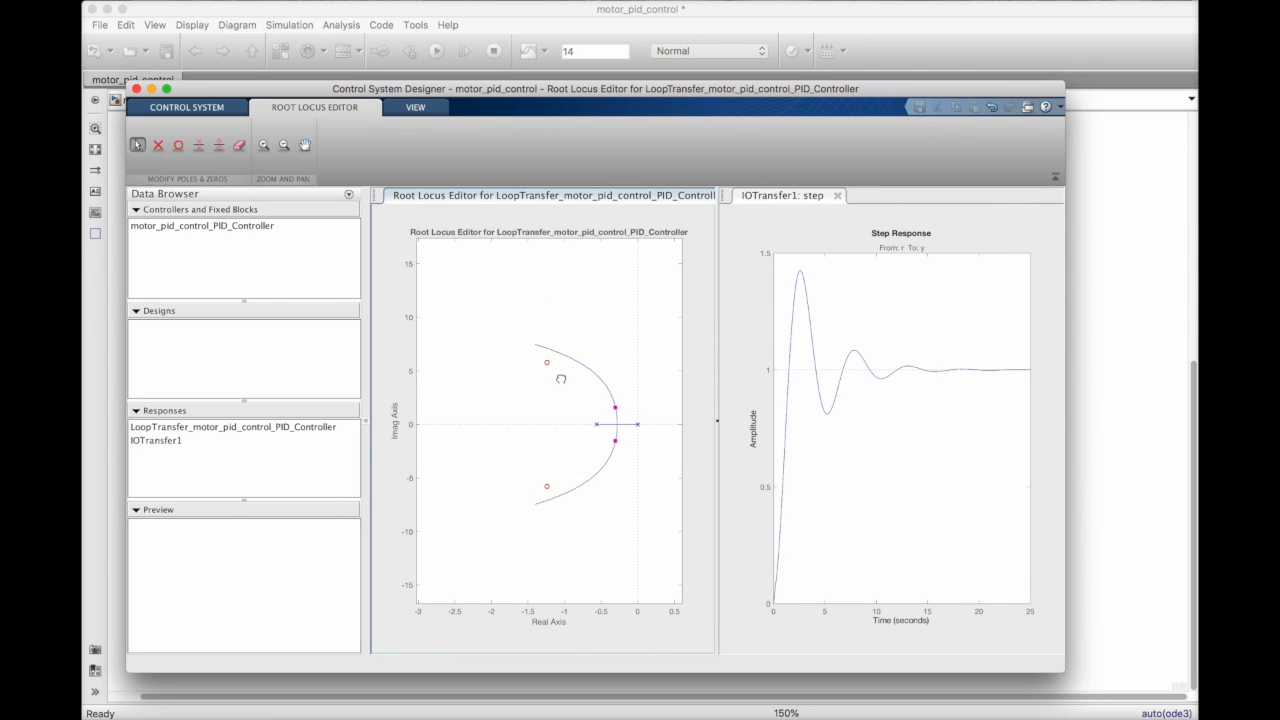
left_click_drag(615, 407, 600, 413)
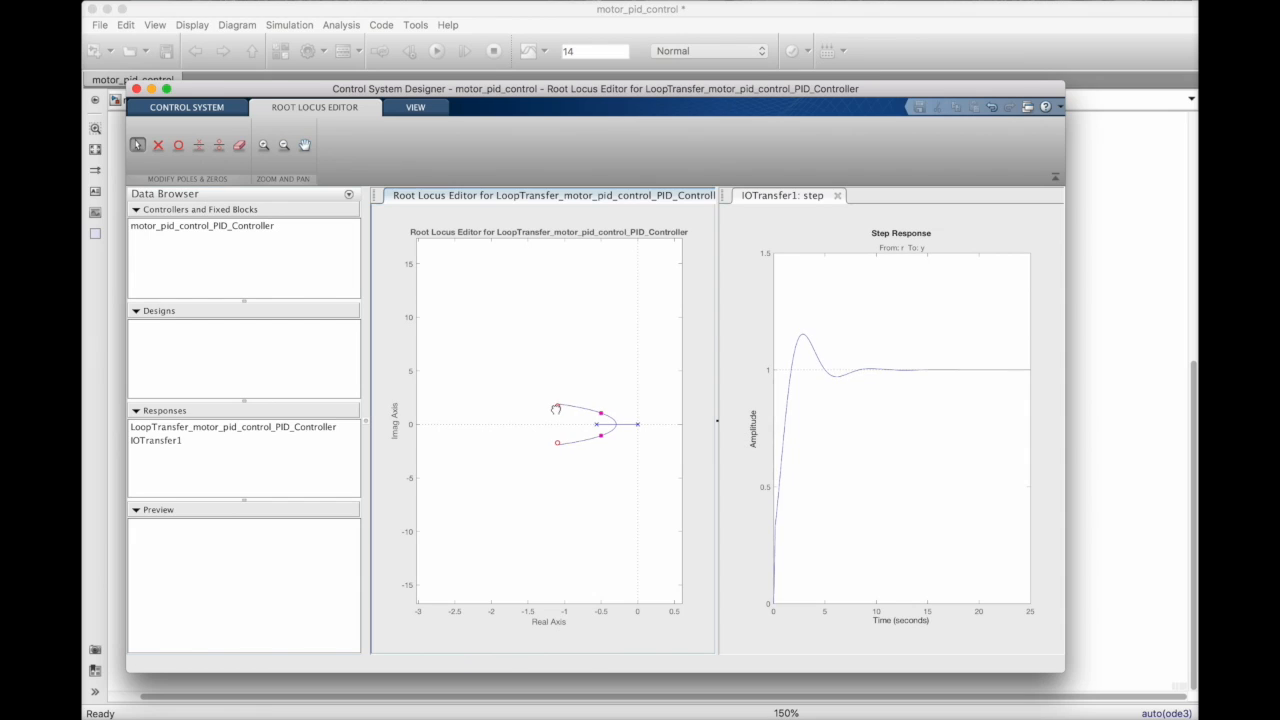
left_click_drag(557, 410, 530, 413)
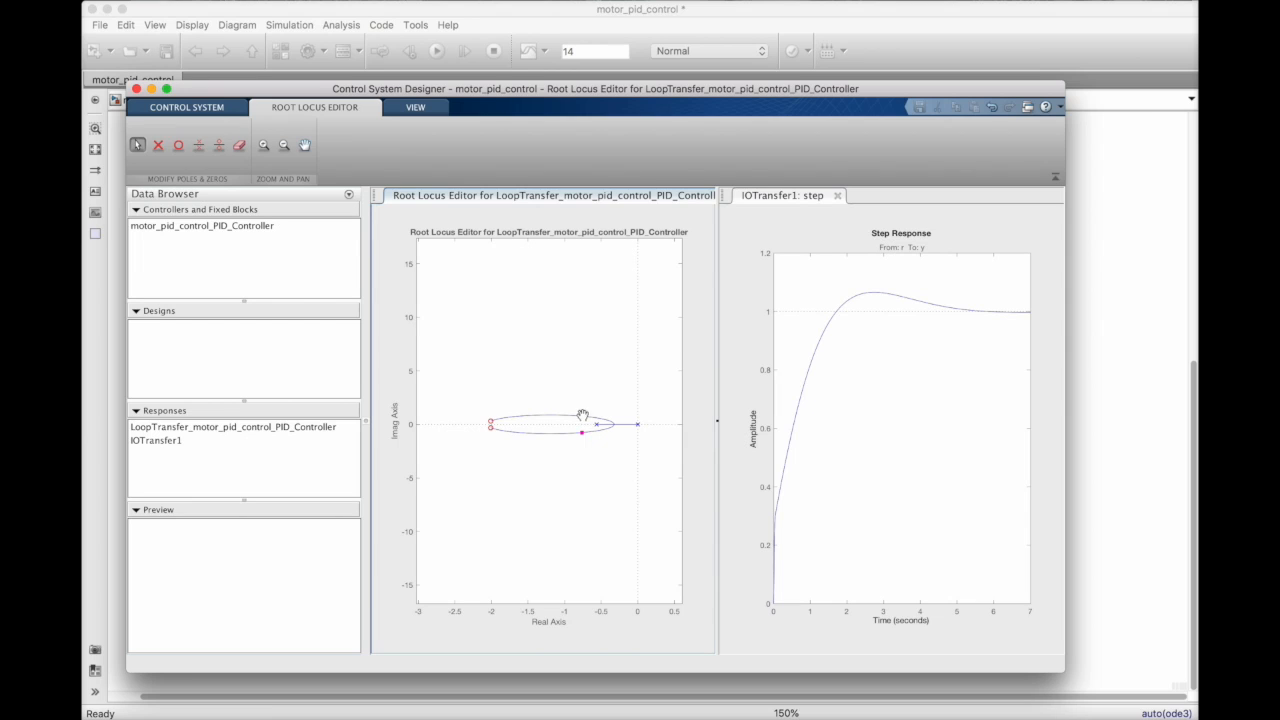
Drag the closed-loop poles to about −0.91 ± 0.83i for damping 0.739
left_click_drag(582, 433, 620, 424)
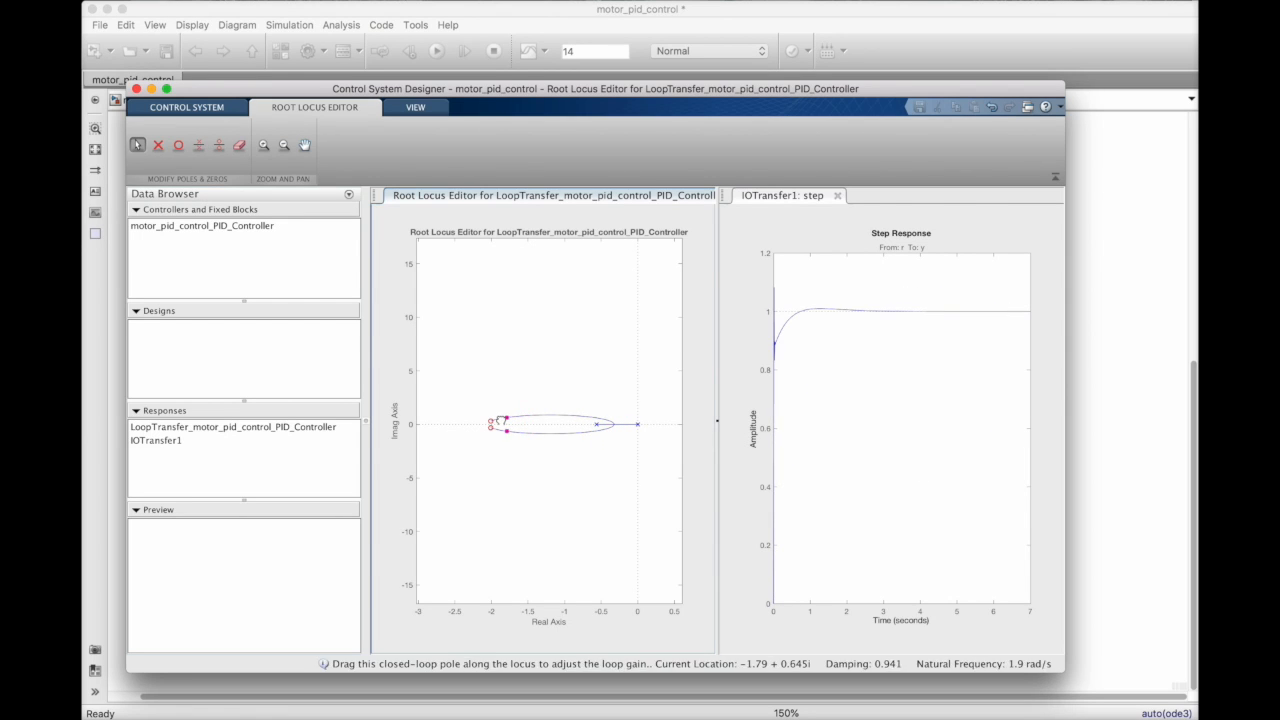
left_click_drag(505, 420, 518, 416)
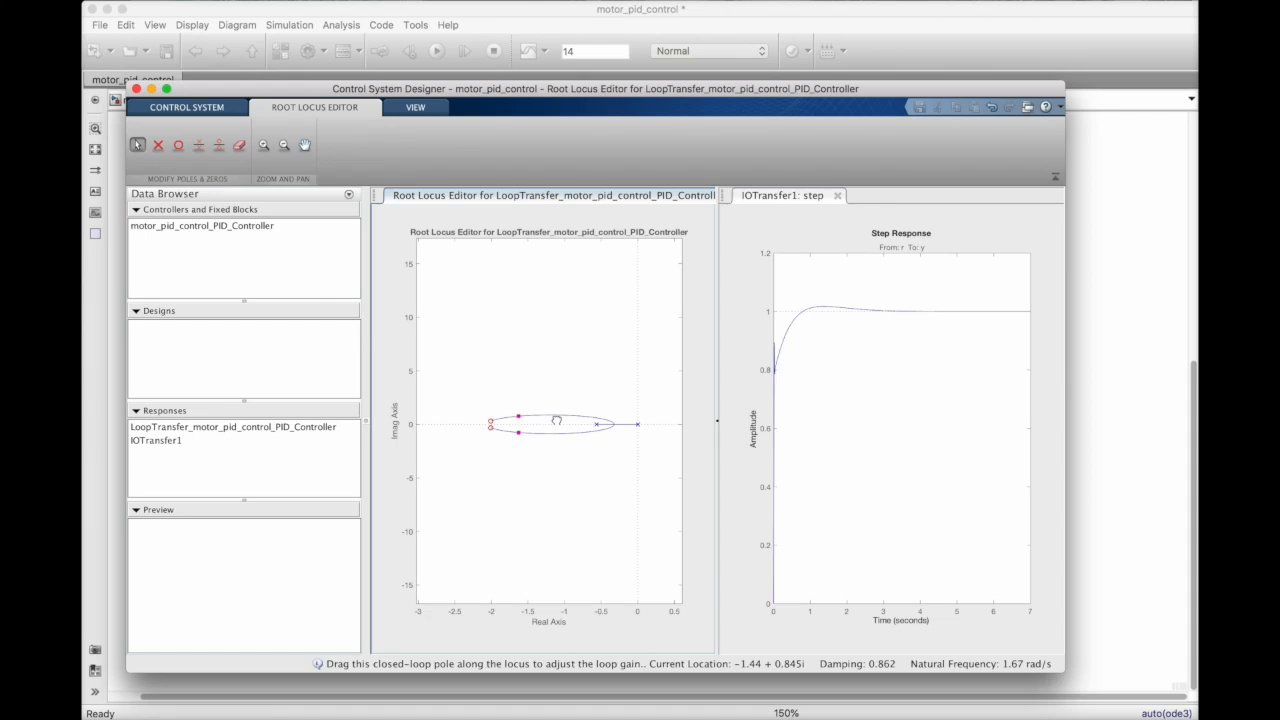
left_click_drag(556, 420, 571, 414)
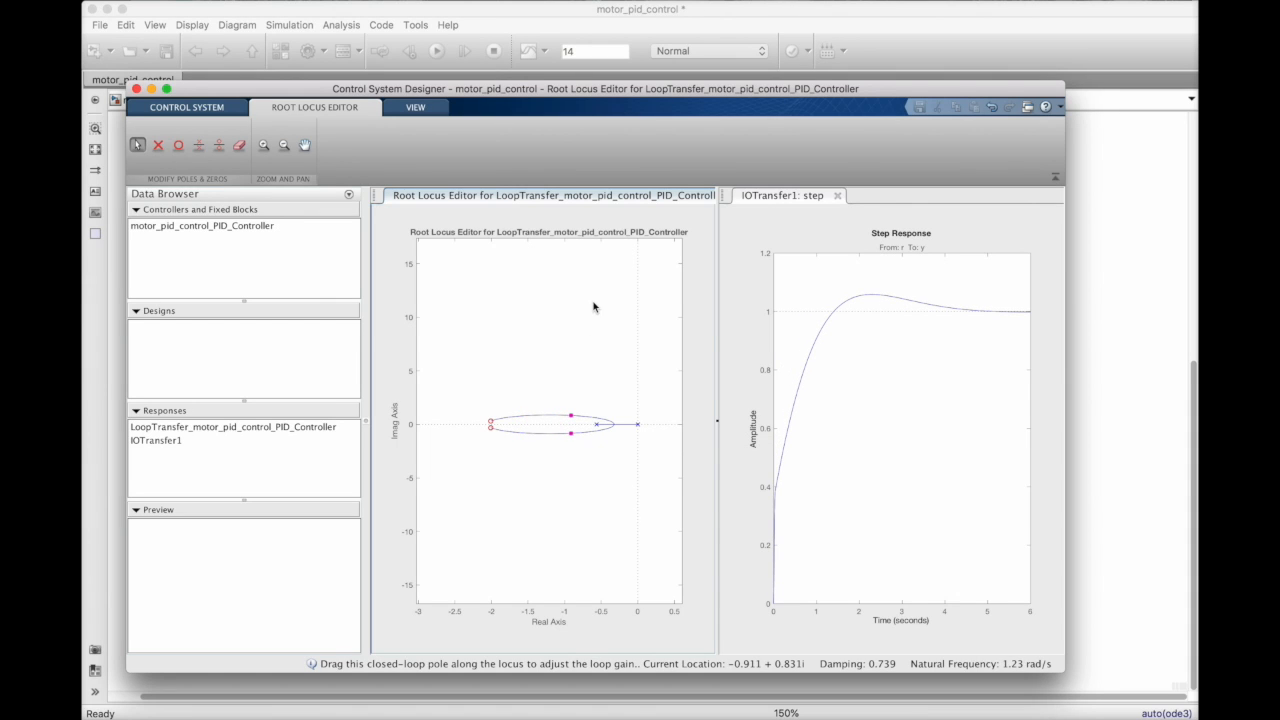
mouse_move(507, 422)
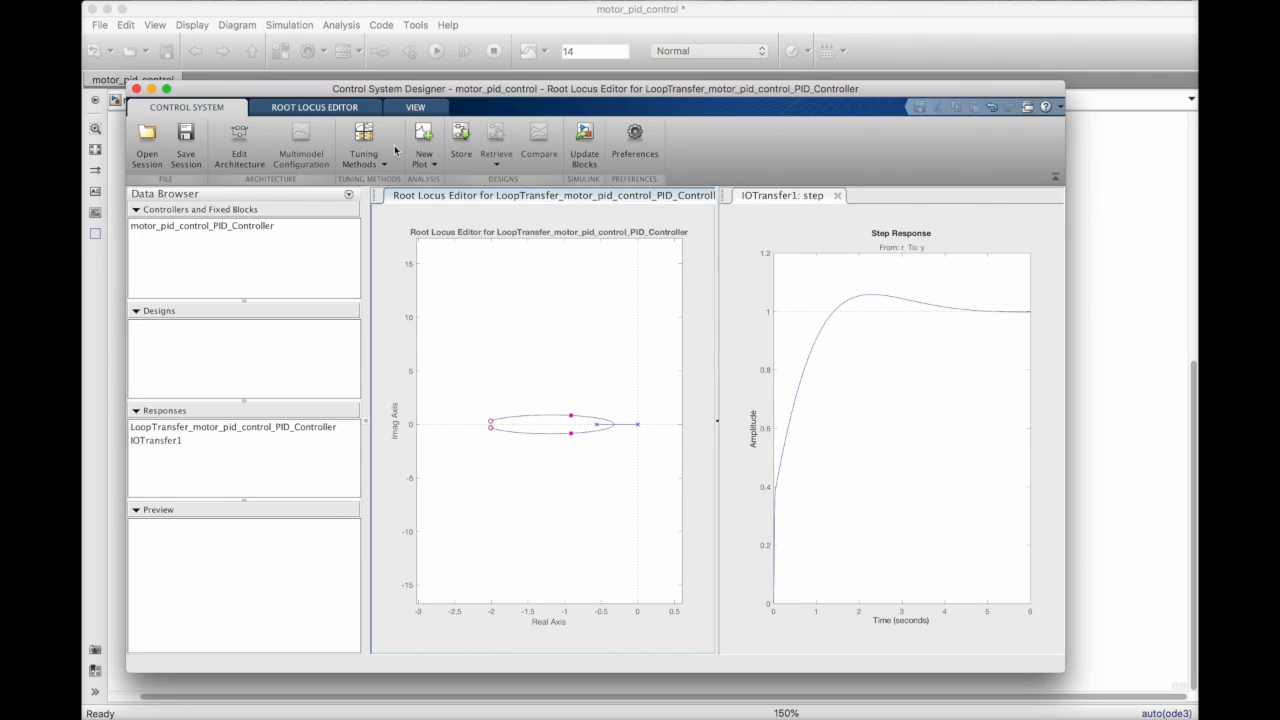
Add a Bode editor for the PID loop, moving a zero lower and reducing the gain
left_click(363, 143)
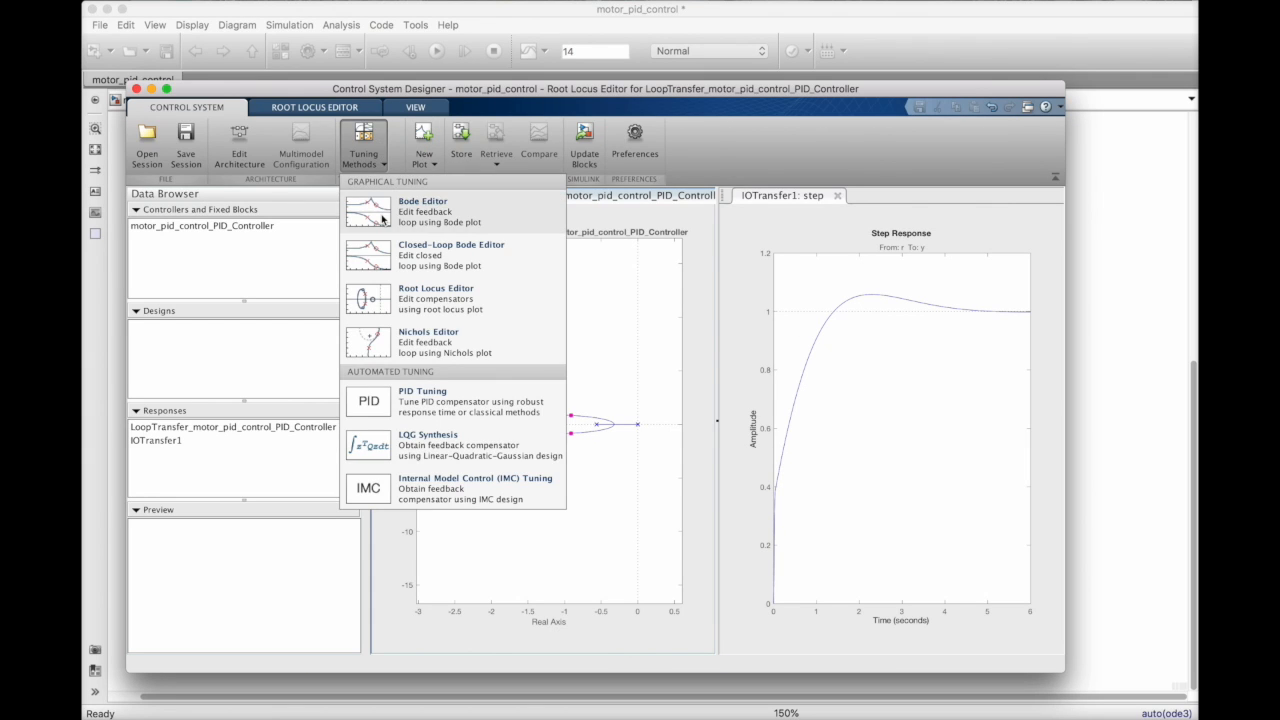
left_click(422, 210)
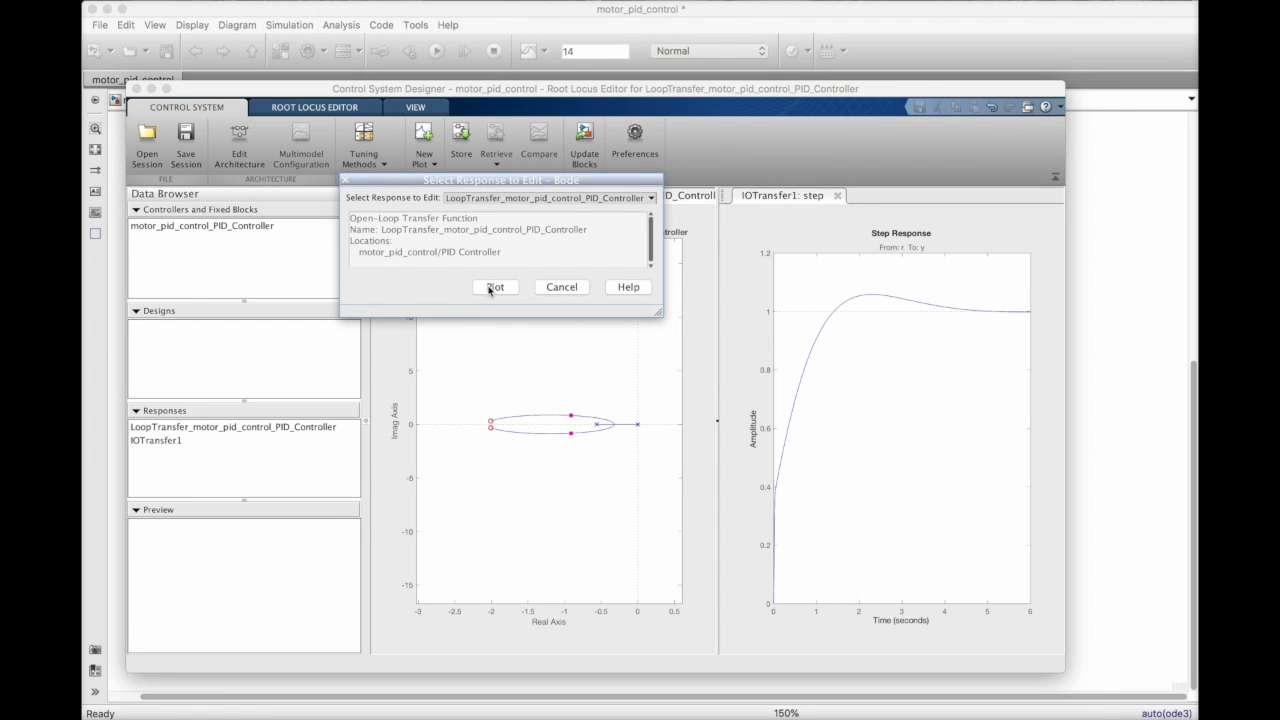
left_click(495, 287)
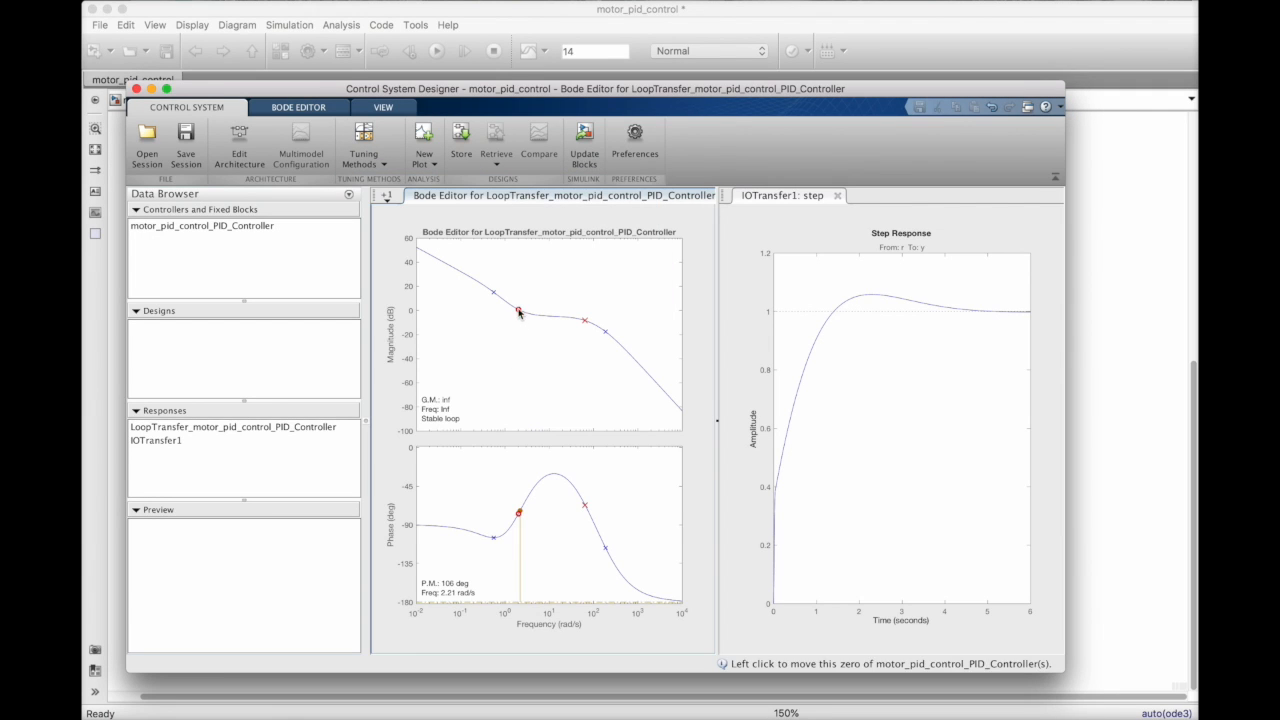
left_click_drag(518, 312, 543, 335)
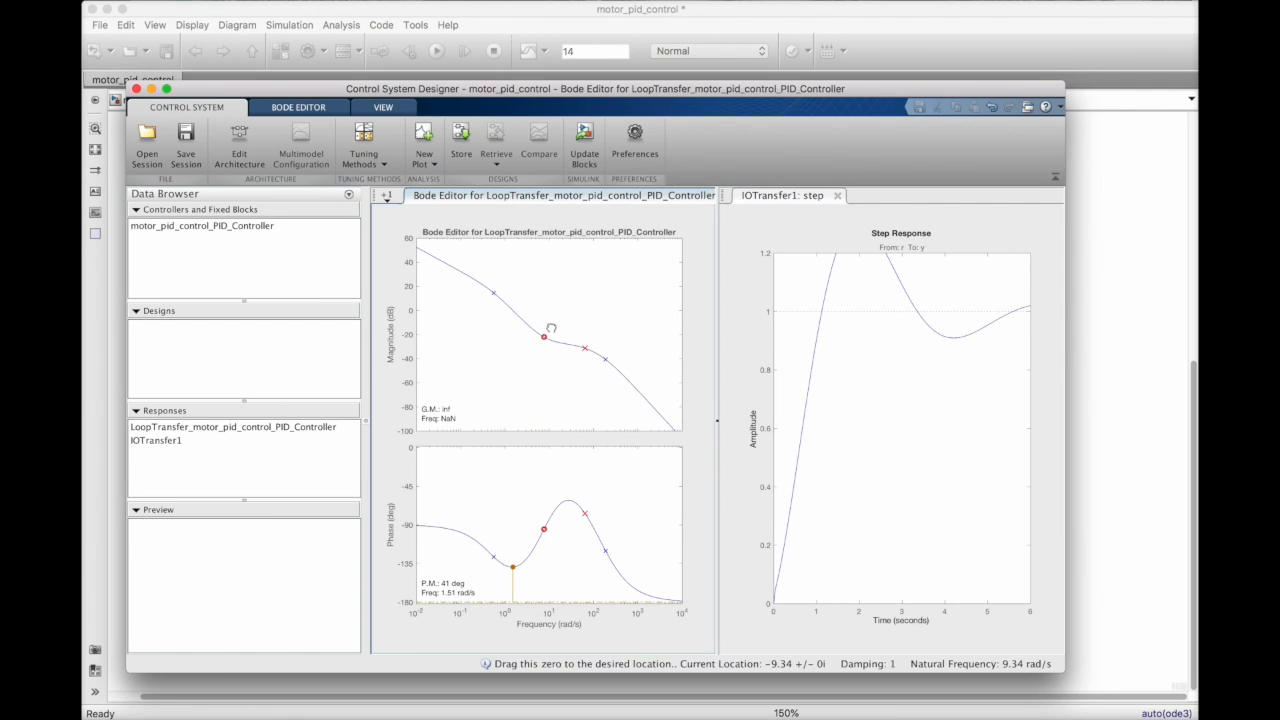
left_click_drag(543, 335, 564, 360)
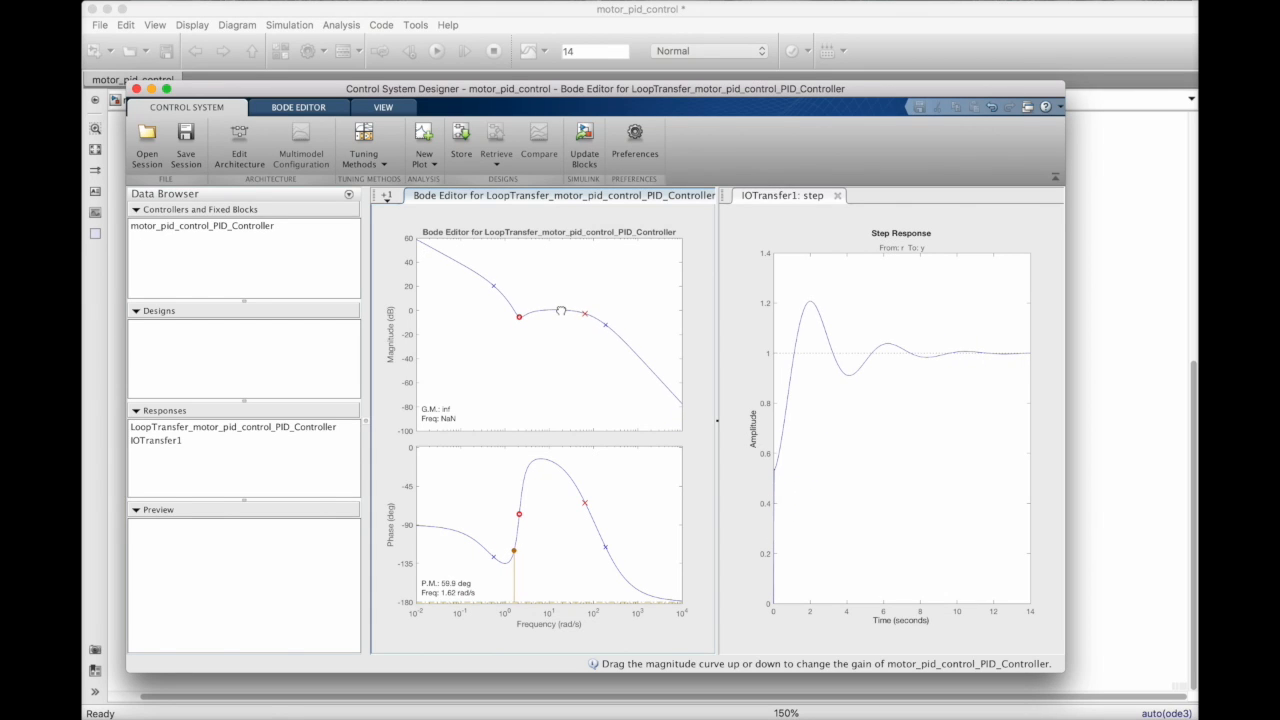
left_click_drag(518, 316, 518, 326)
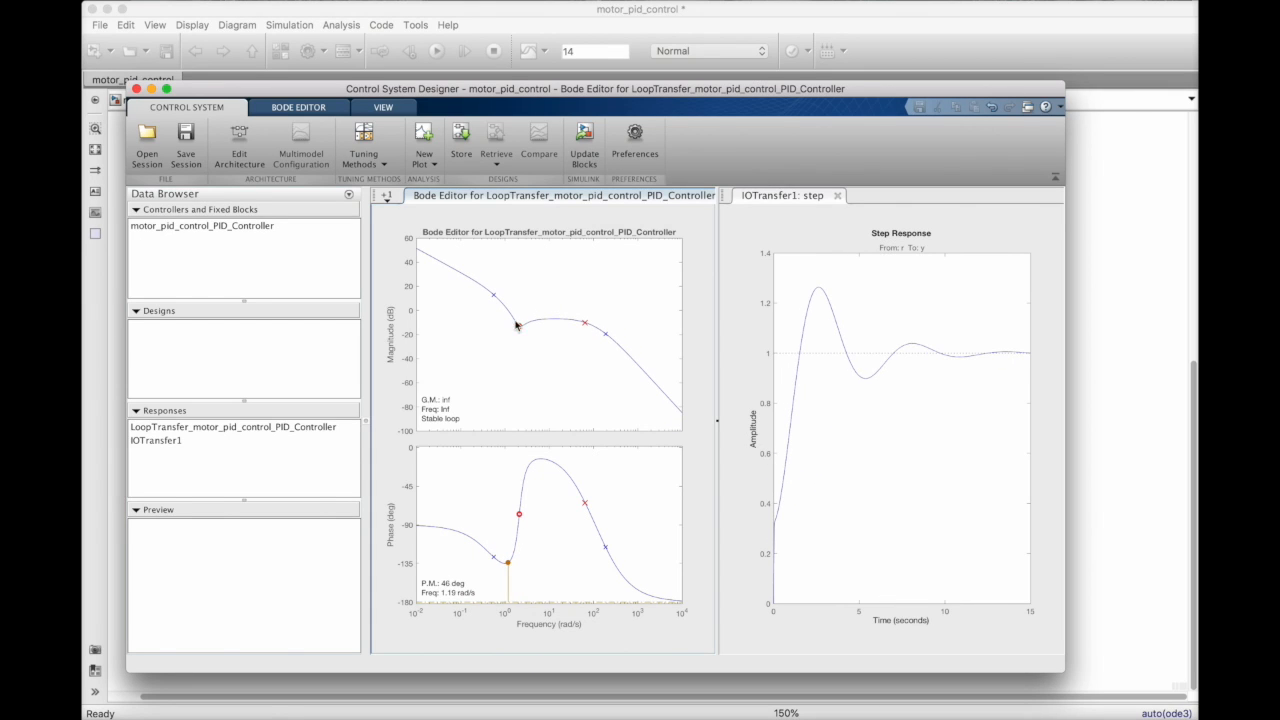
Back in the Root Locus Editor, drag the closed-loop poles to about −4.17 ± 7.05i
left_click(385, 195)
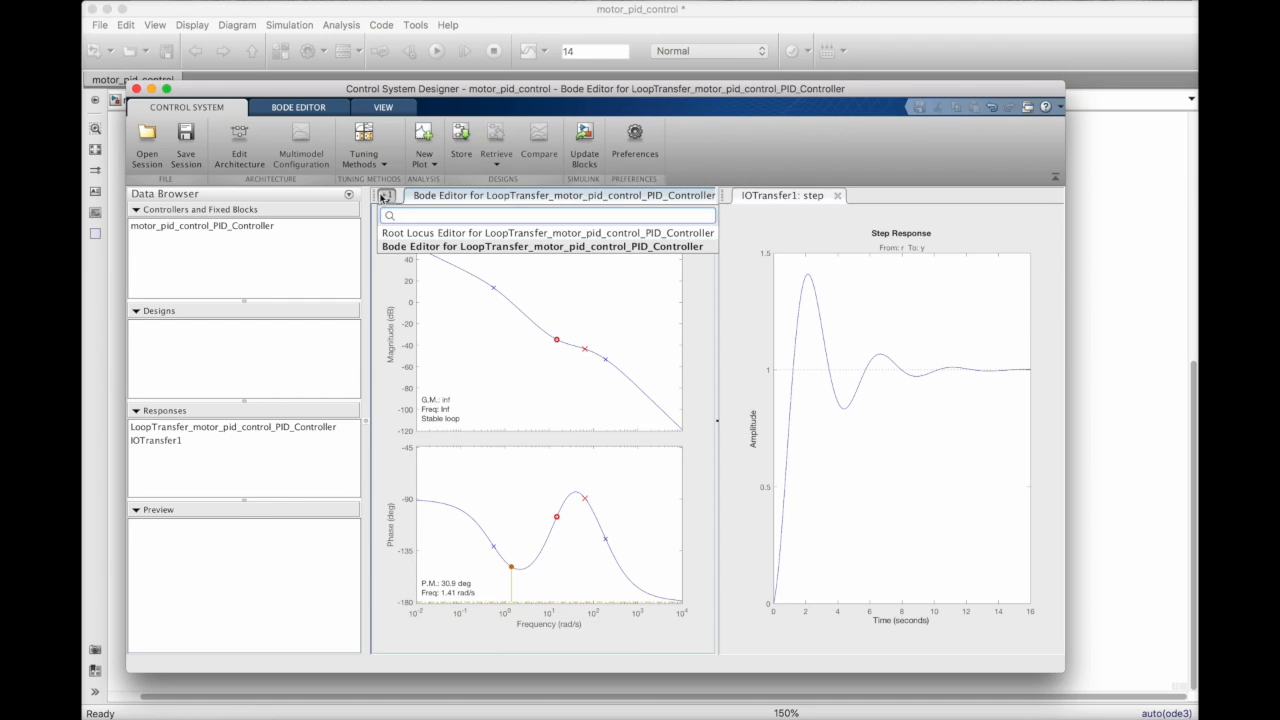
left_click(547, 233)
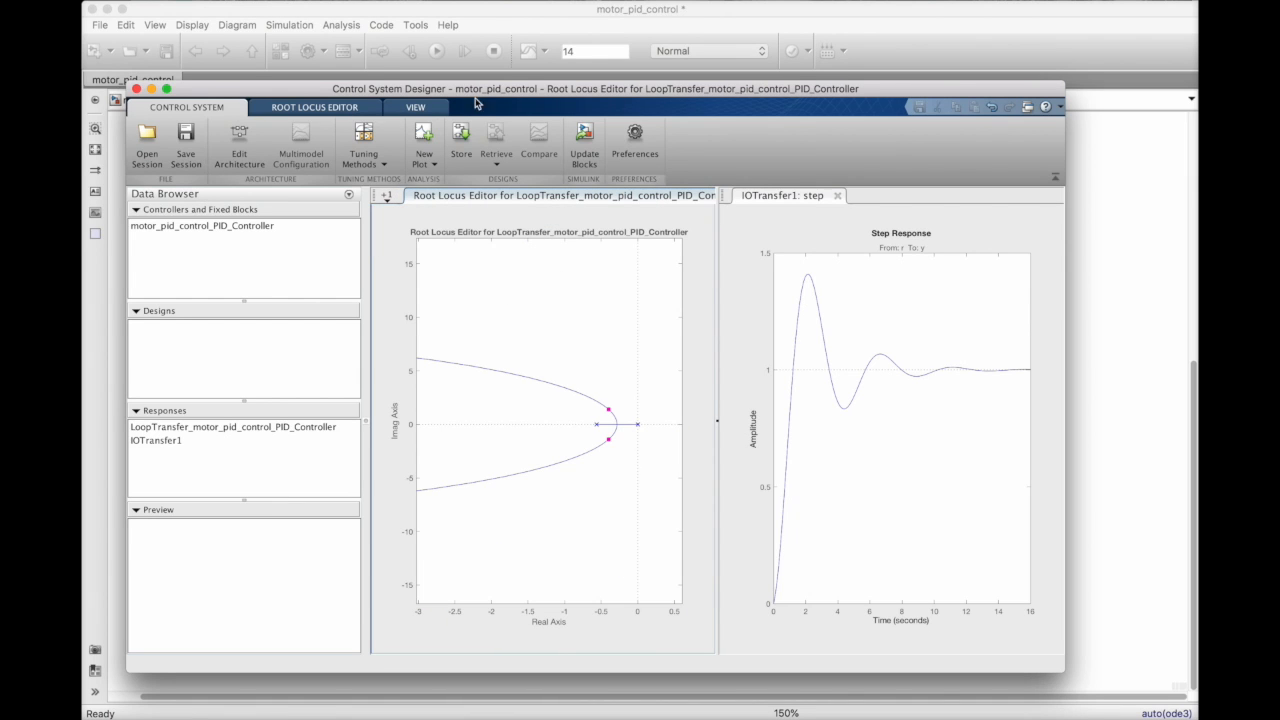
left_click_drag(608, 410, 448, 363)
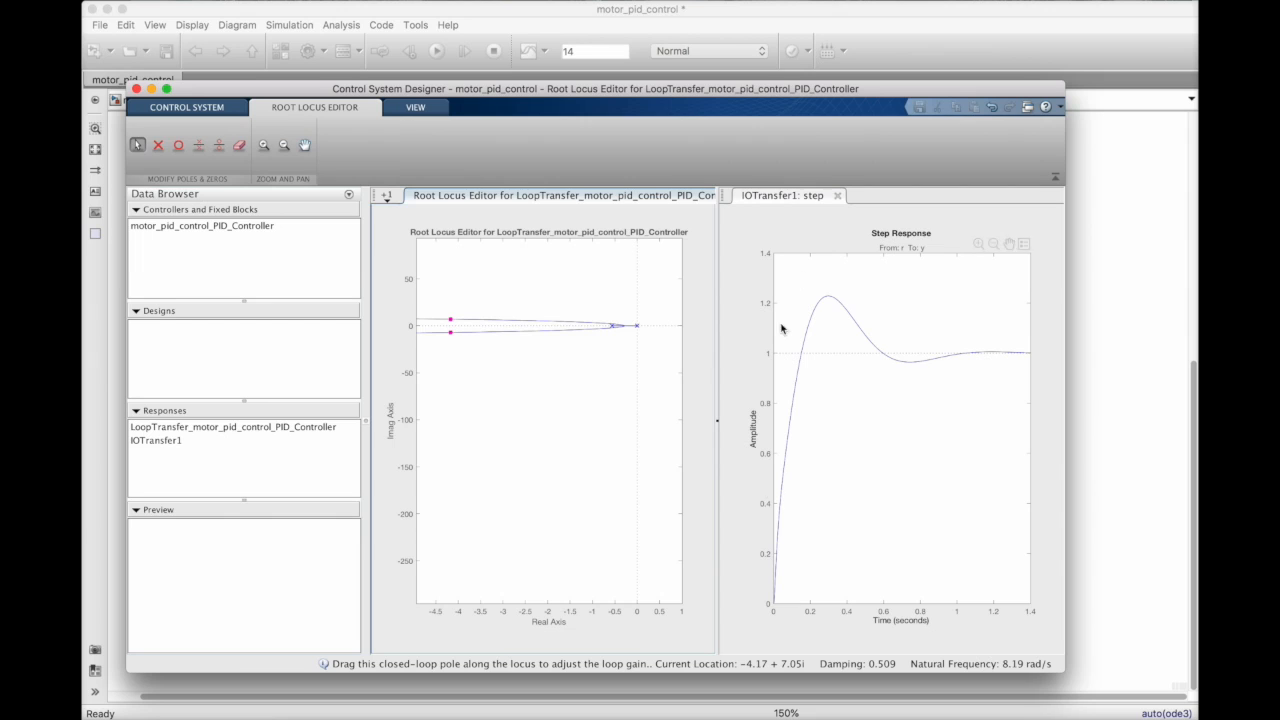
Push tuned gains P≈1.419, I≈11.96, D≈0.0319, N≈64.76 into the PID Controller block
left_click(187, 107)
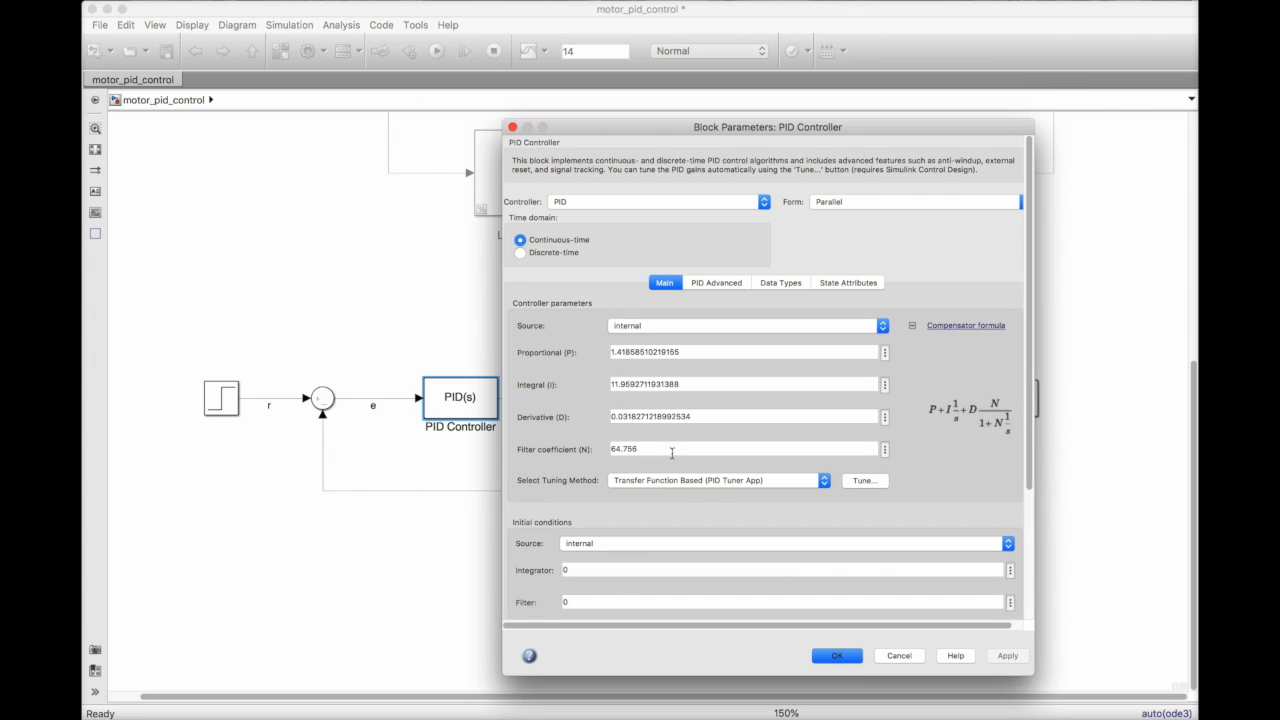
left_click(836, 655)
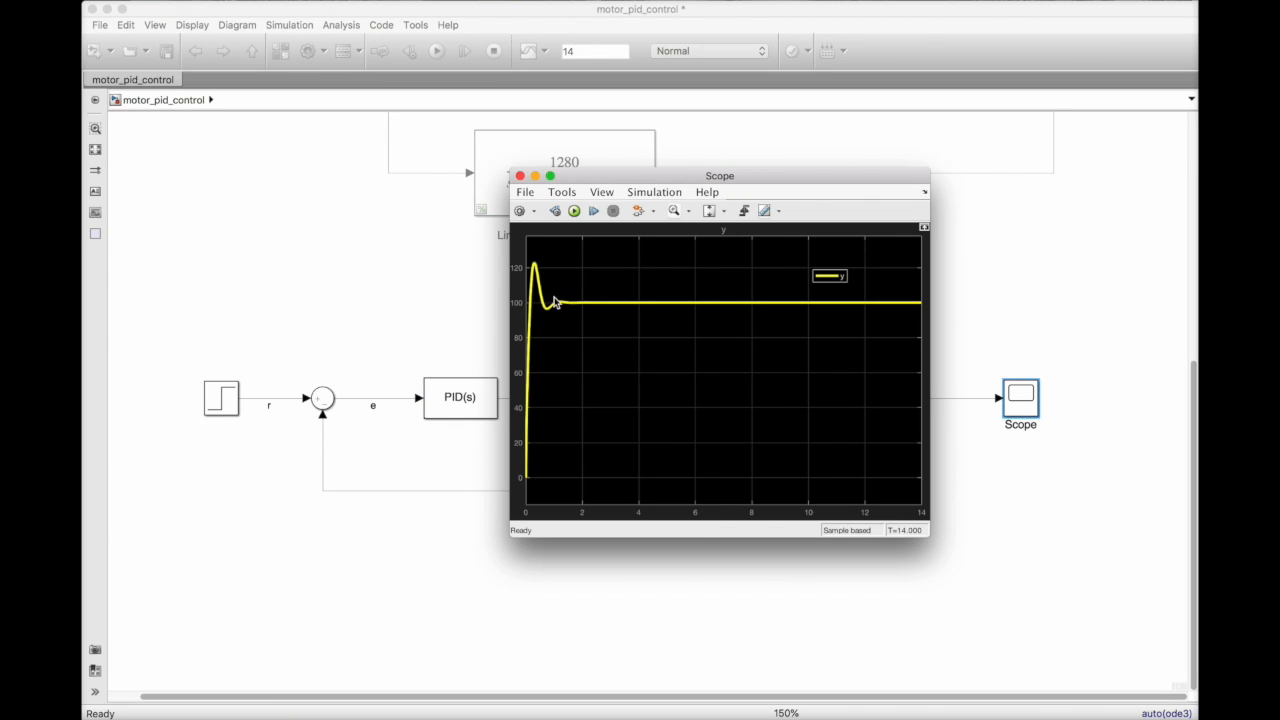
mouse_move(537, 488)
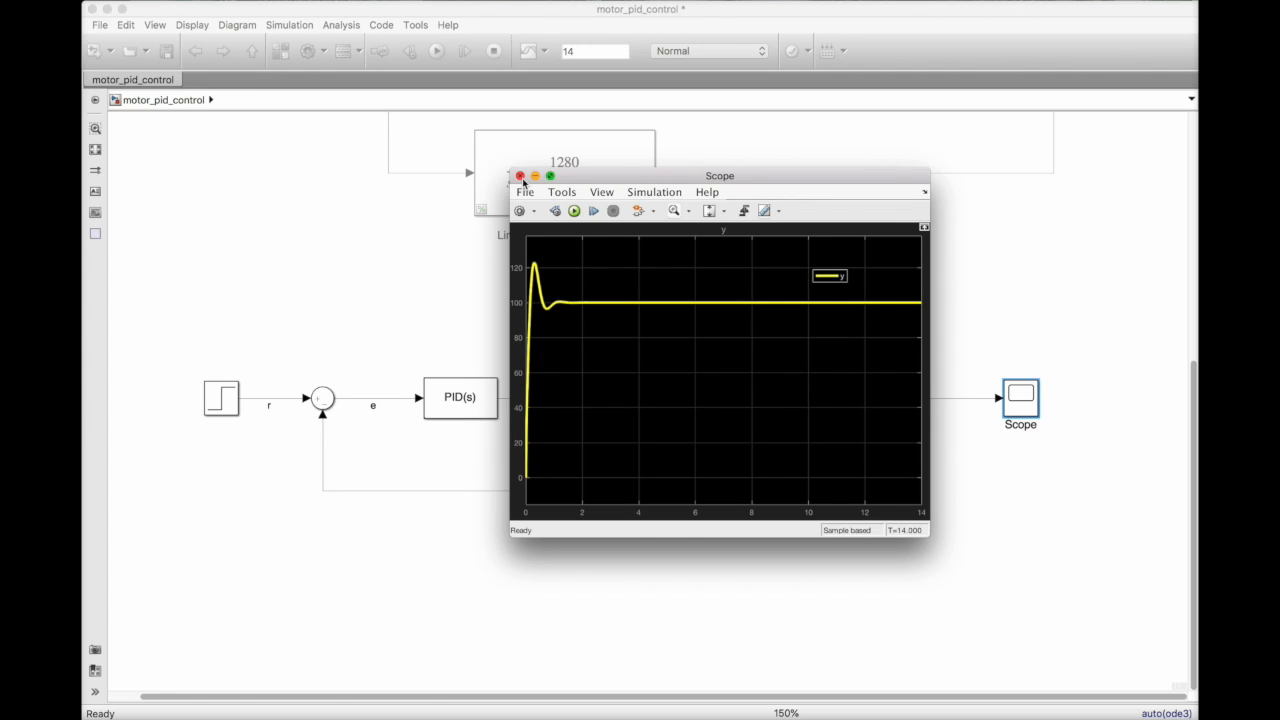
Close the Scope and rerun the simulation so it plots both y and u
left_click(520, 176)
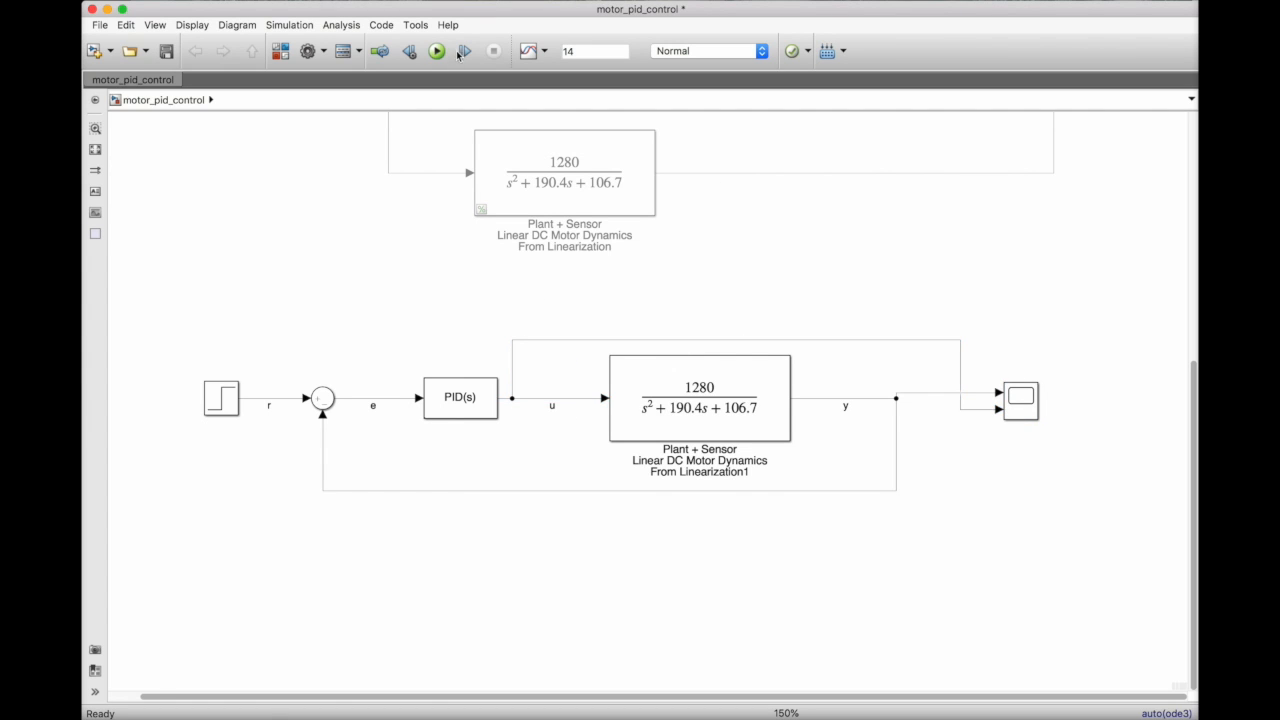
left_click(436, 51)
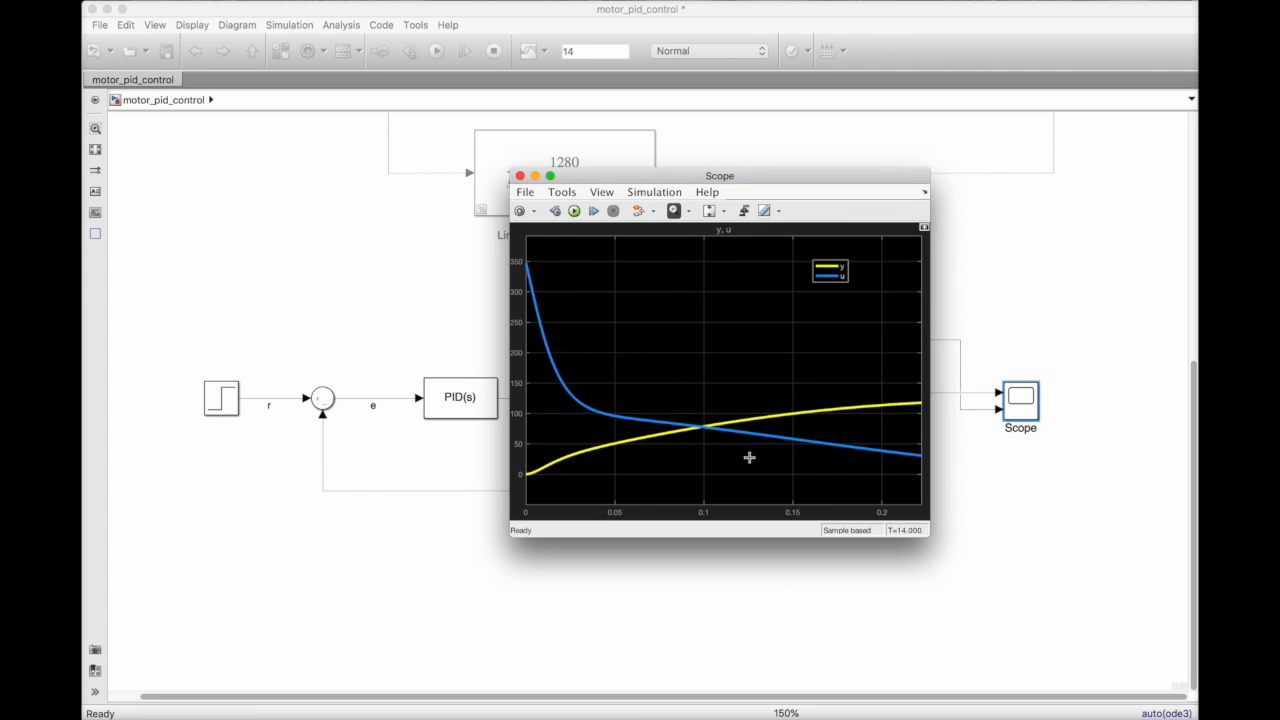
mouse_move(718, 346)
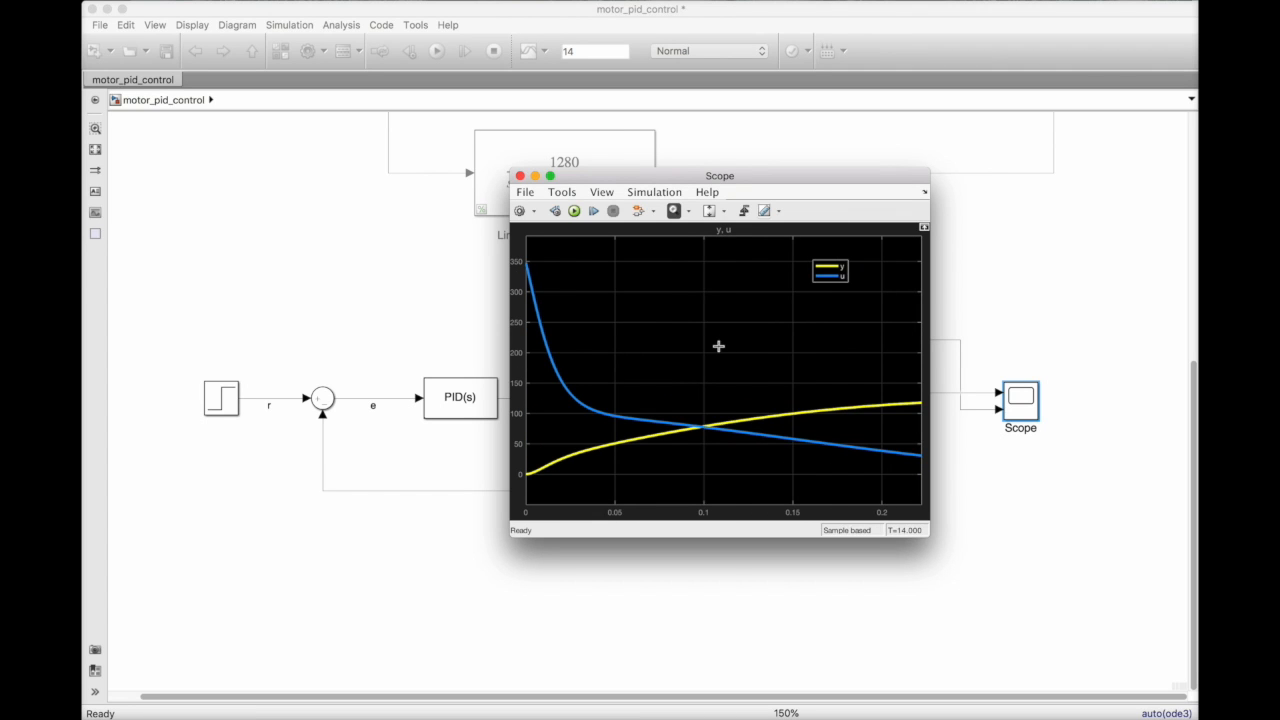
mouse_move(463, 238)
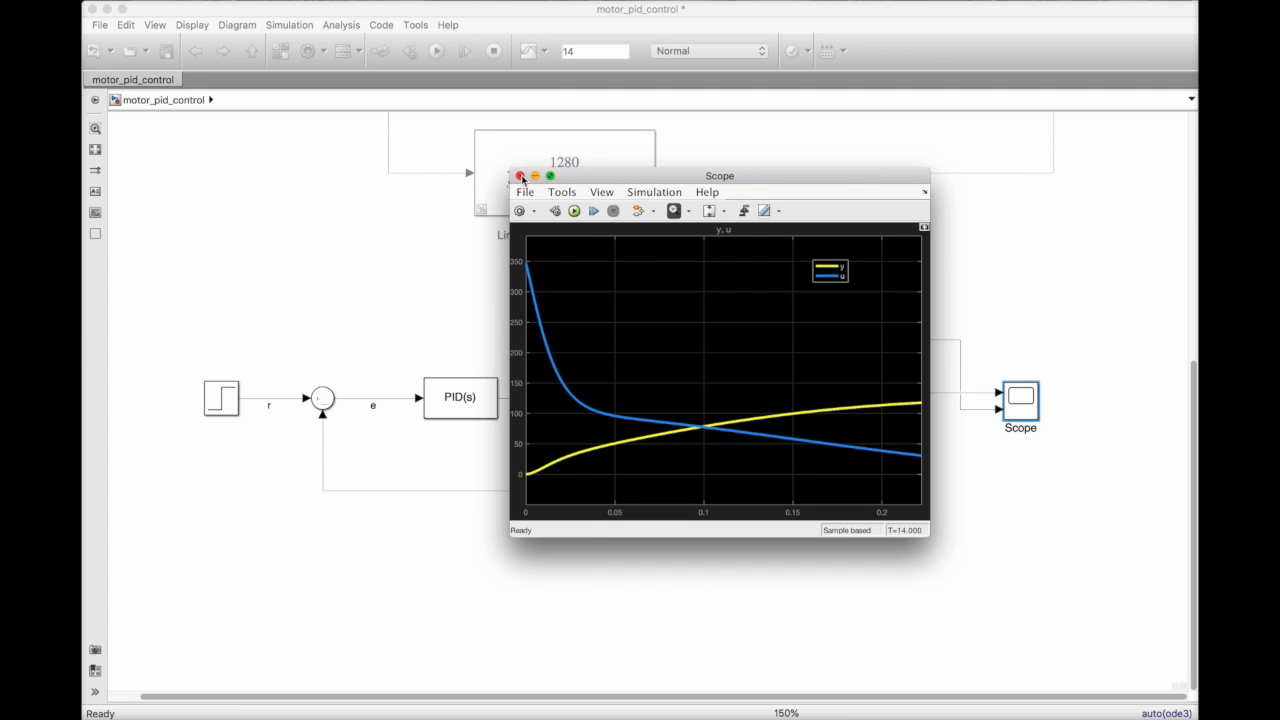
Limit the PID output to 0–24 with clamping anti-windup and rerun the simulation
left_click(519, 176)
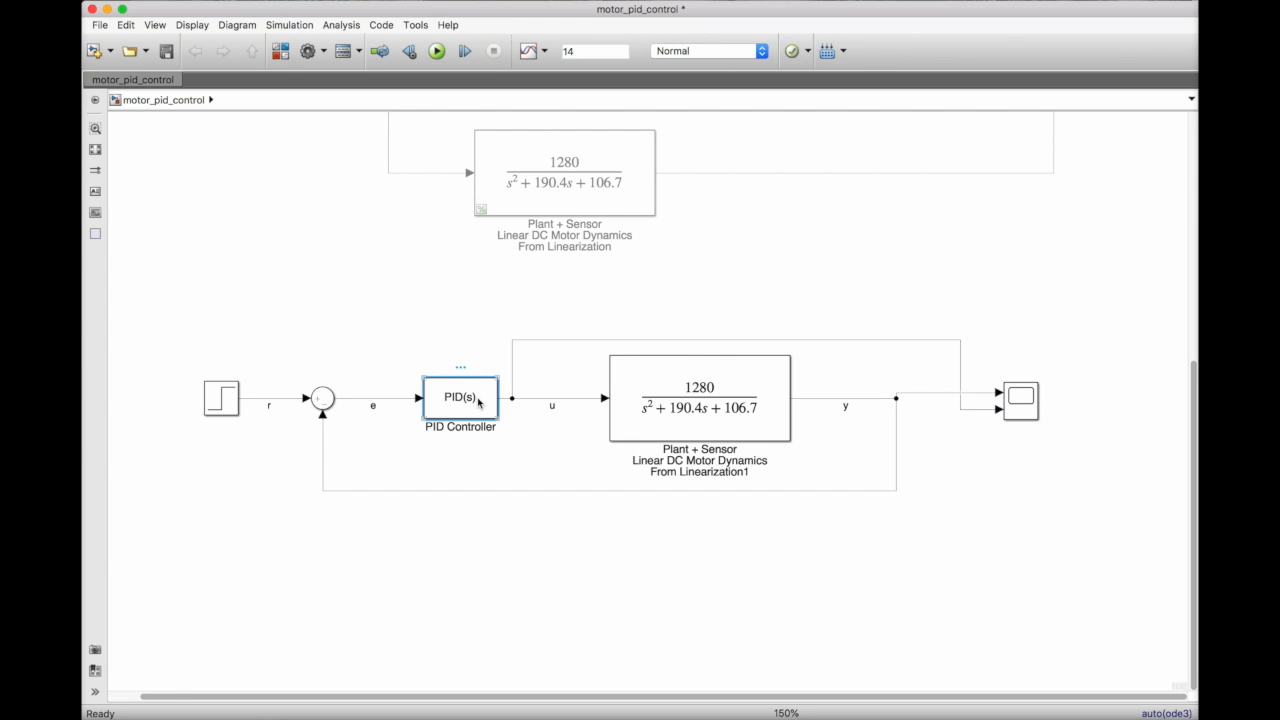
double_click(460, 397)
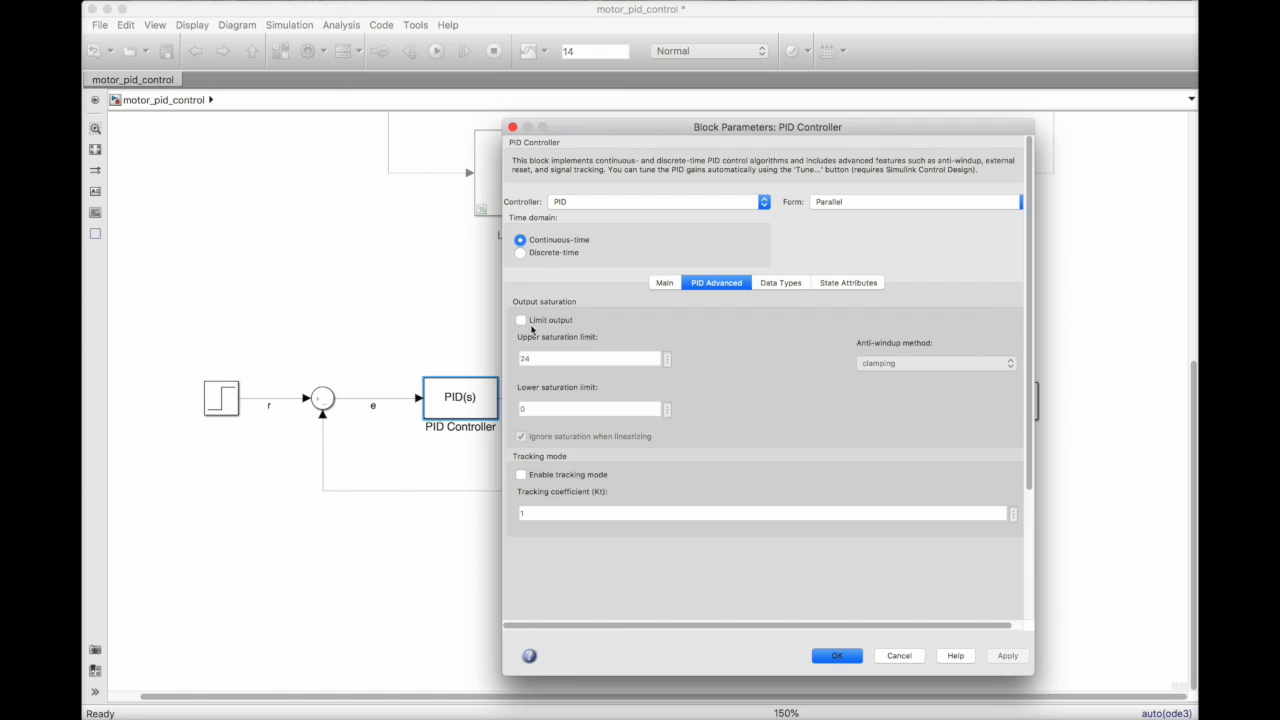
left_click(520, 320)
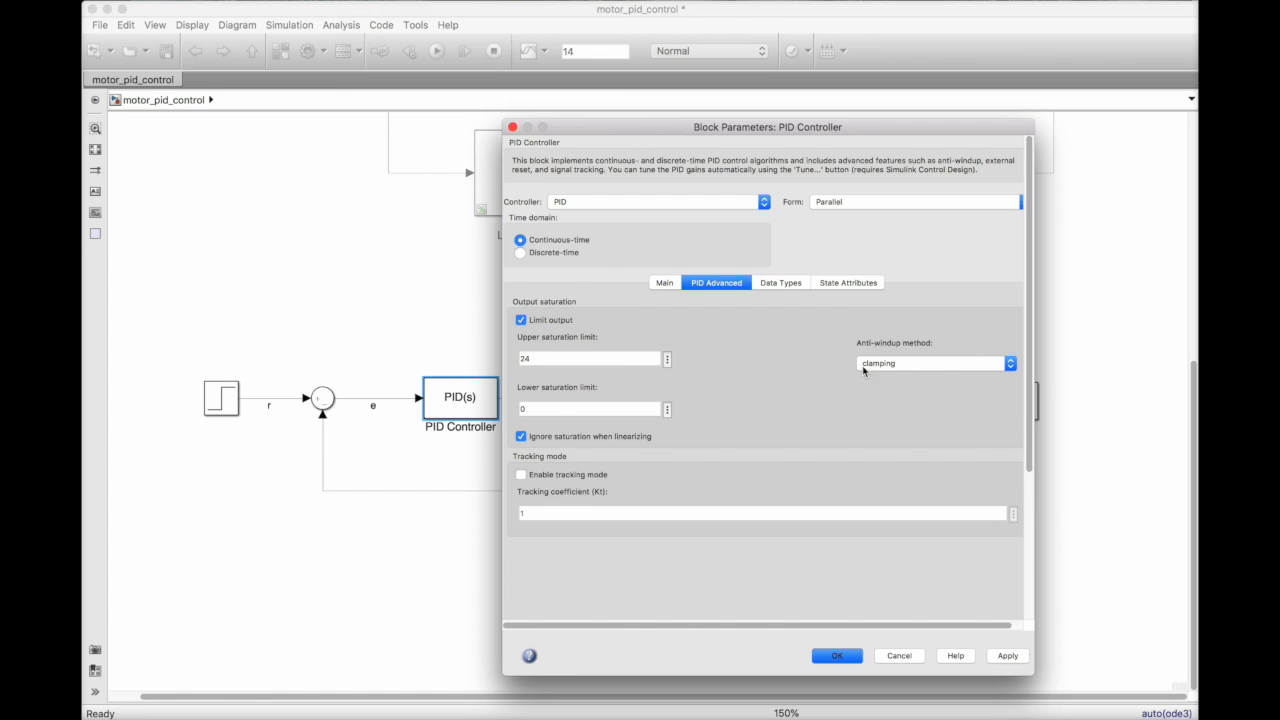
left_click(836, 655)
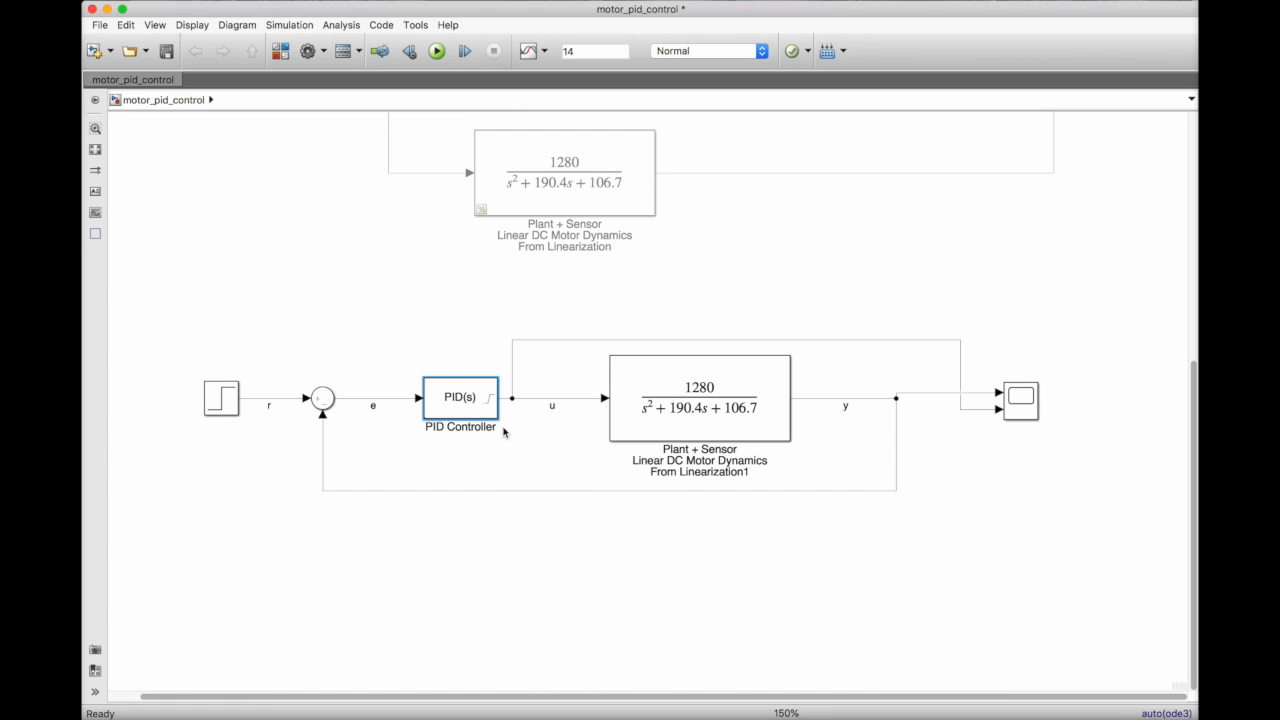
left_click(436, 51)
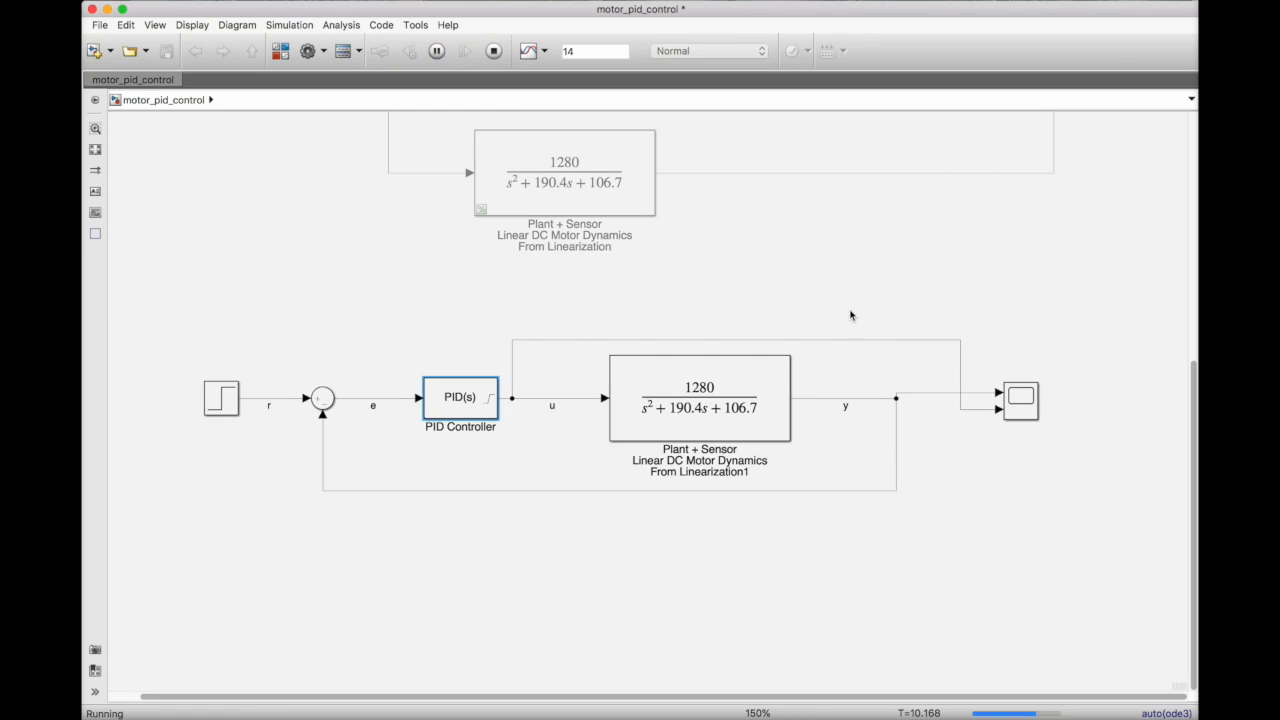
double_click(1020, 400)
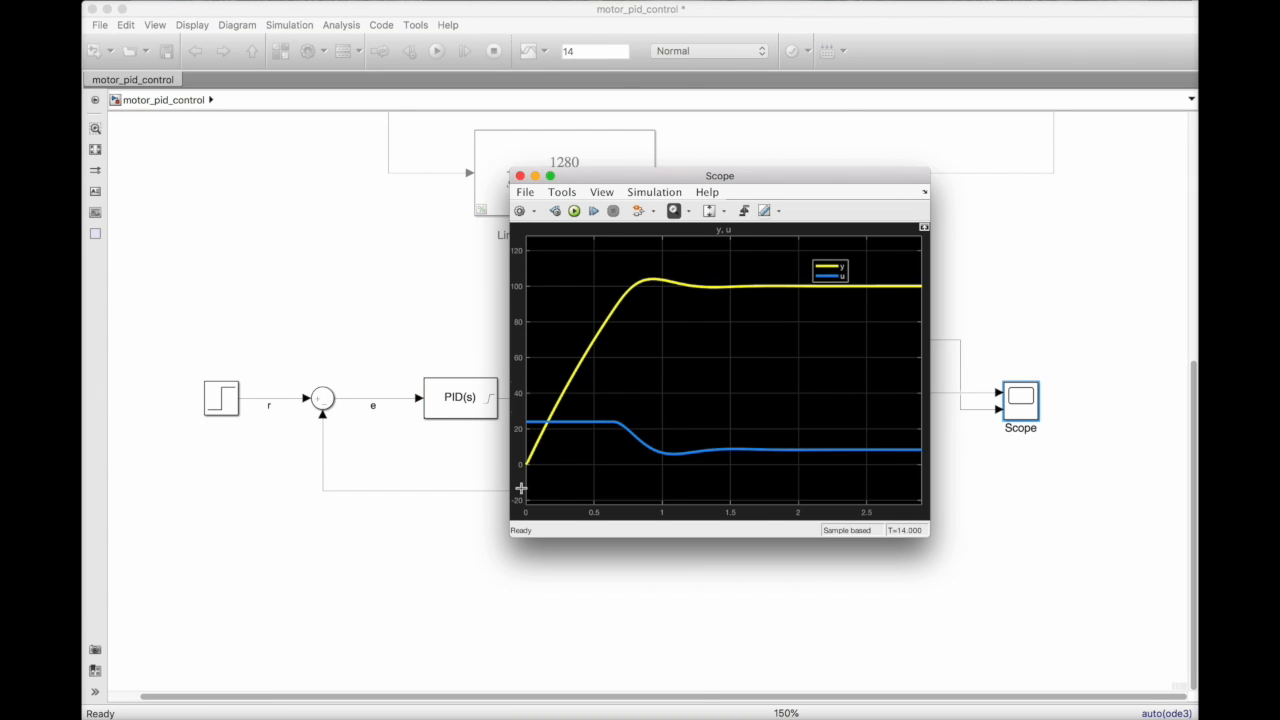
mouse_move(723, 450)
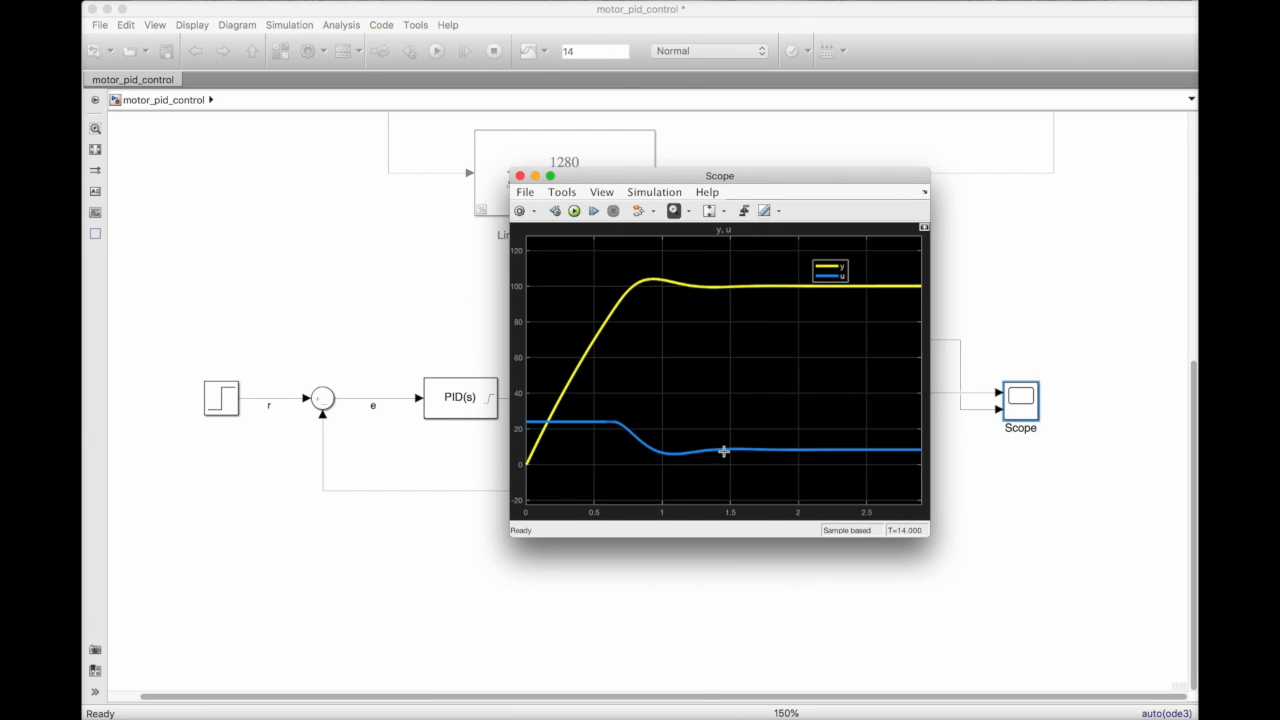
mouse_move(767, 304)
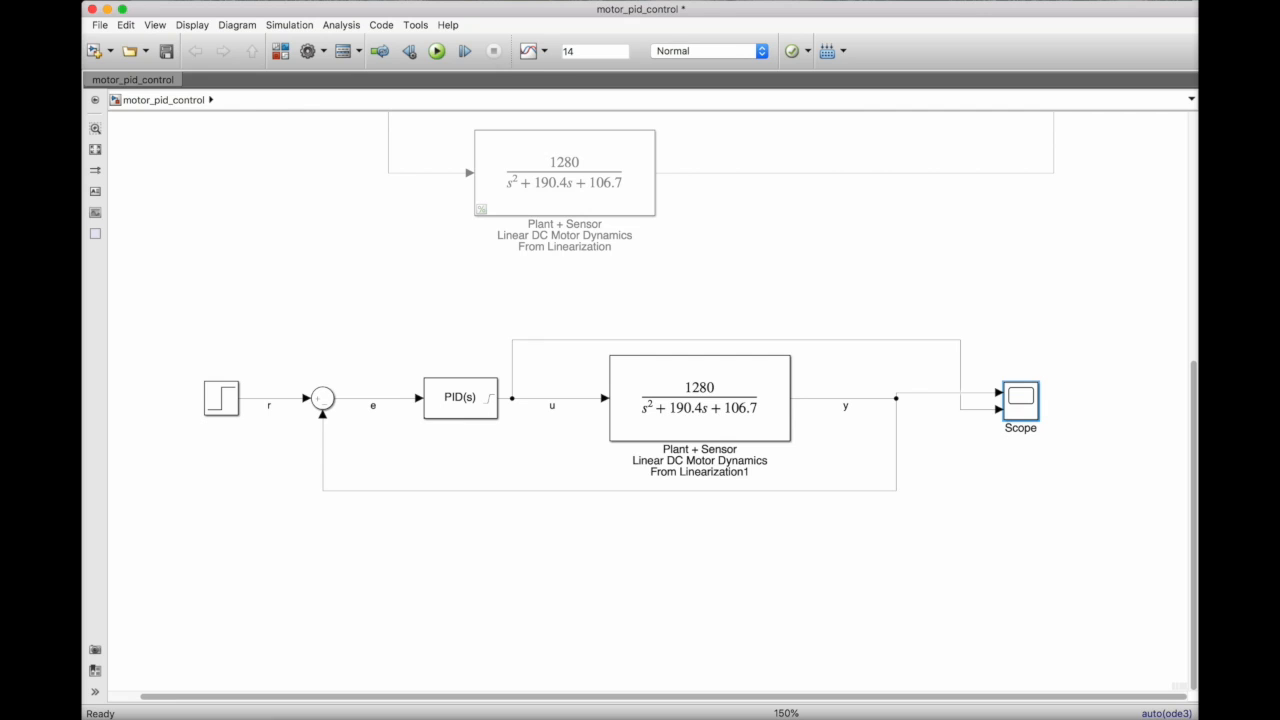
left_click(460, 397)
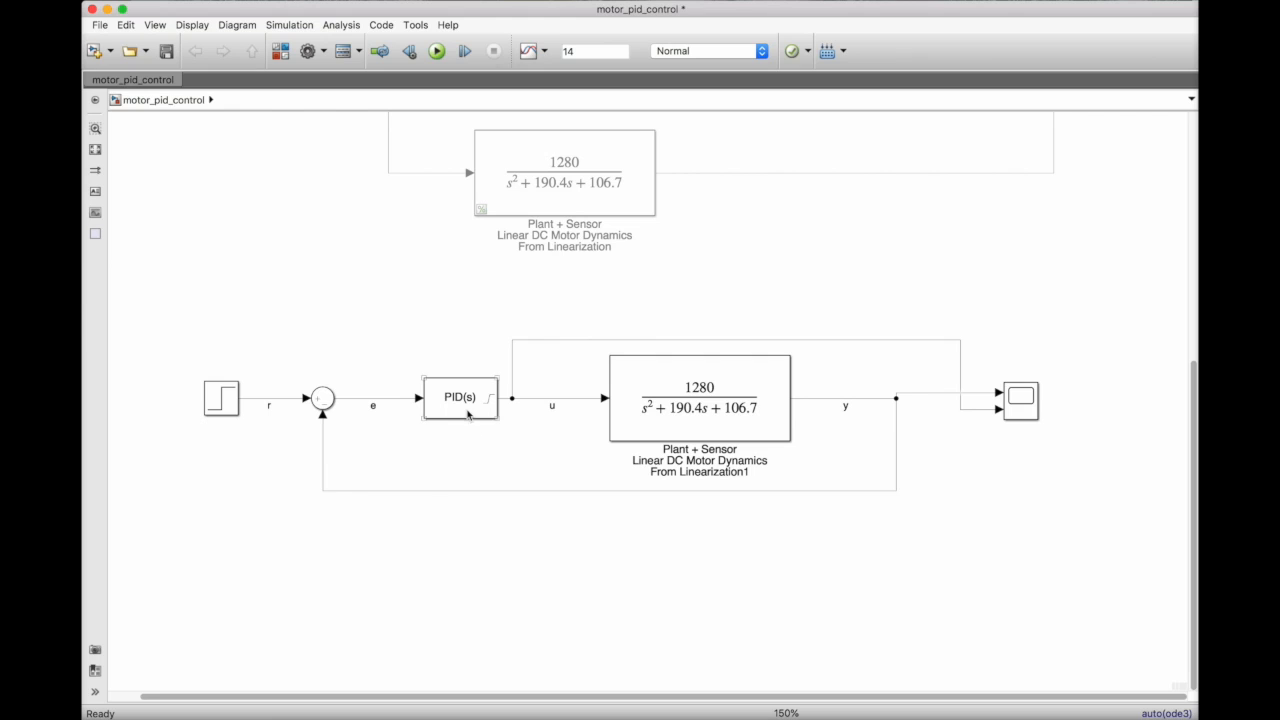
From the PID Controller parameters, run Tune to open PID Tuner for reference tracking
double_click(460, 397)
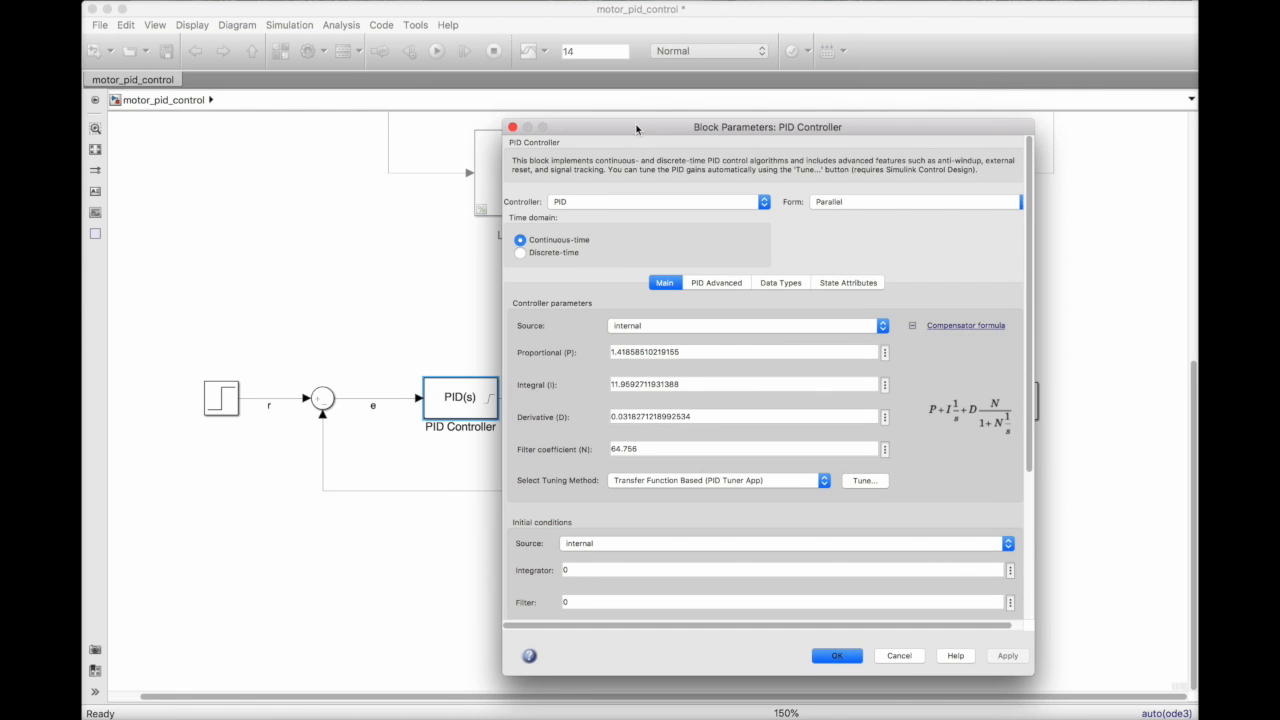
left_click_drag(636, 127, 716, 110)
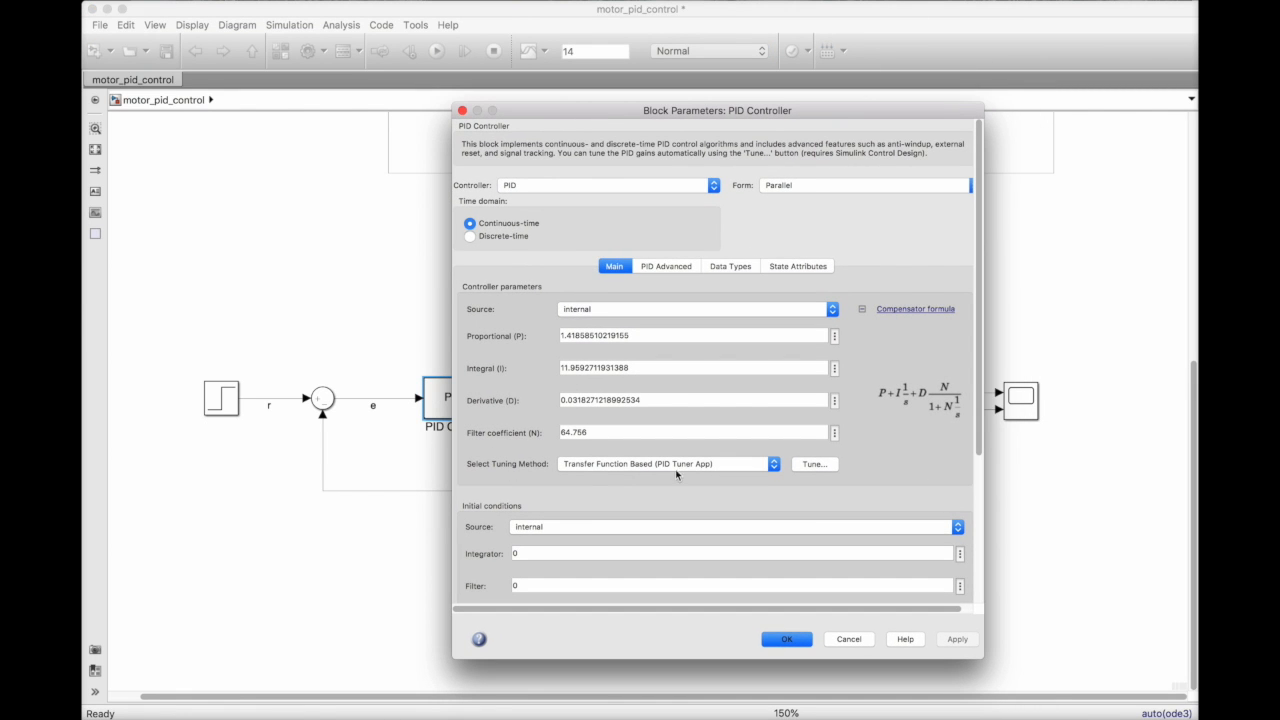
left_click(813, 463)
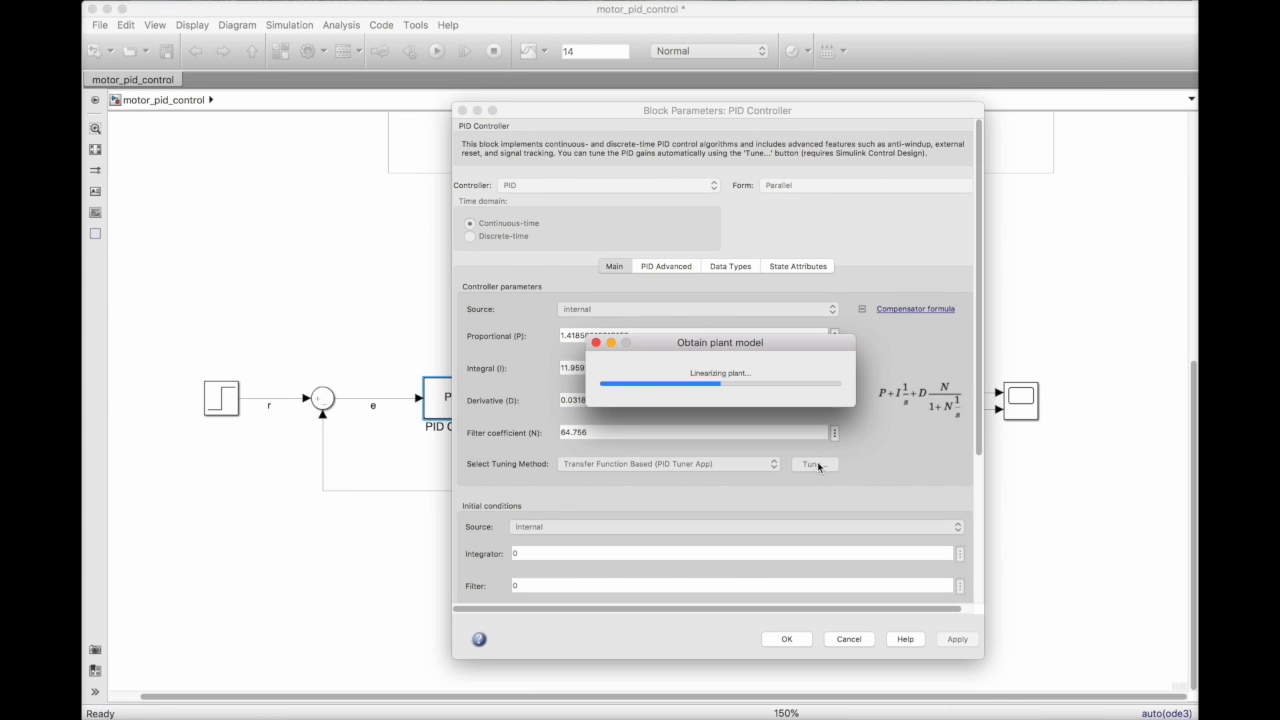
left_click(811, 463)
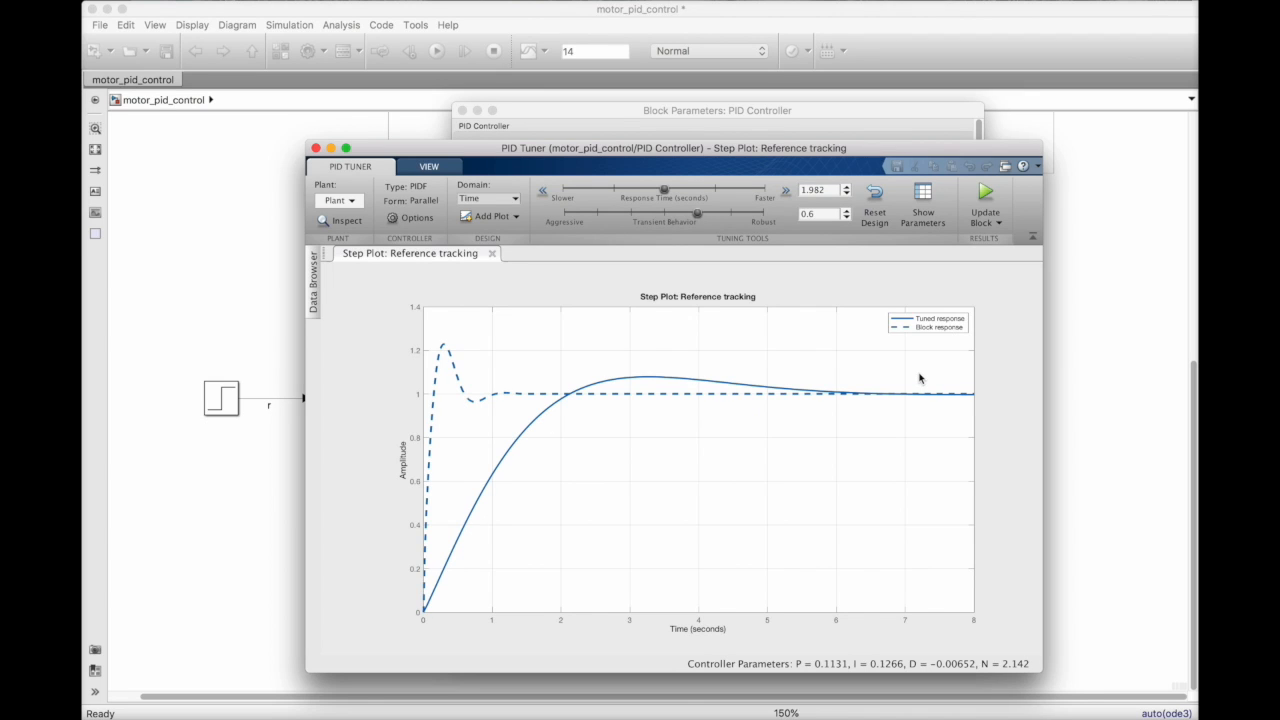
mouse_move(460, 253)
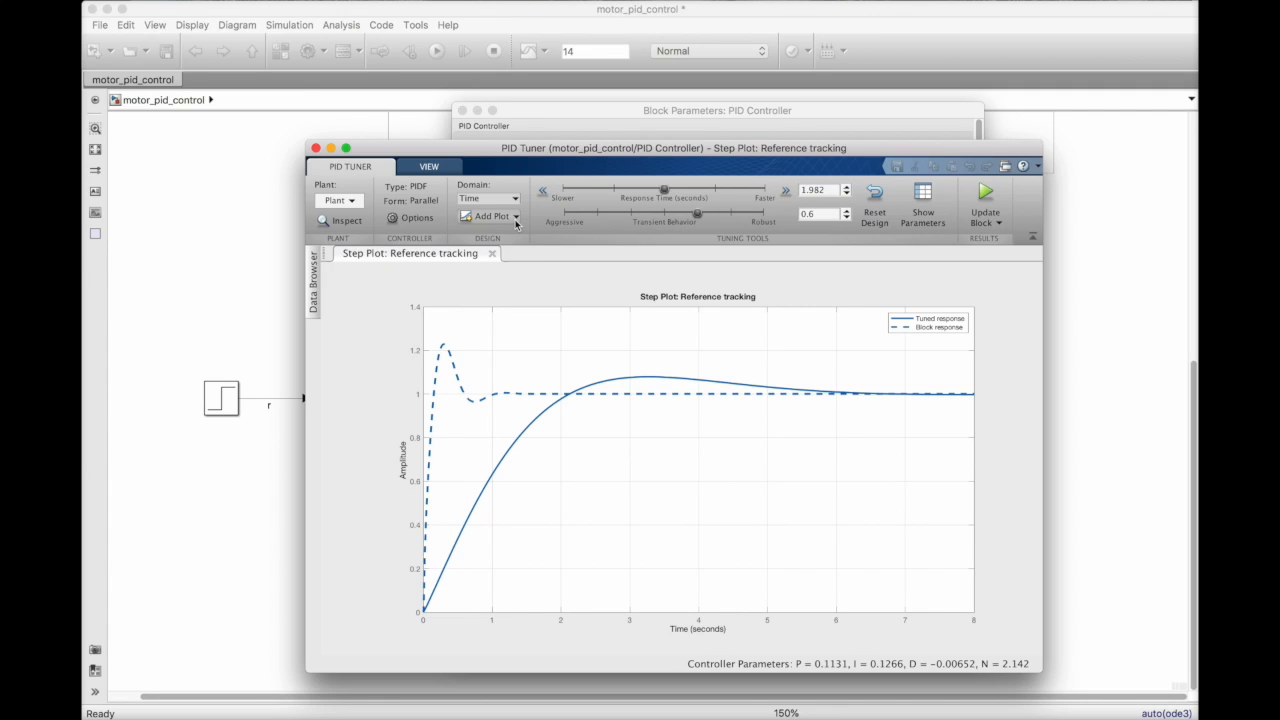
Add a controller-effort step plot and slow the response with the tuning sliders
left_click(489, 217)
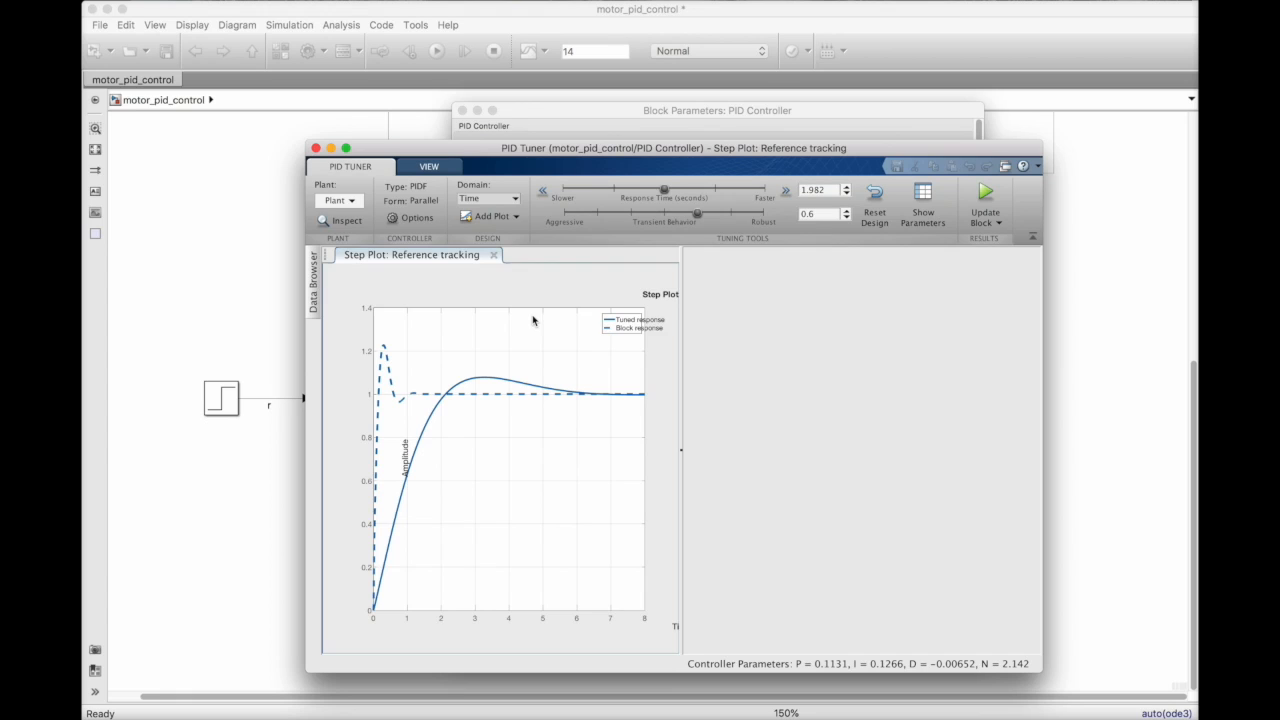
left_click(489, 216)
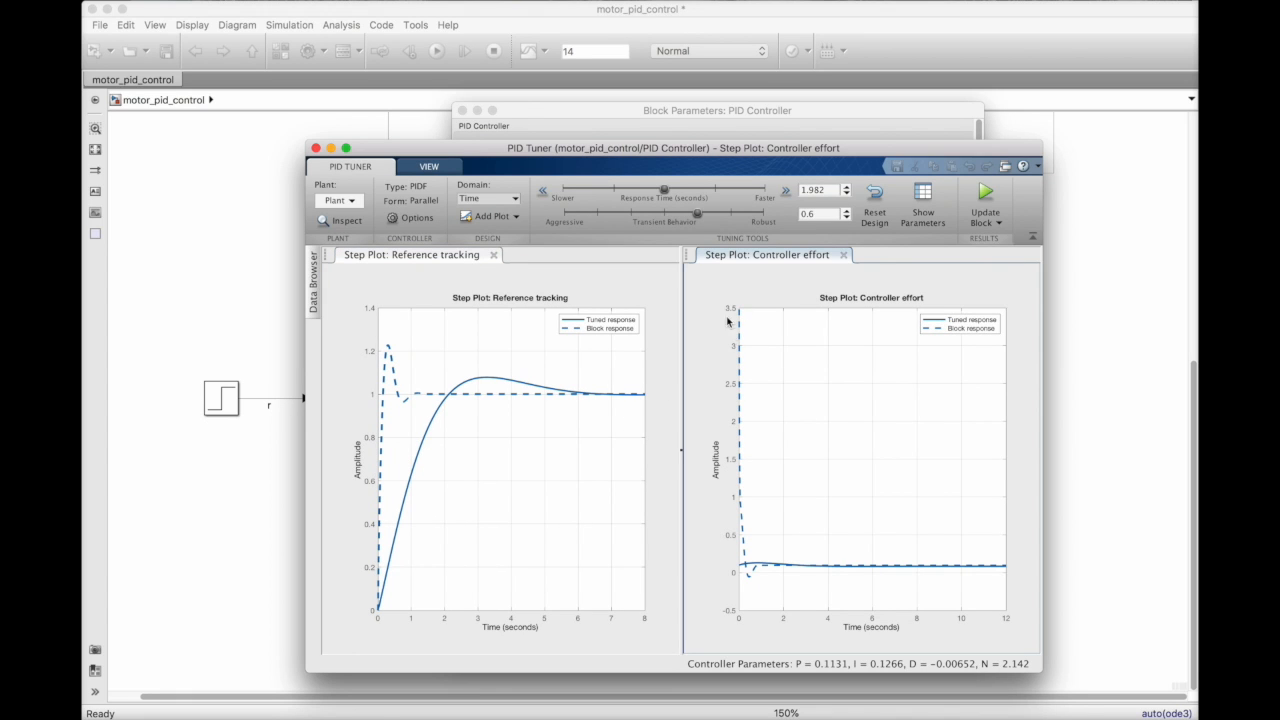
mouse_move(737, 340)
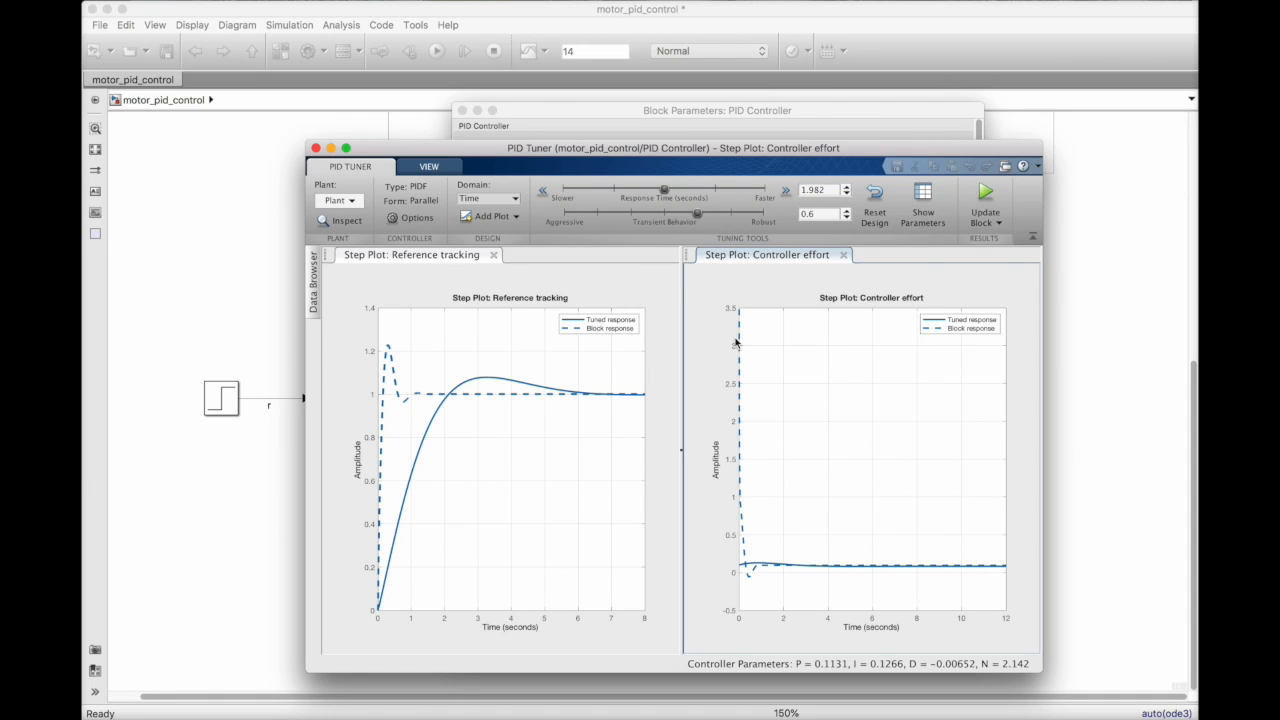
mouse_move(712, 353)
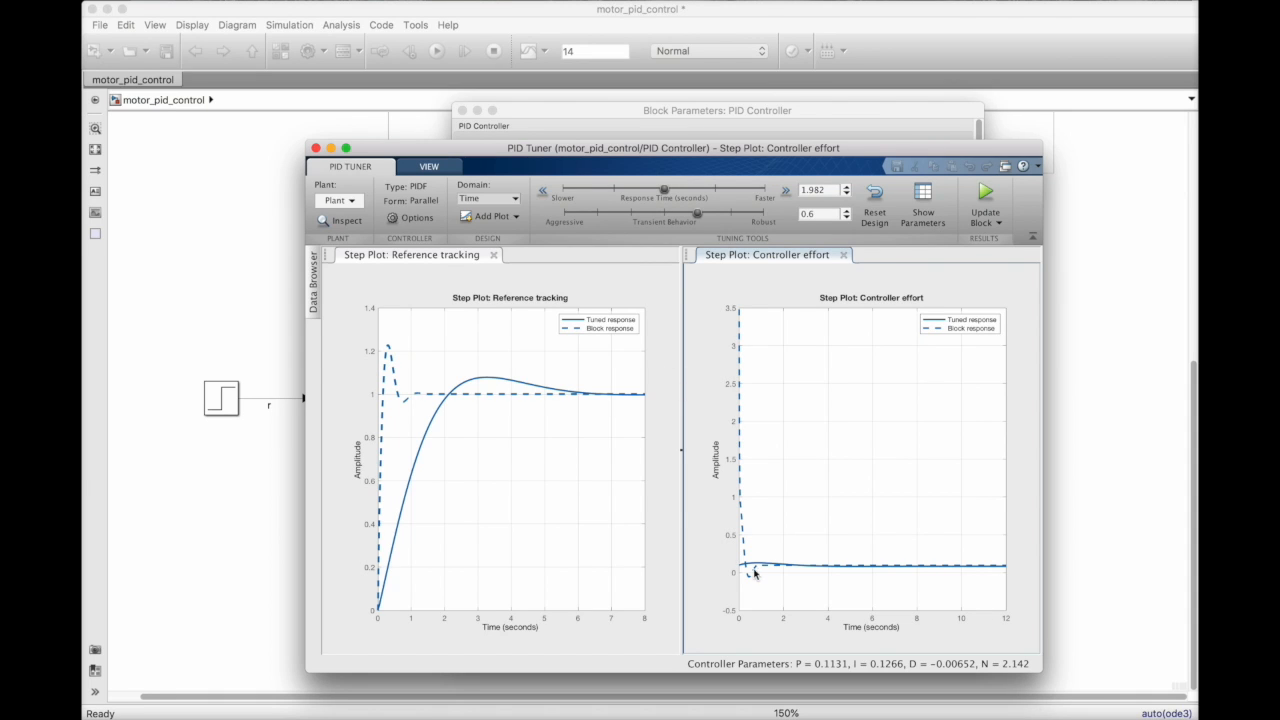
left_click_drag(663, 190, 634, 192)
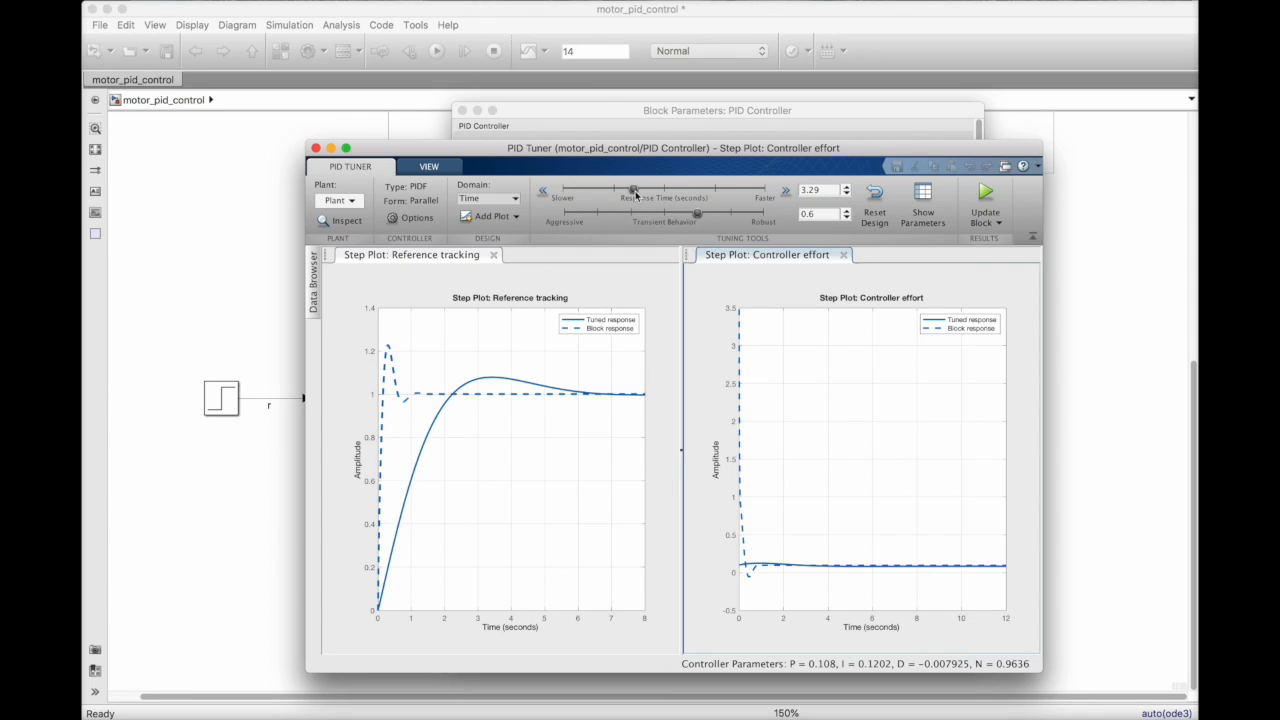
left_click_drag(632, 191, 615, 191)
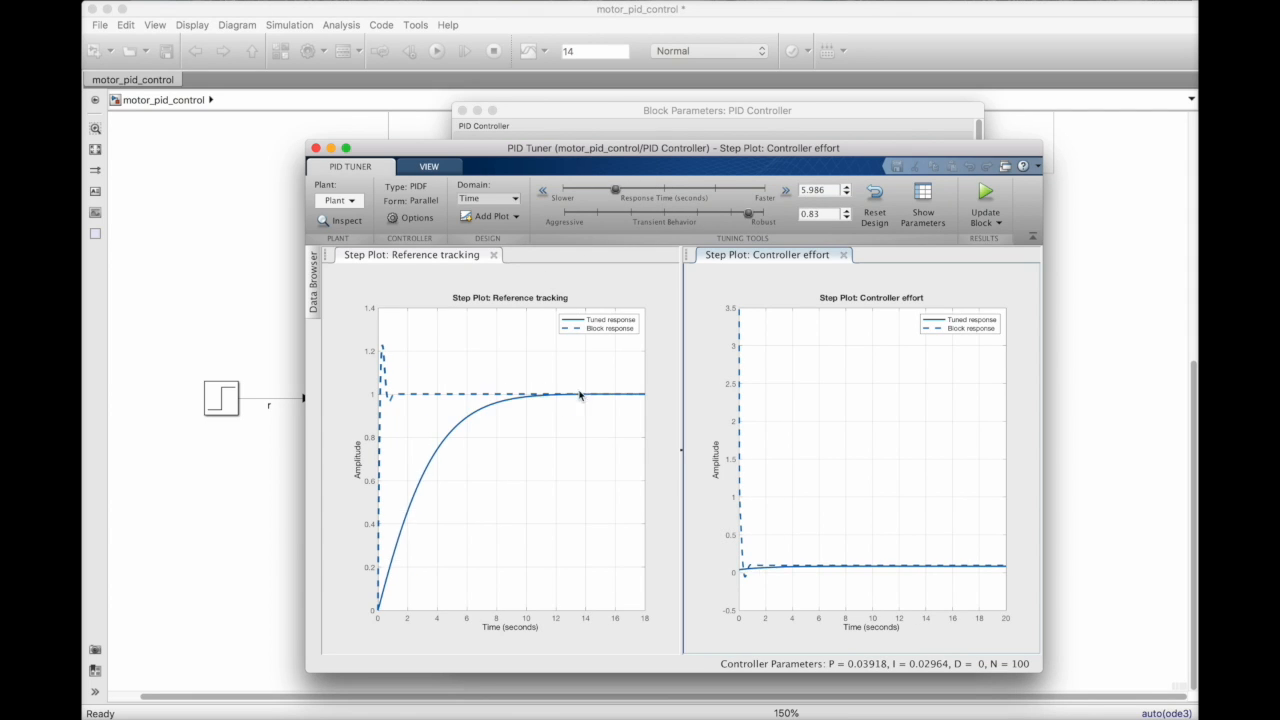
Switch to frequency-domain tuning and apply gains P=0.06585, I=0.06301, D=0 to the block
left_click(514, 197)
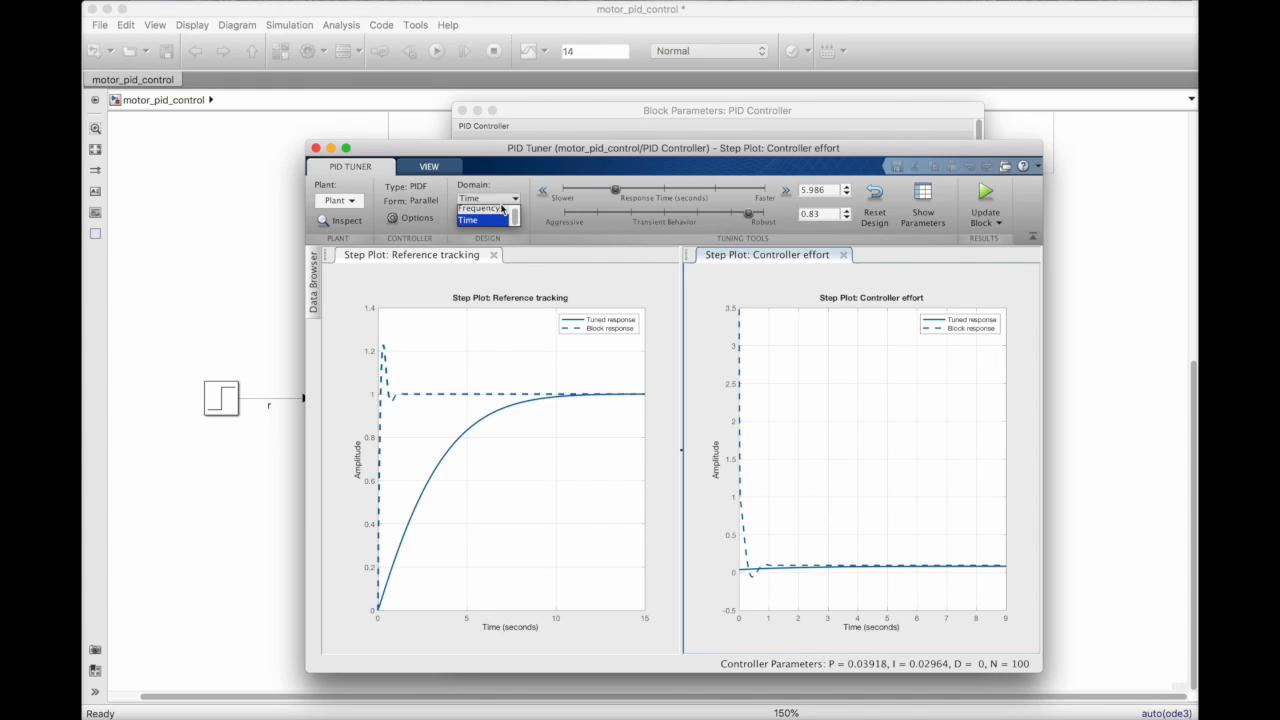
left_click(479, 208)
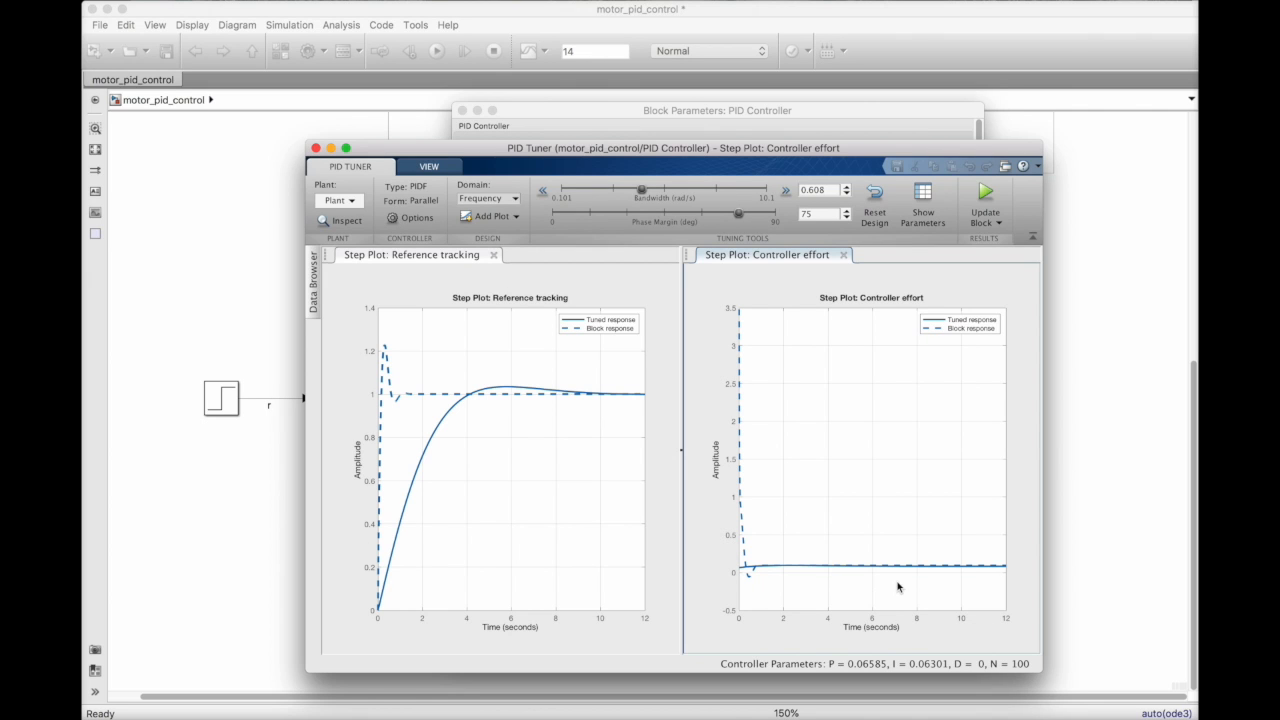
left_click(984, 195)
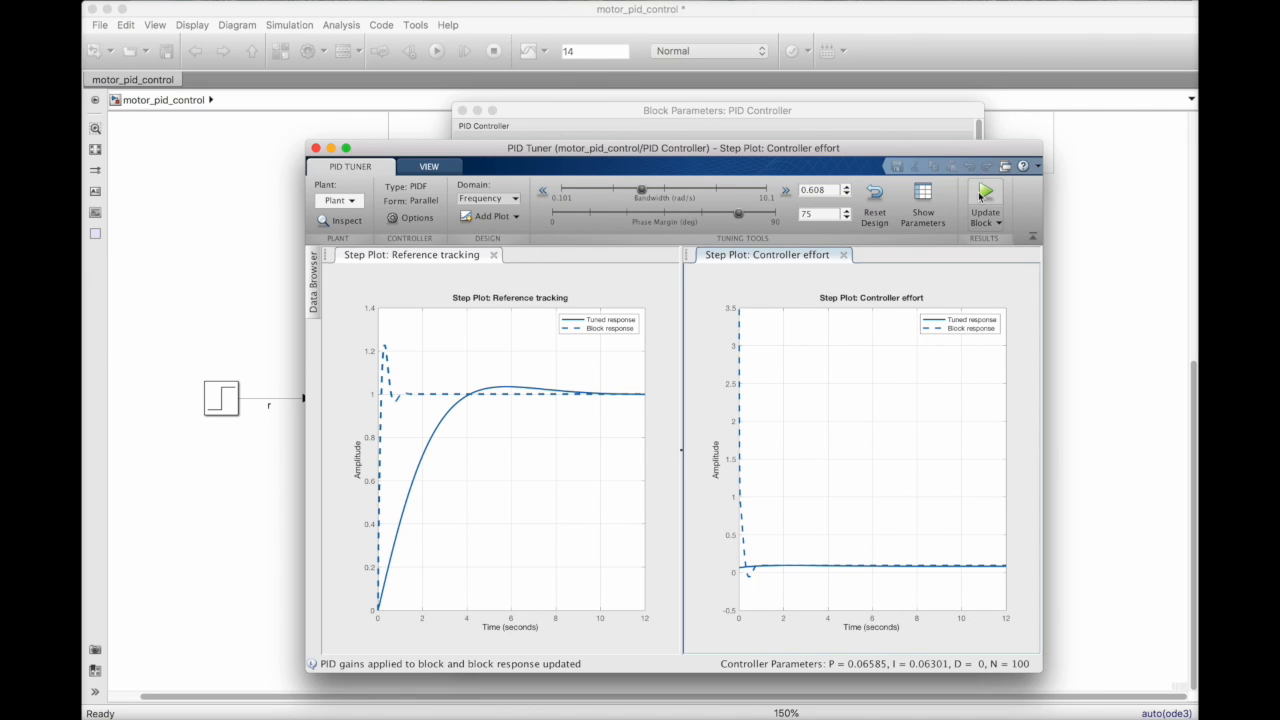
left_click(984, 196)
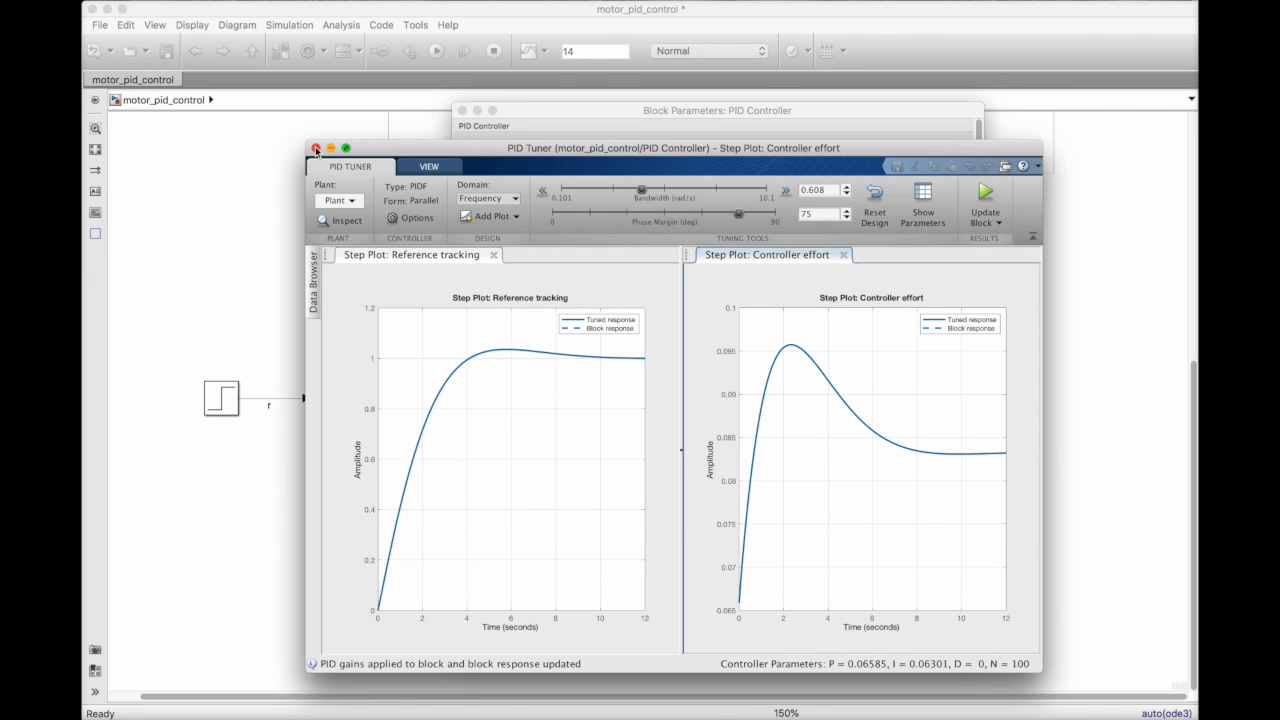
Close PID Tuner, rerun the simulation with retuned gains, and close the scope
left_click(316, 148)
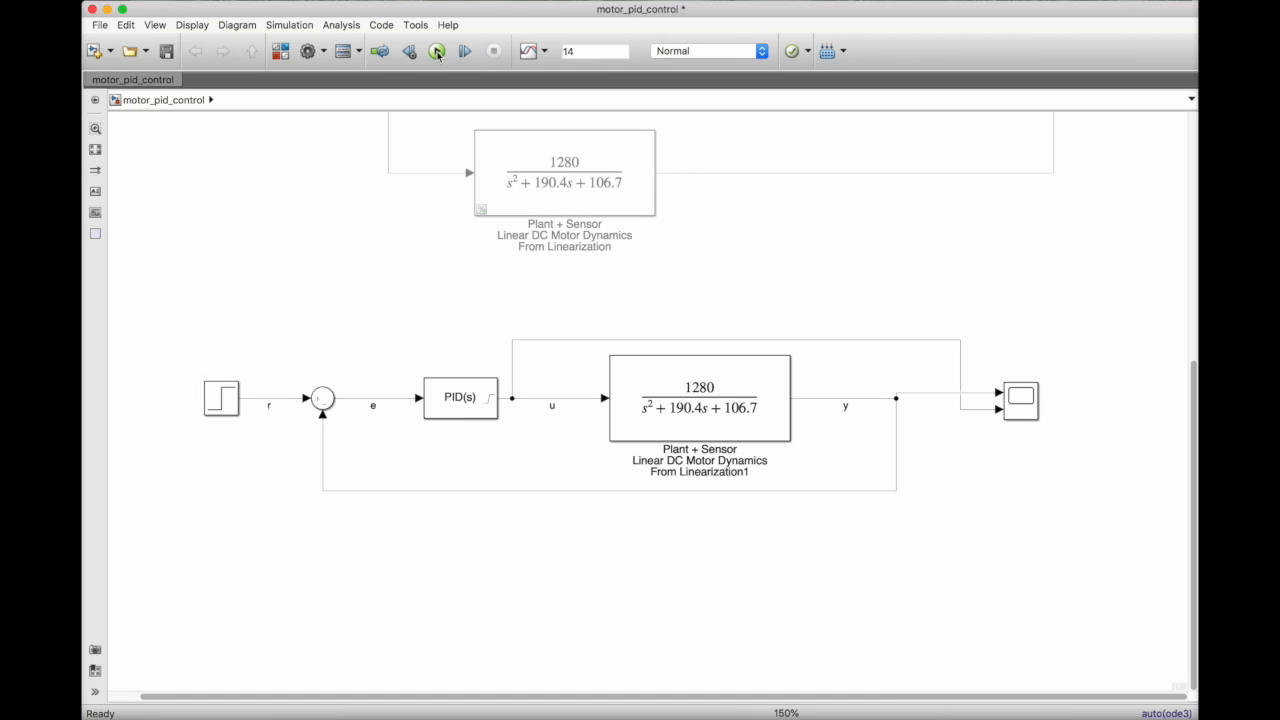
left_click(464, 51)
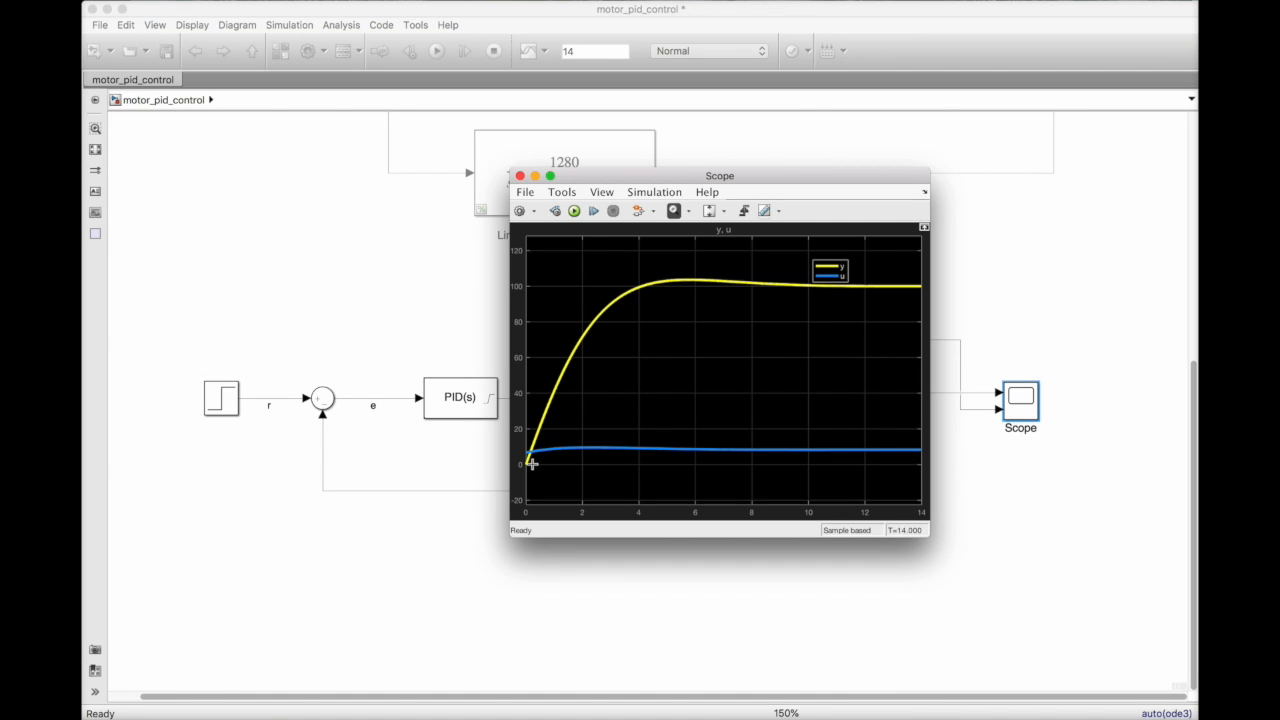
mouse_move(733, 294)
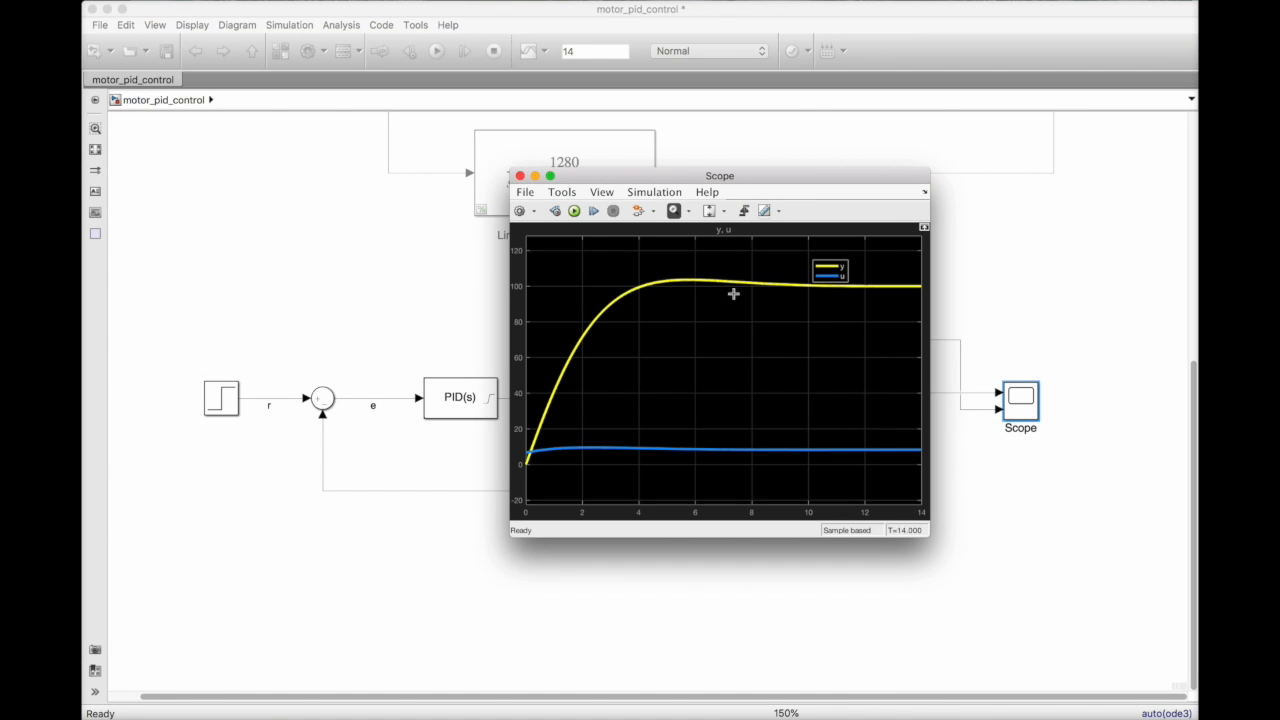
mouse_move(831, 277)
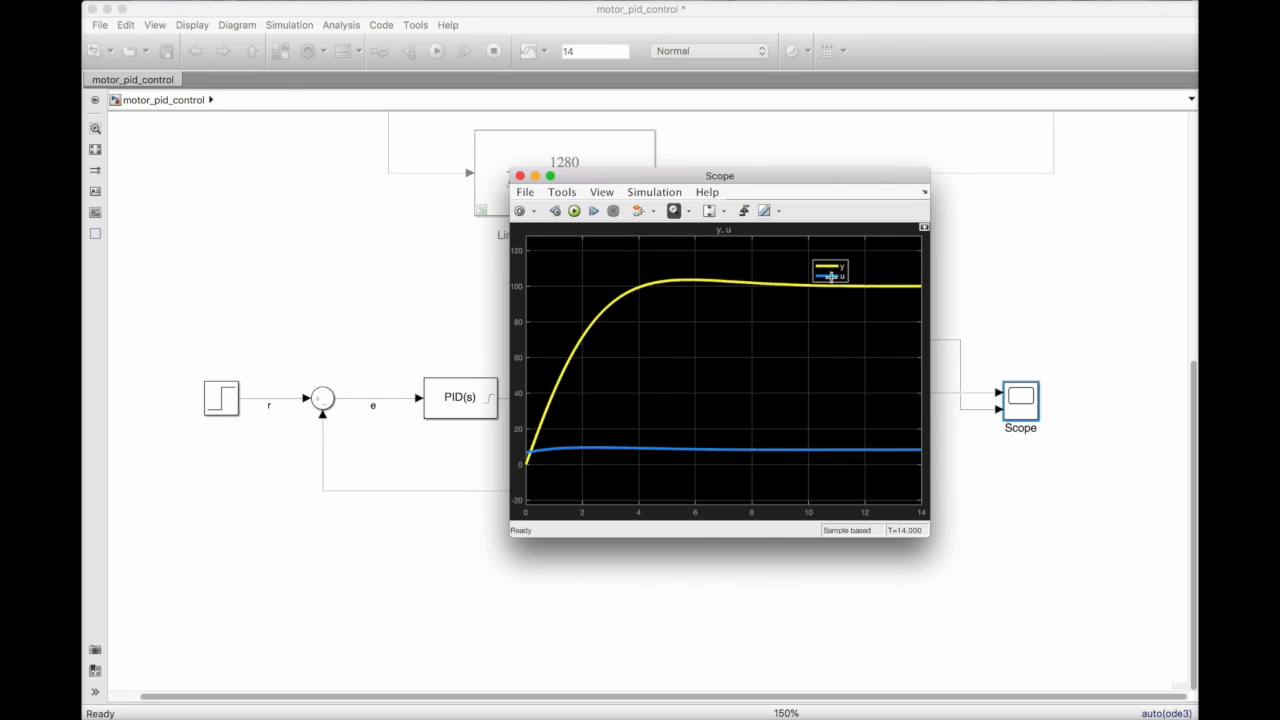
mouse_move(517, 473)
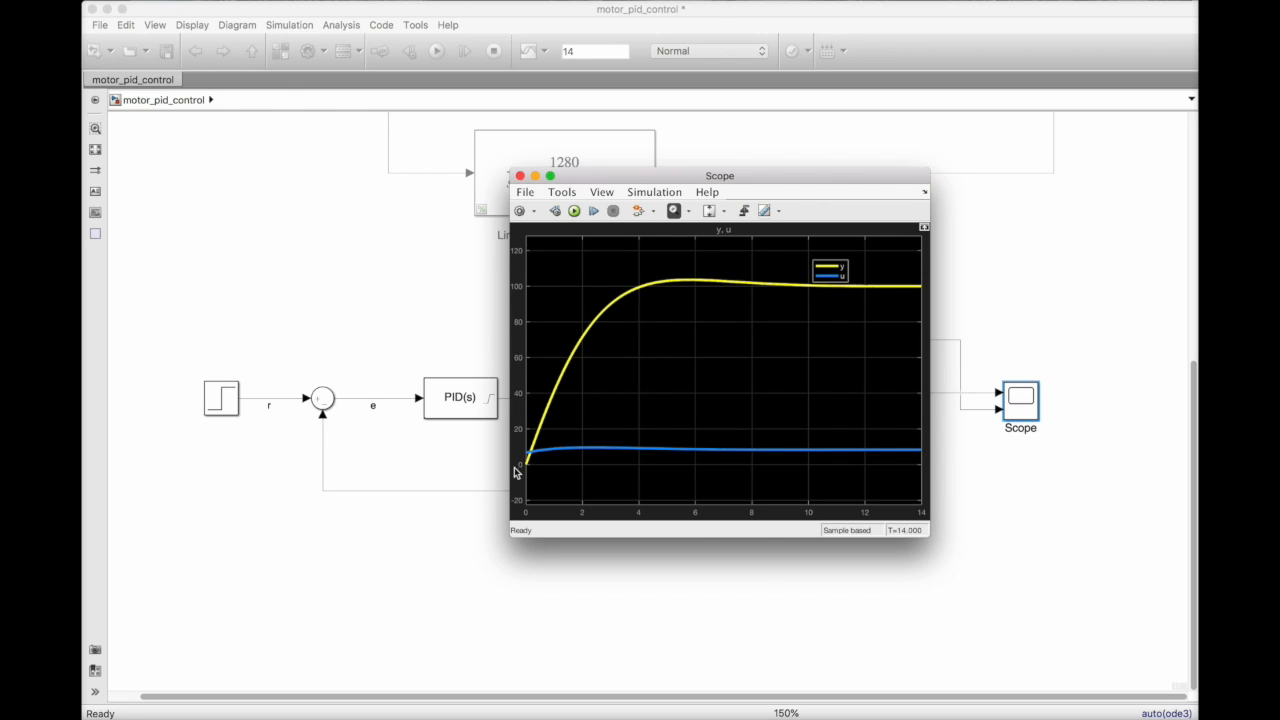
mouse_move(899, 452)
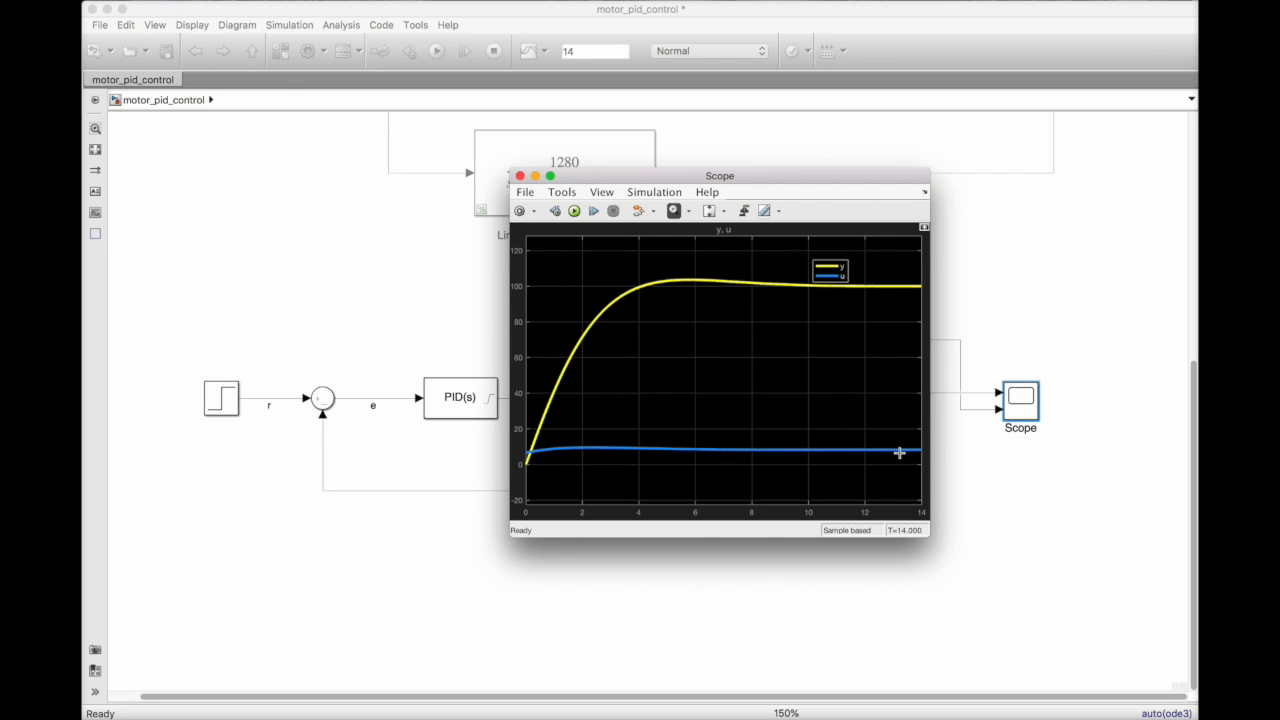
left_click(519, 175)
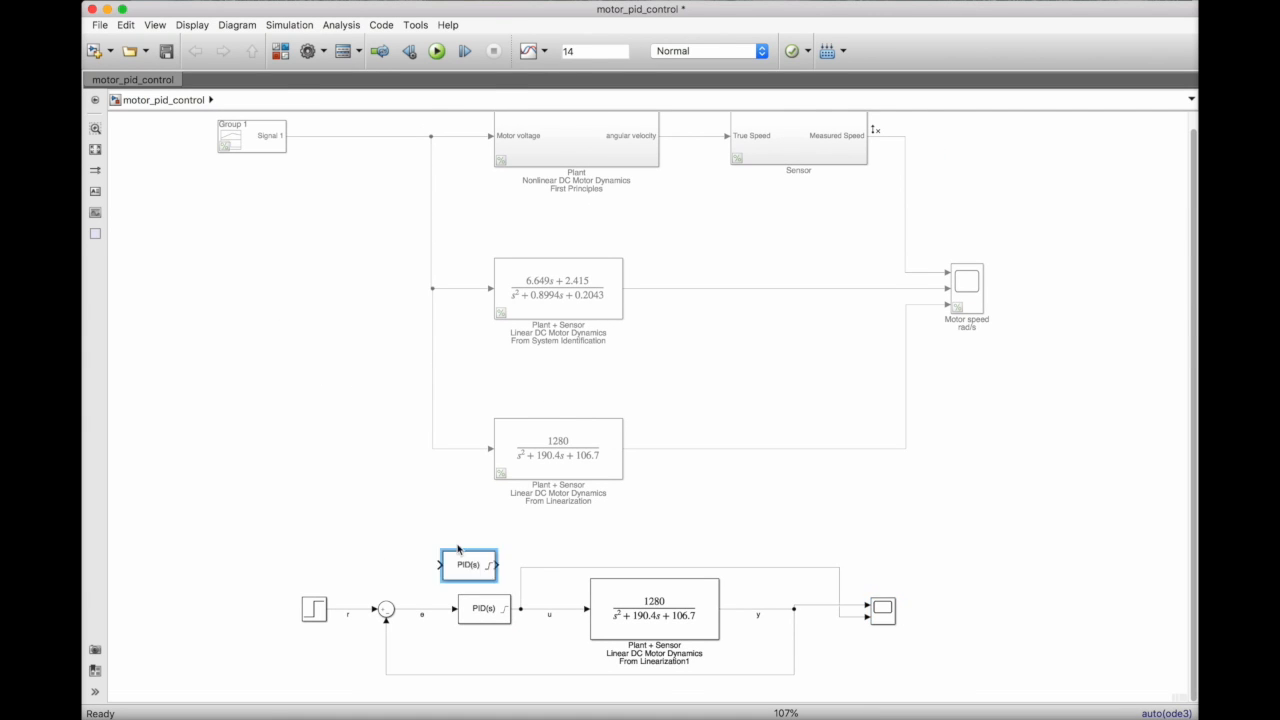
Place a copy of the tuned PID controller into another plant model's feedback path
left_click_drag(469, 565, 347, 380)
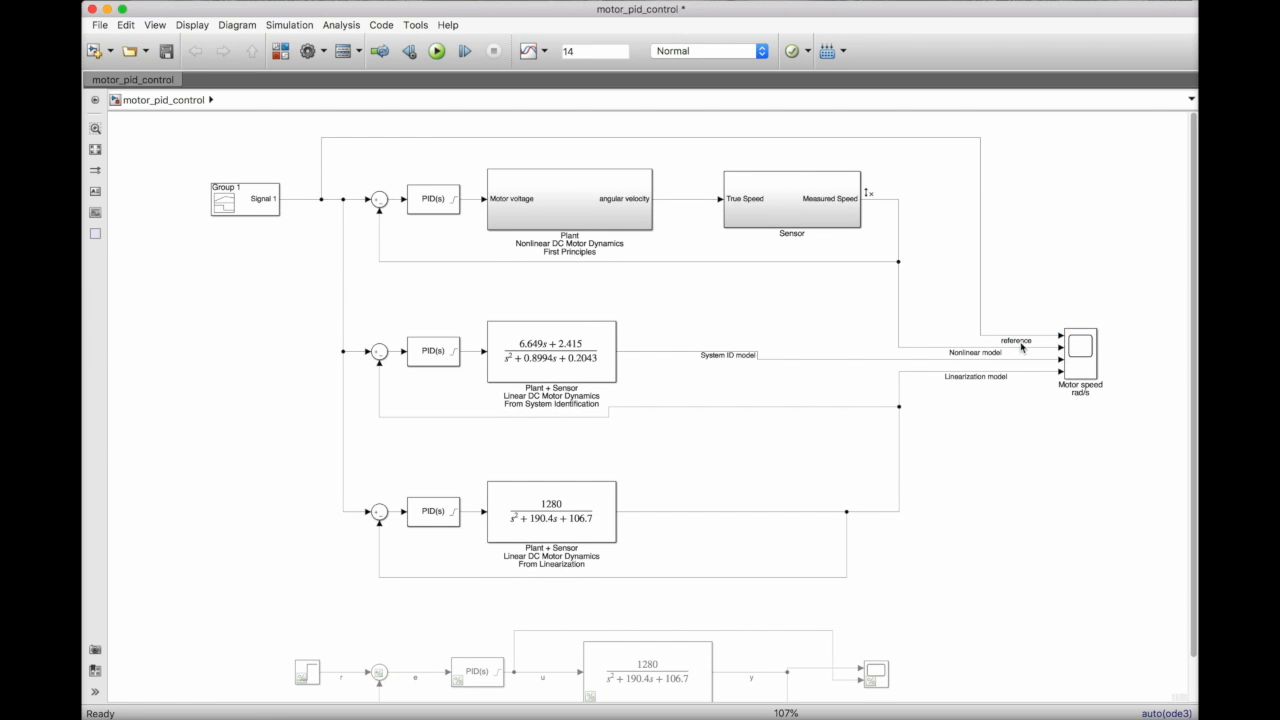
Simulate all three loops and view the Motor speed comparison plot
left_click(436, 51)
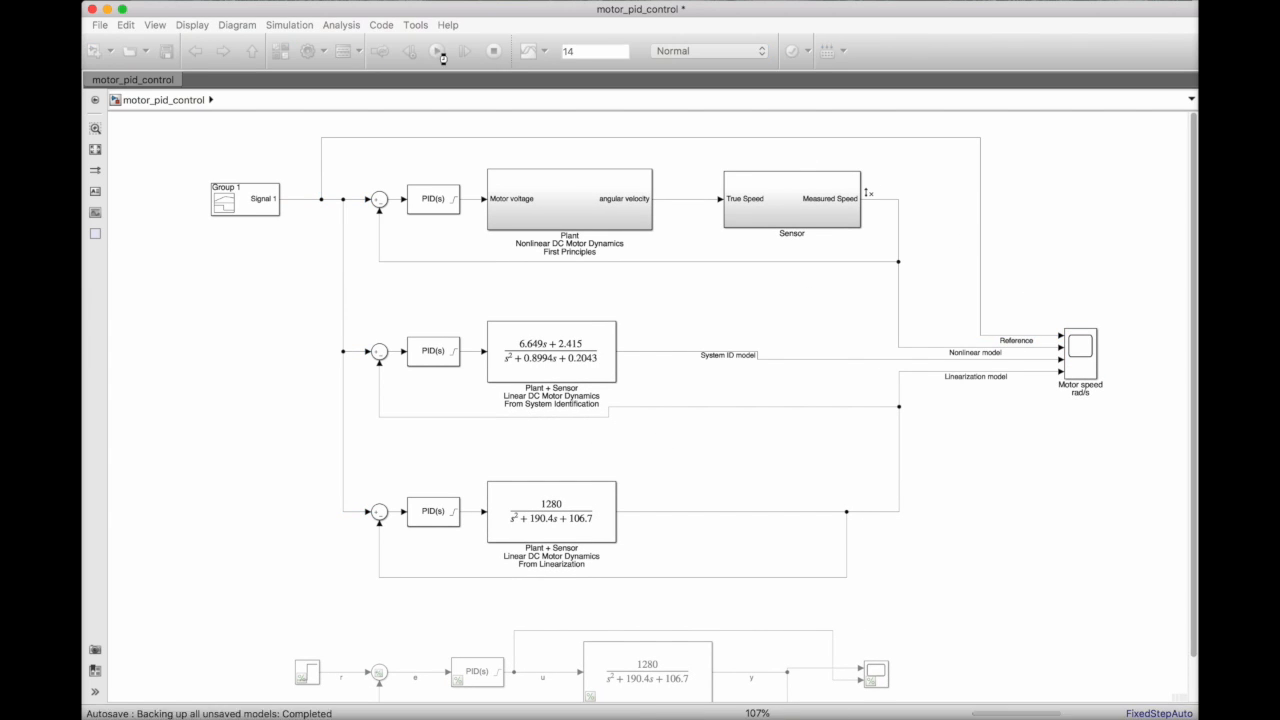
left_click(464, 51)
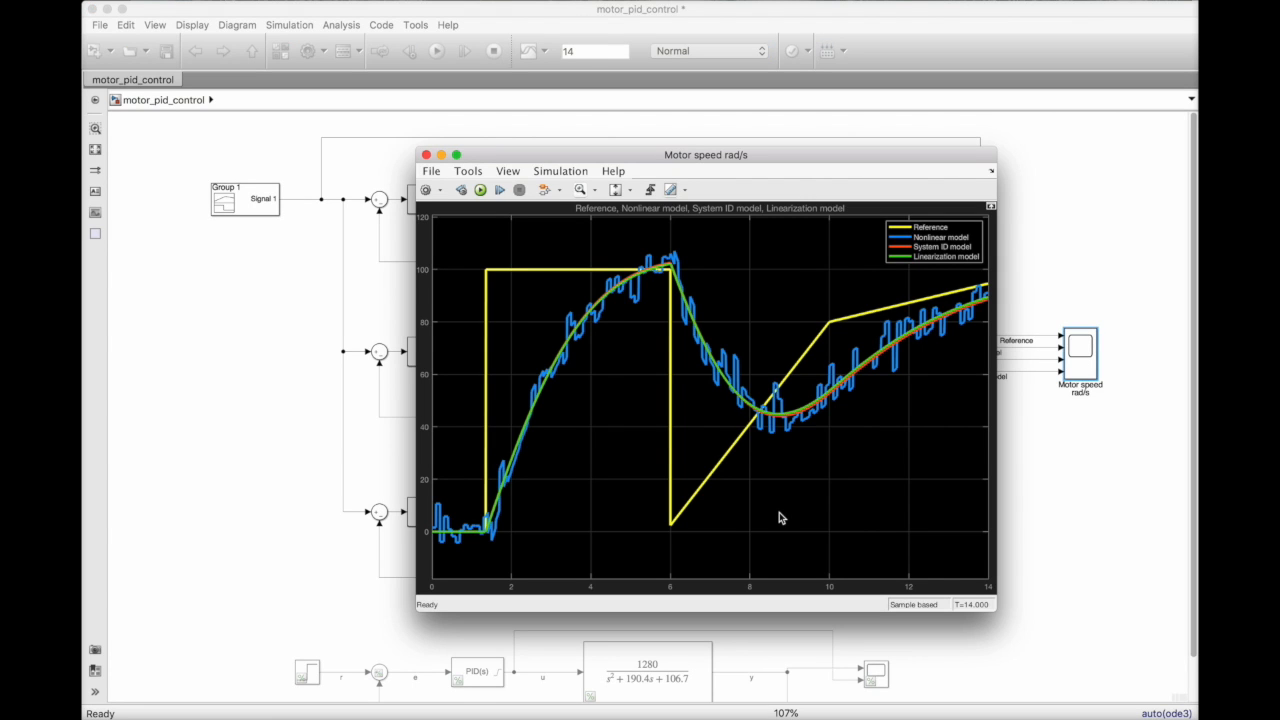
mouse_move(556, 293)
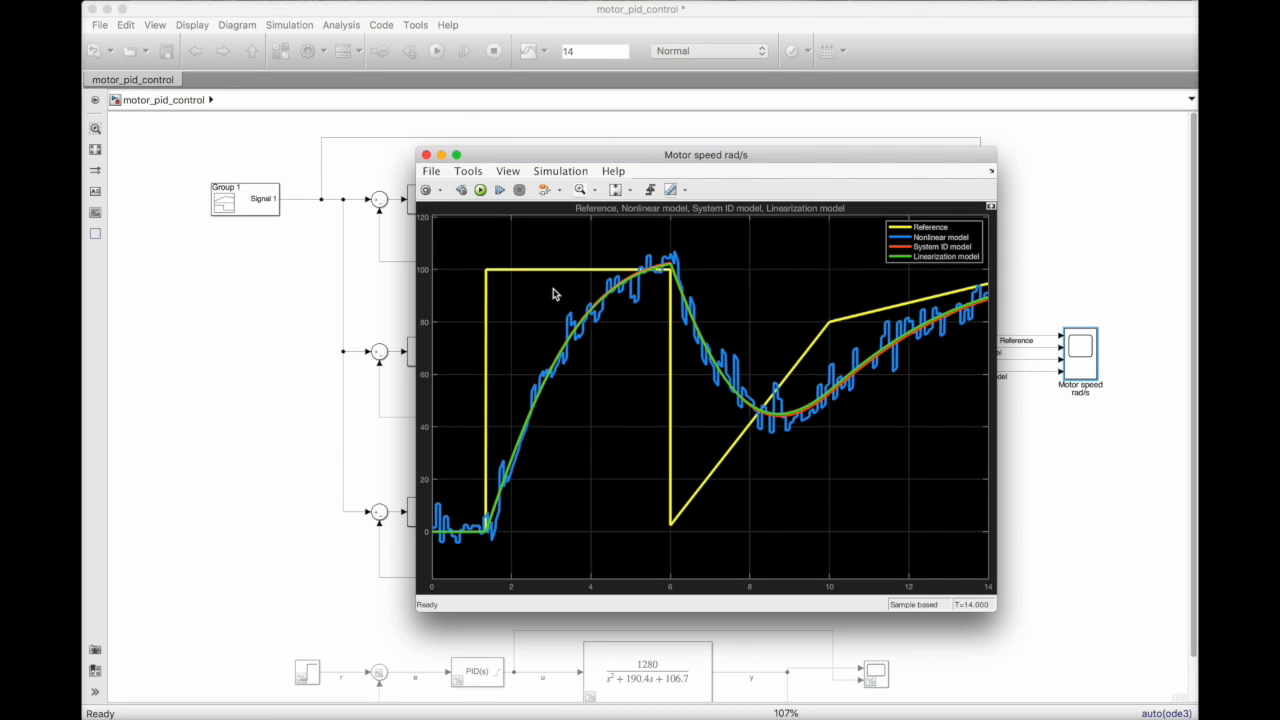
mouse_move(645, 283)
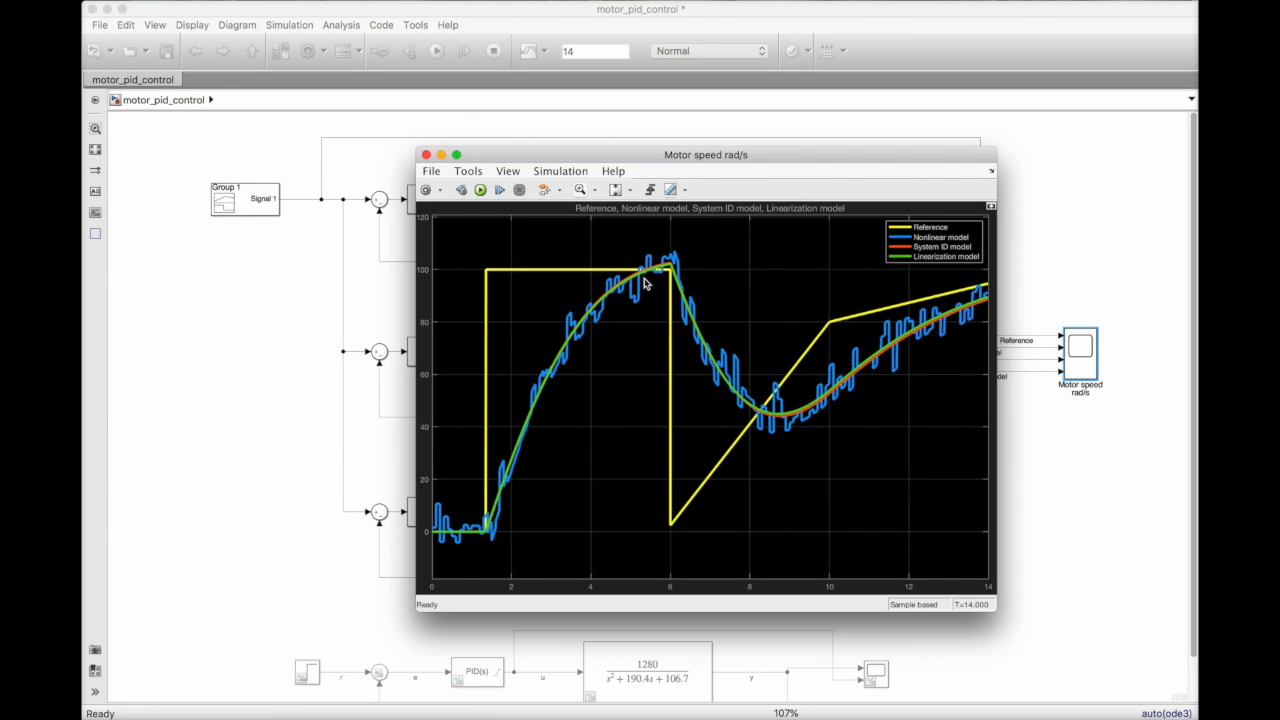
mouse_move(960, 322)
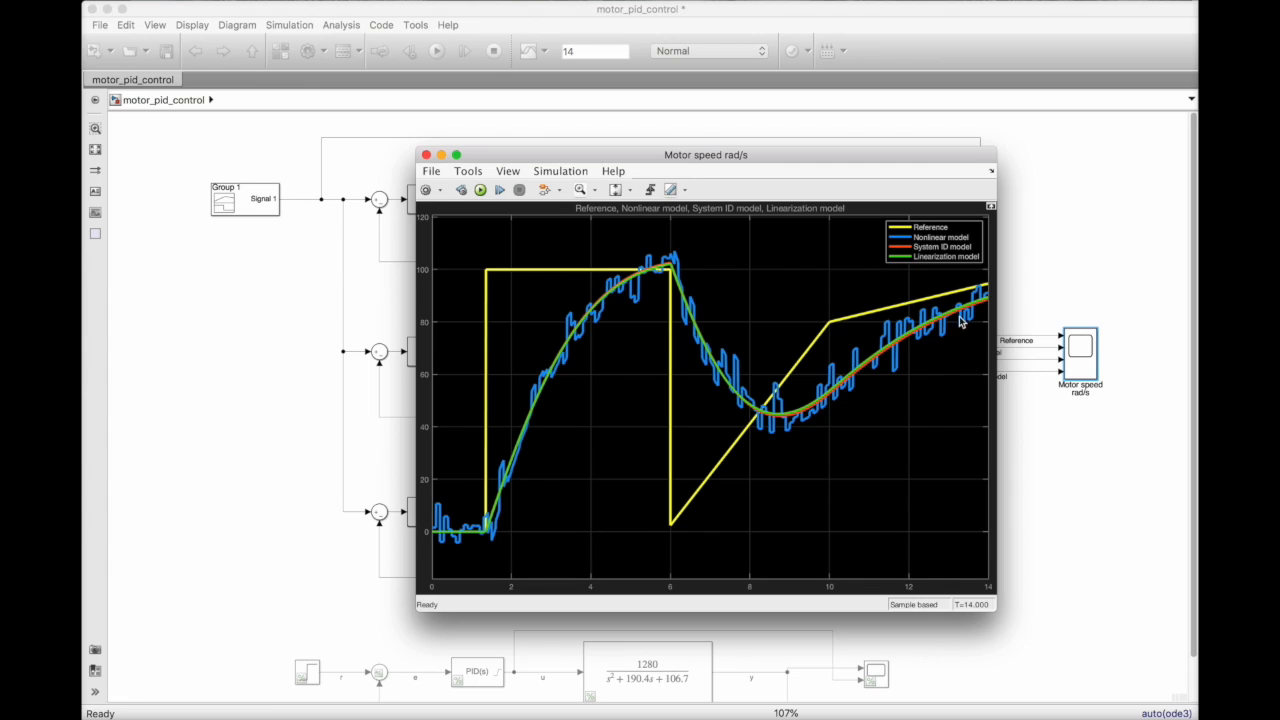
mouse_move(843, 471)
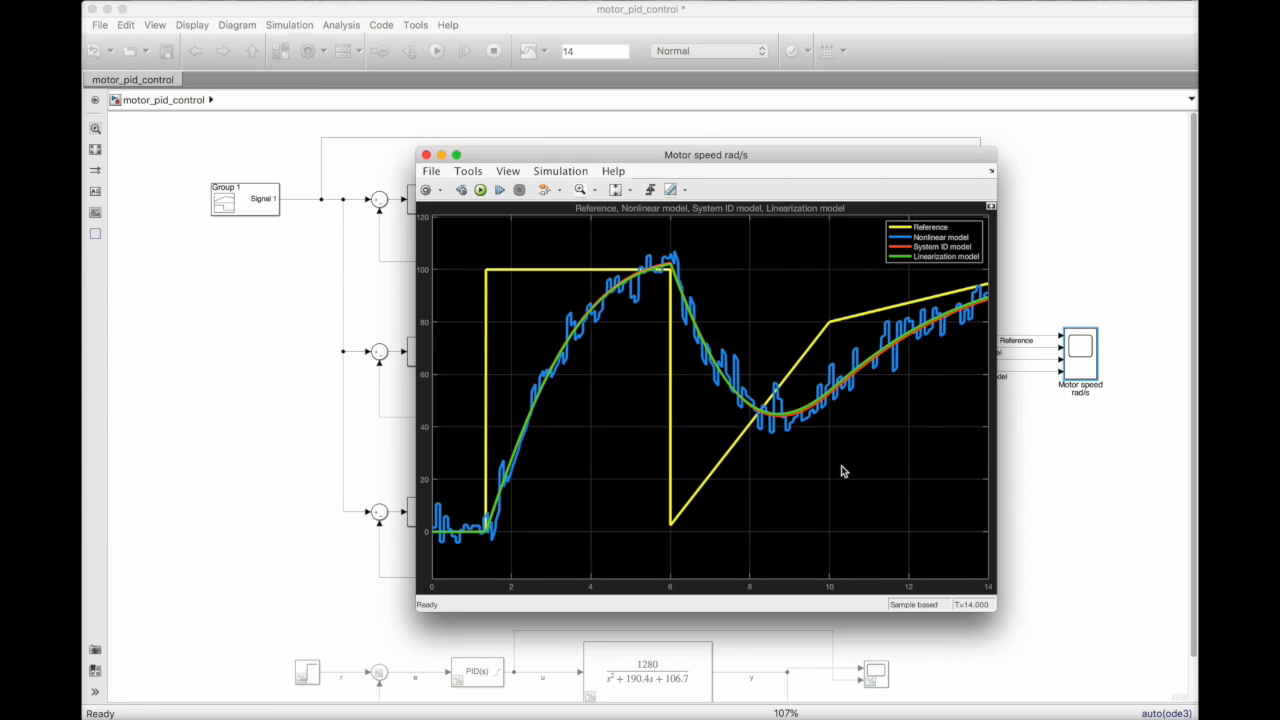